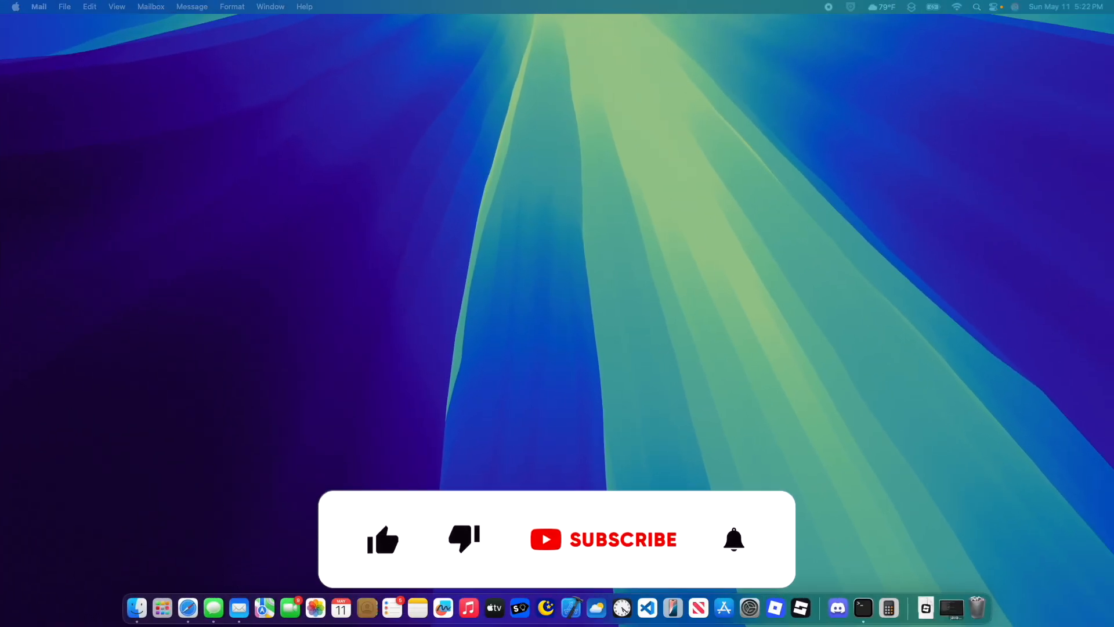
Open Mail from the Dock to the iCloud inbox's Promotions category
left_click(239, 607)
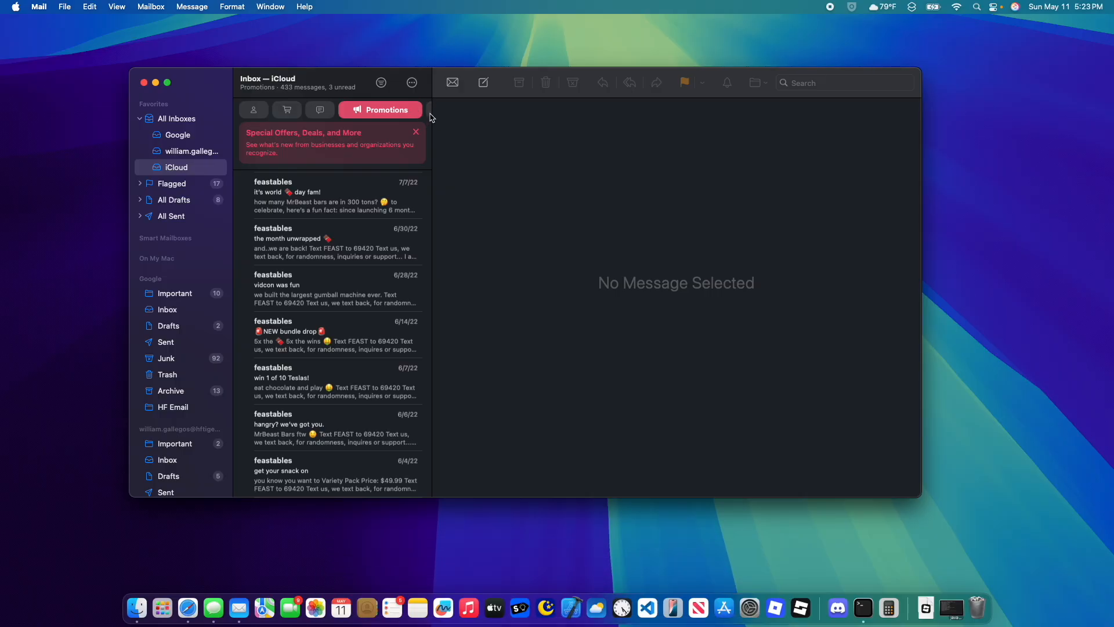
mouse_move(291, 110)
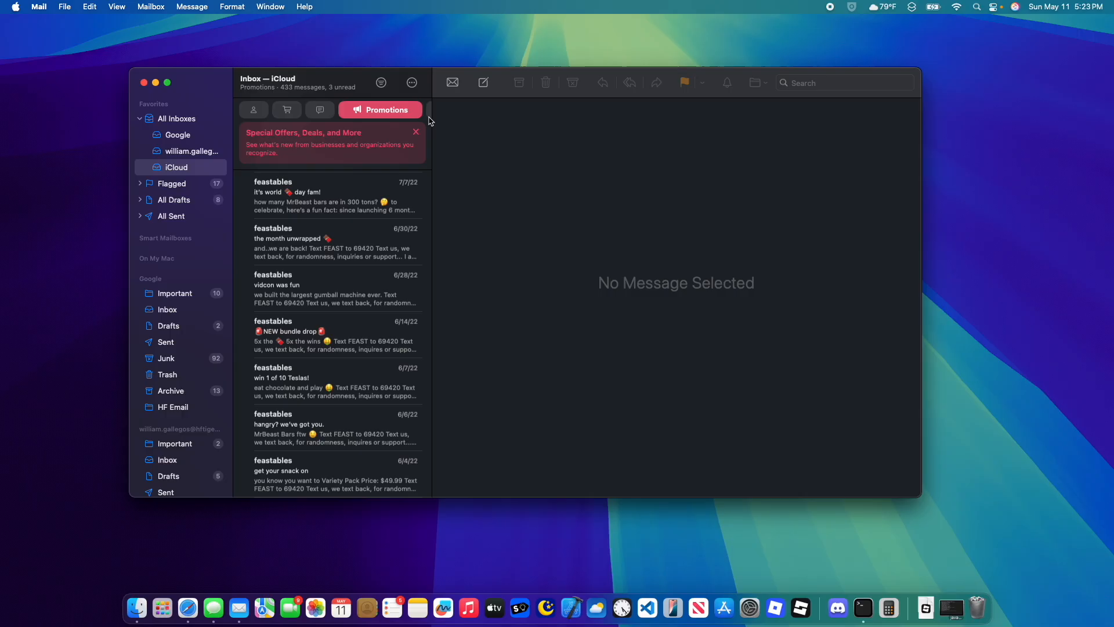
mouse_move(428, 116)
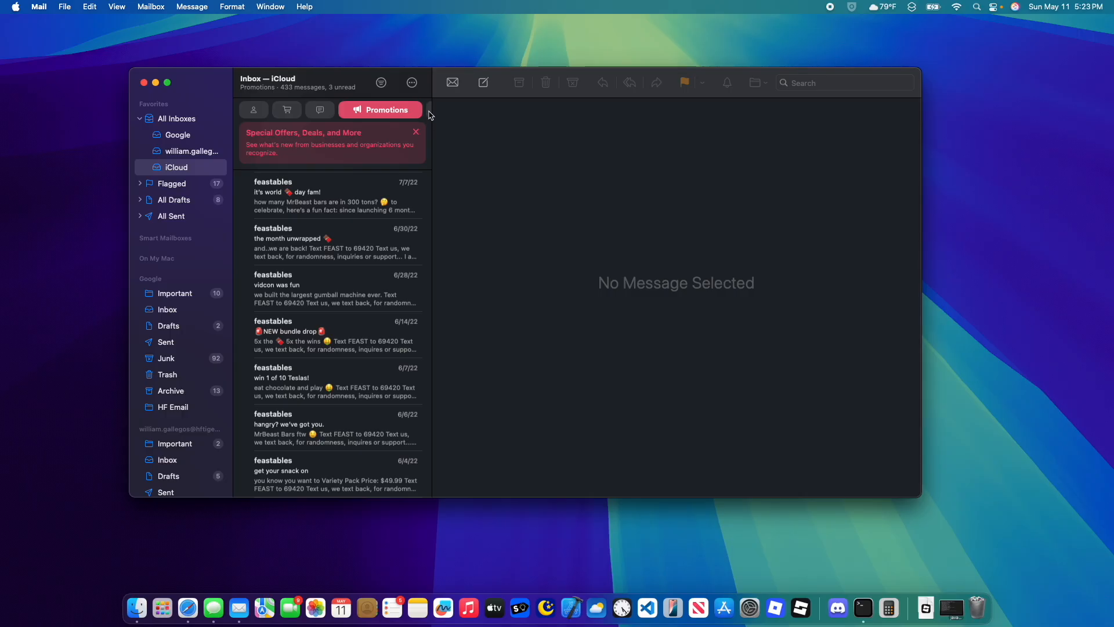
Switch the iCloud inbox to All Mail and turn on Show Contact Photo
left_click(399, 109)
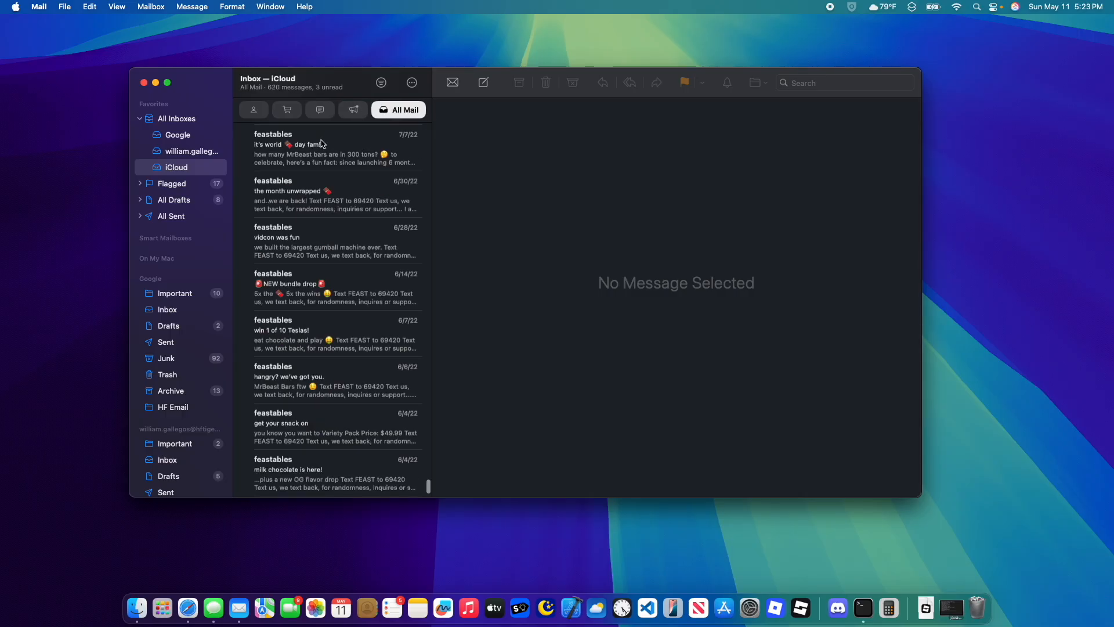
left_click(412, 82)
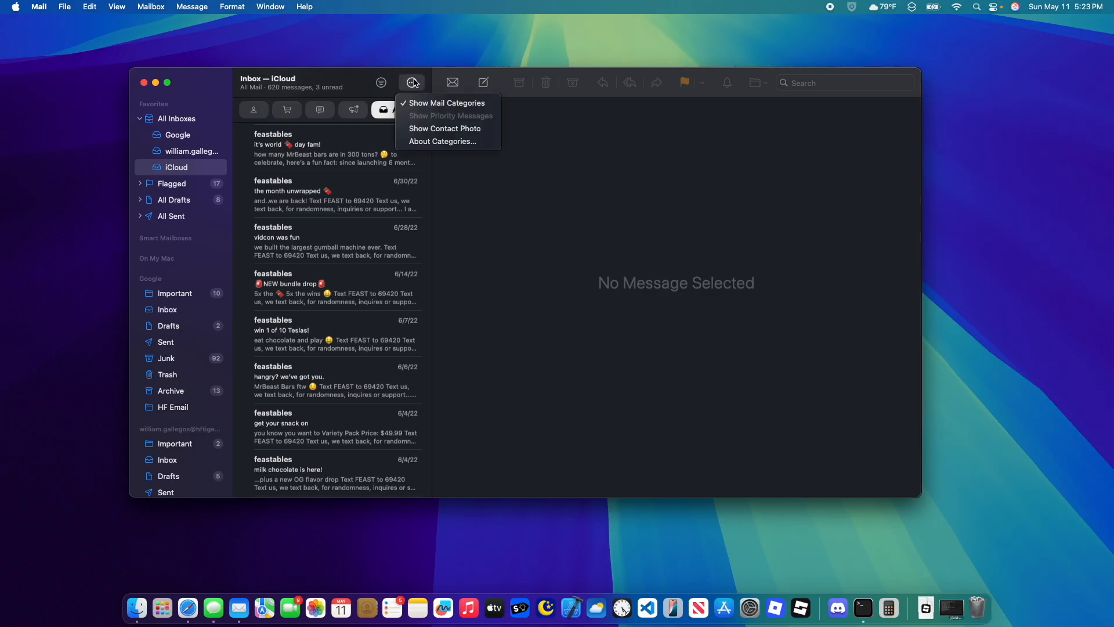
mouse_move(593, 168)
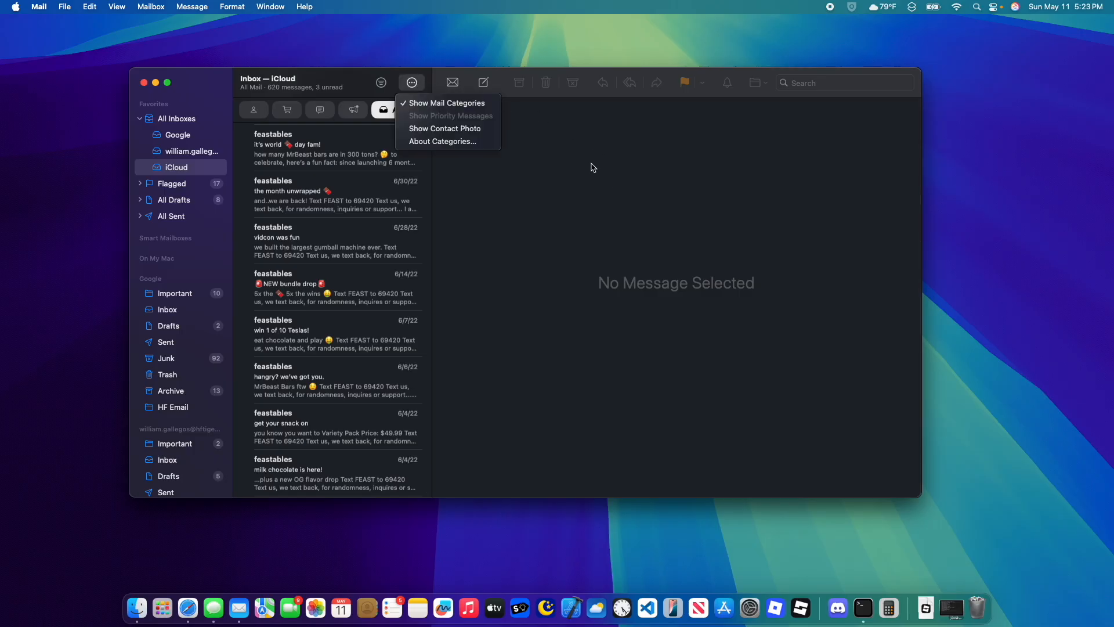
mouse_move(431, 113)
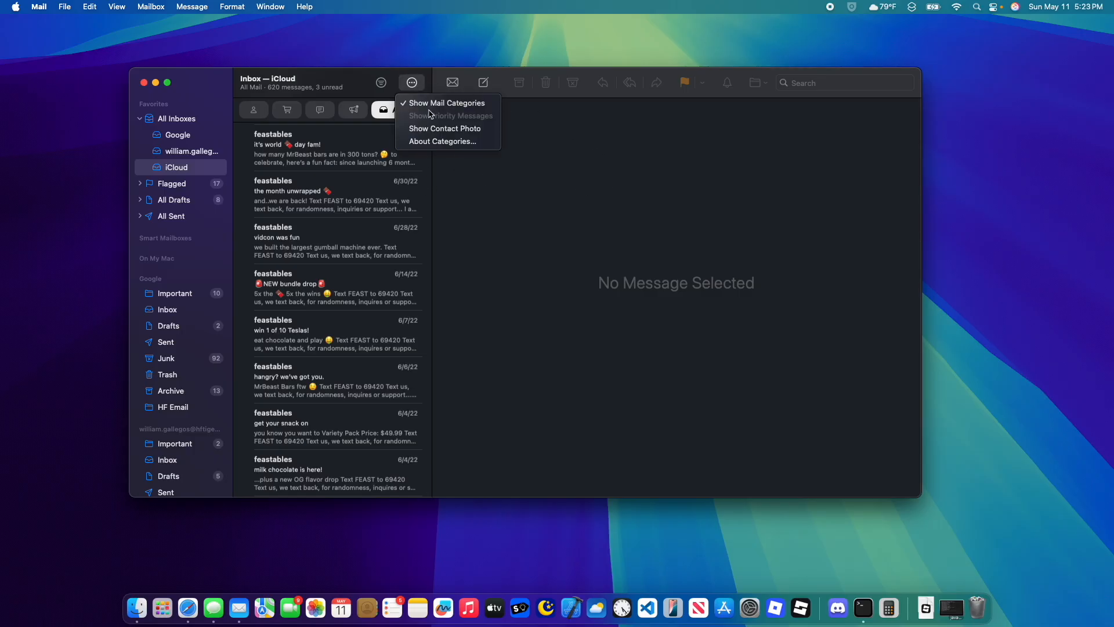
left_click(445, 129)
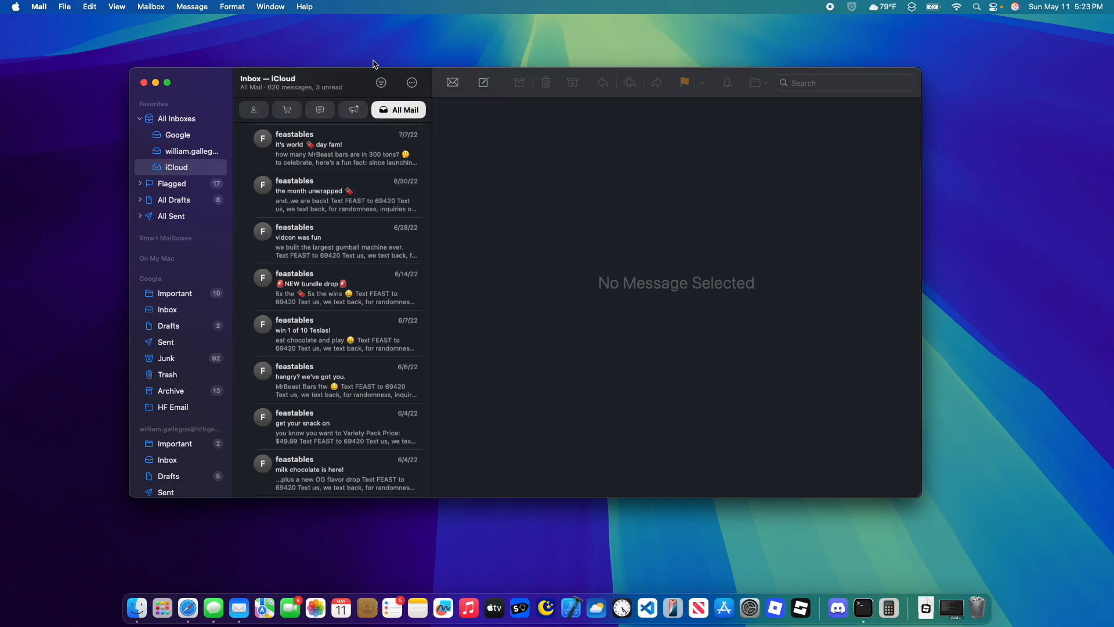
mouse_move(219, 13)
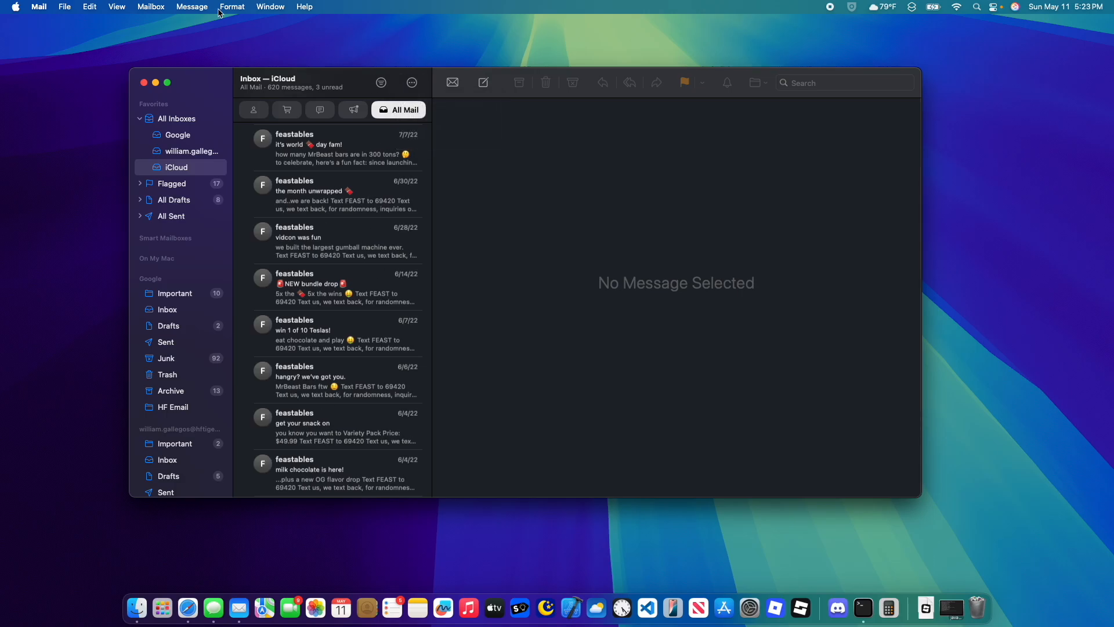
mouse_move(381, 85)
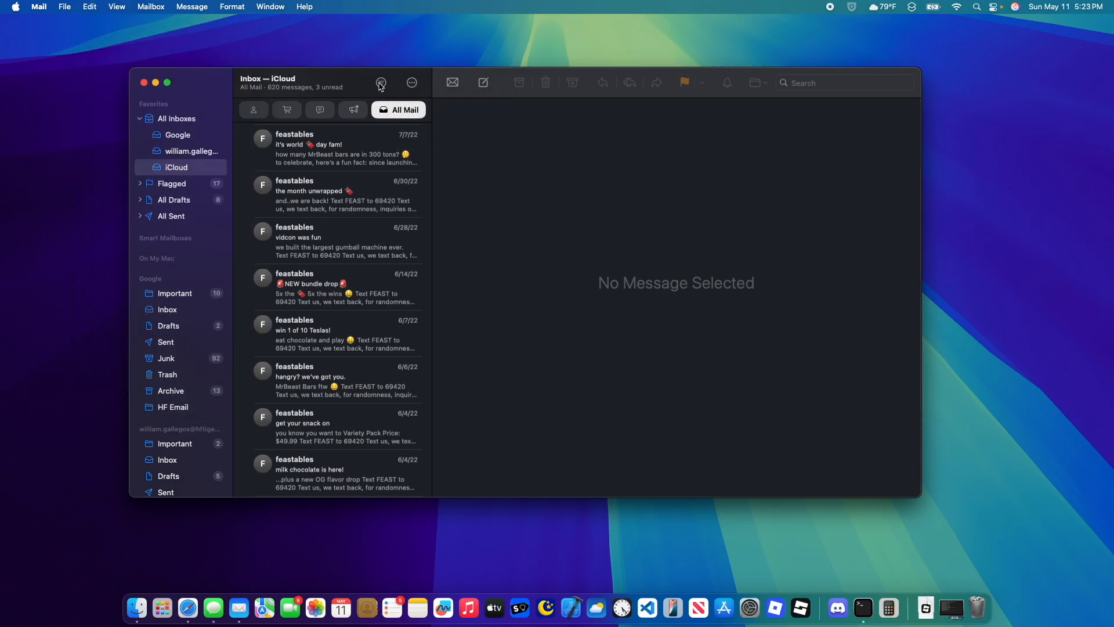
Review Mail's About Categories summary, then open System Settings and centre its window
left_click(412, 83)
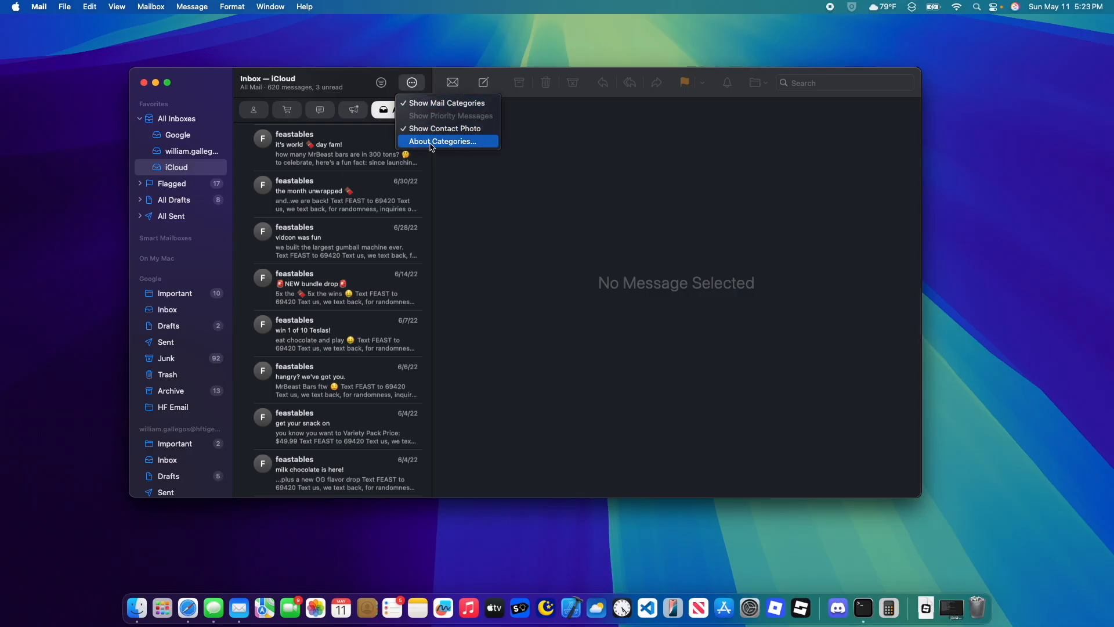
left_click(442, 140)
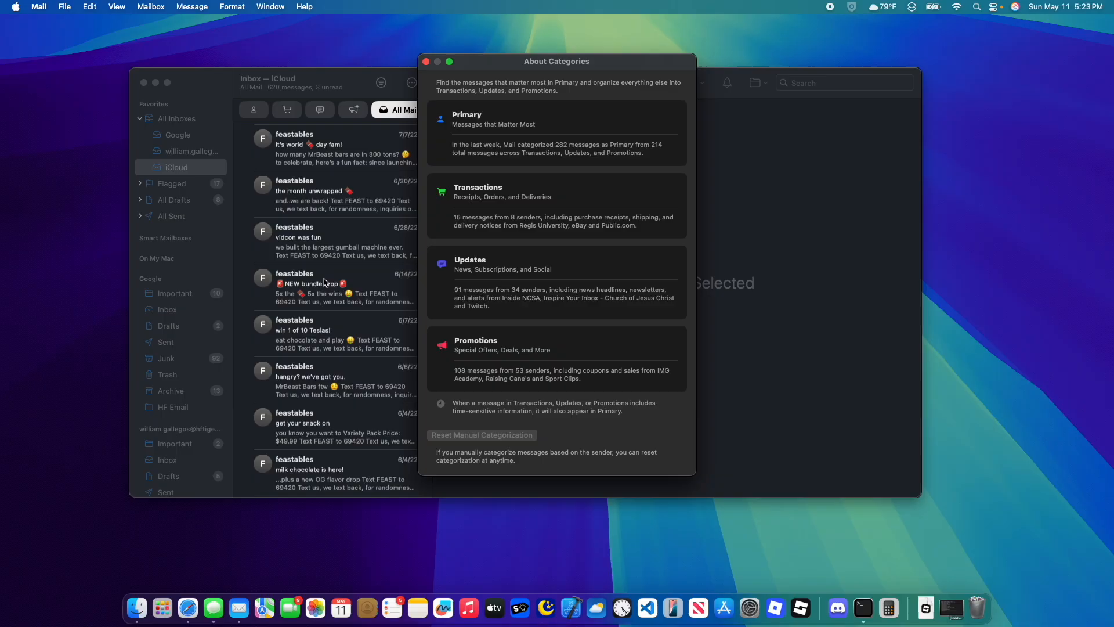
mouse_move(474, 55)
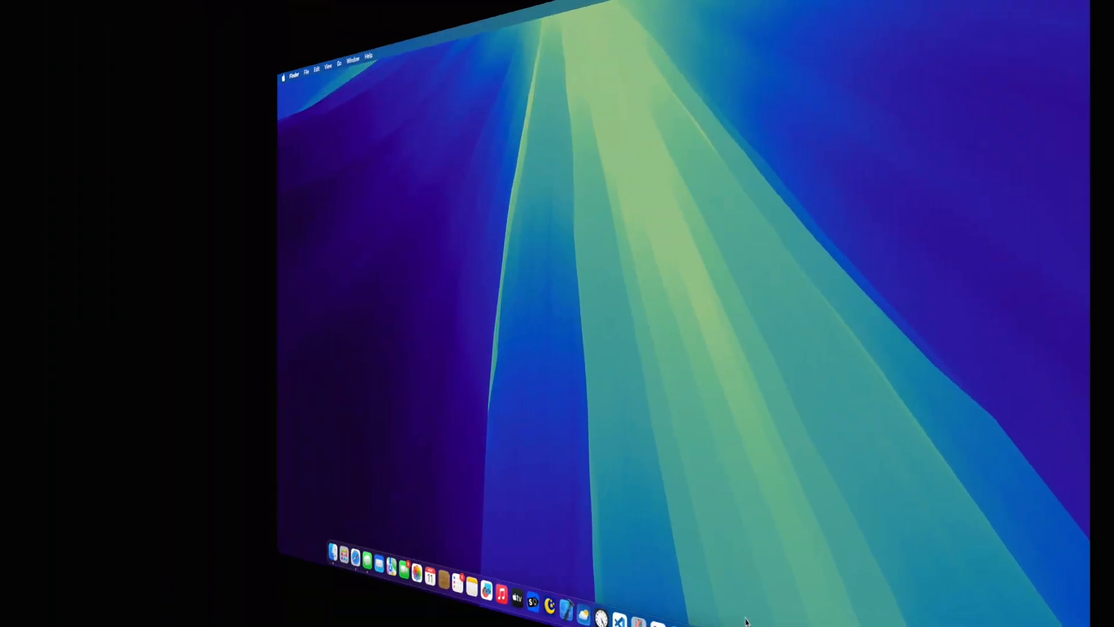
left_click(749, 608)
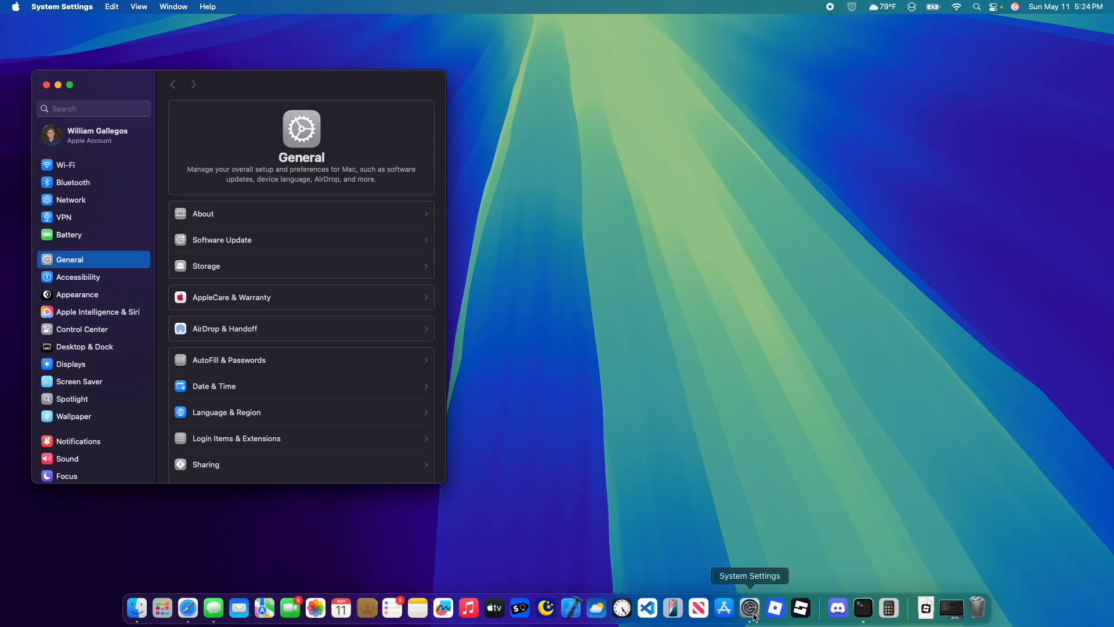
left_click_drag(238, 84, 480, 86)
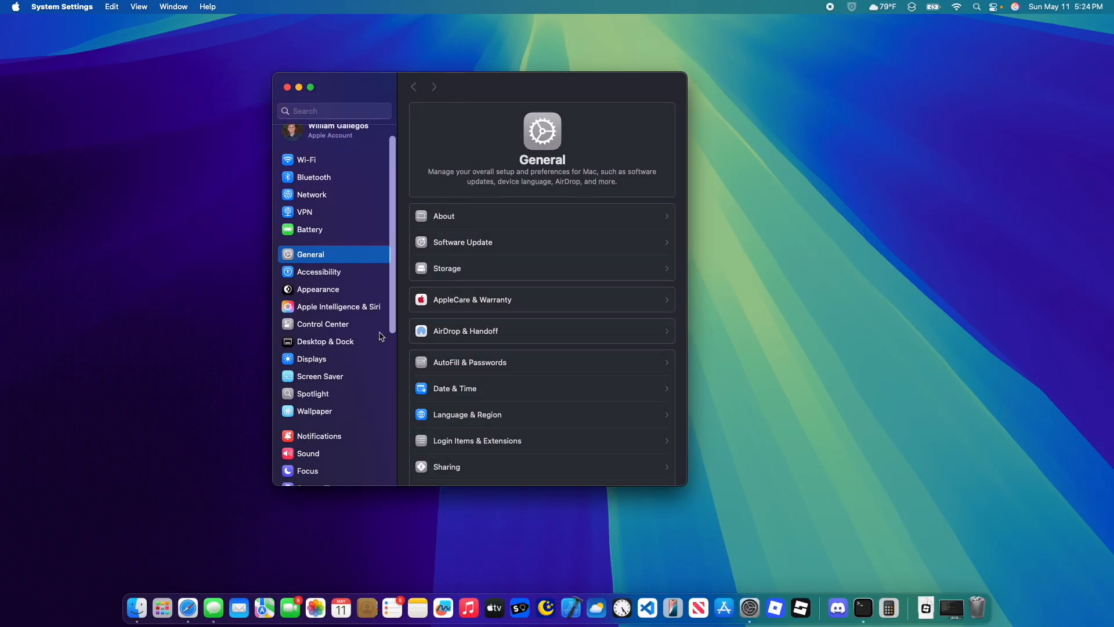
scroll("down", 3)
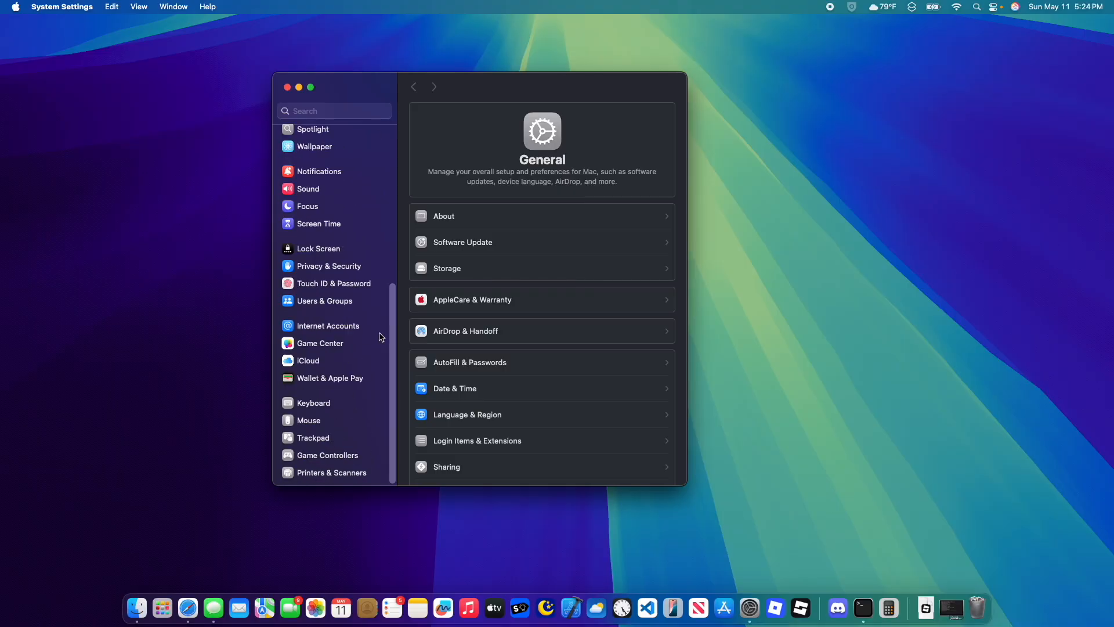
Open AppleCare & Warranty in General and show more devices
left_click(471, 299)
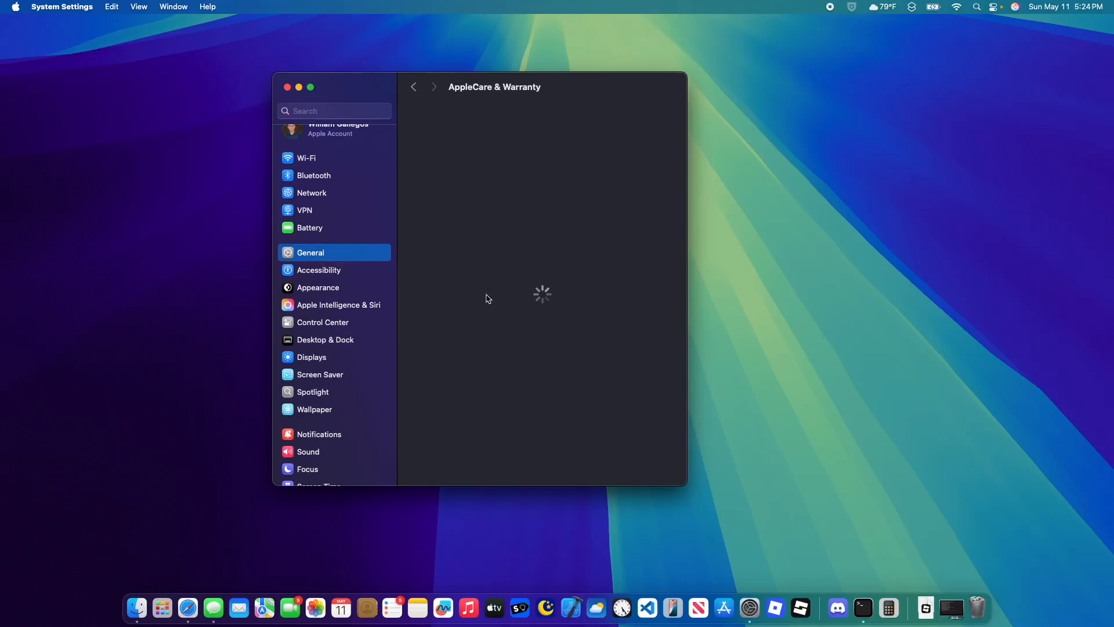
mouse_move(582, 208)
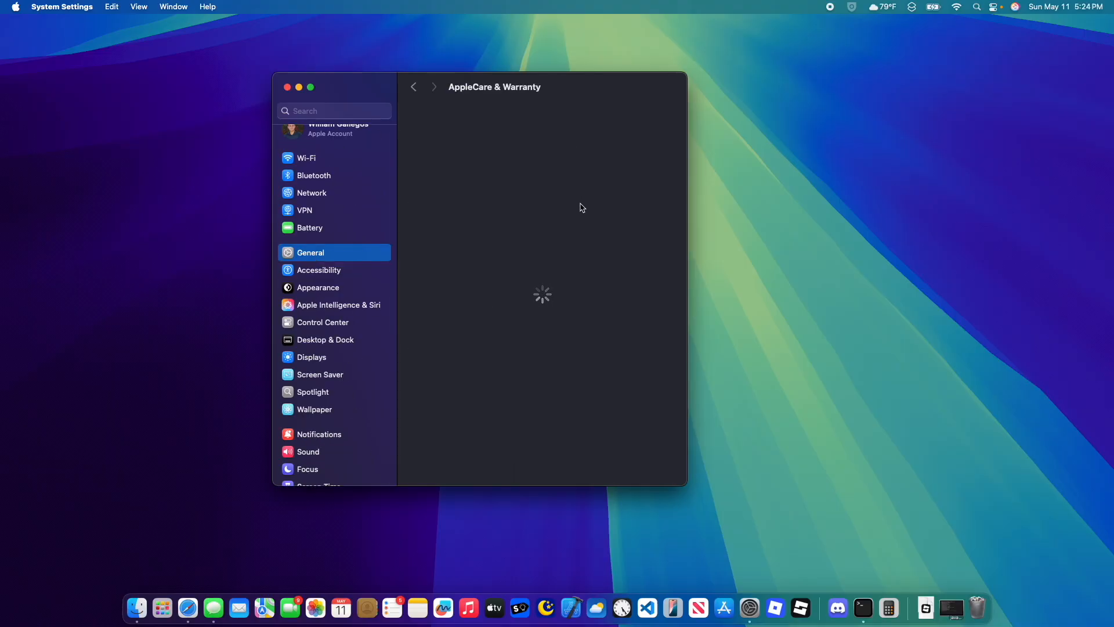
mouse_move(564, 188)
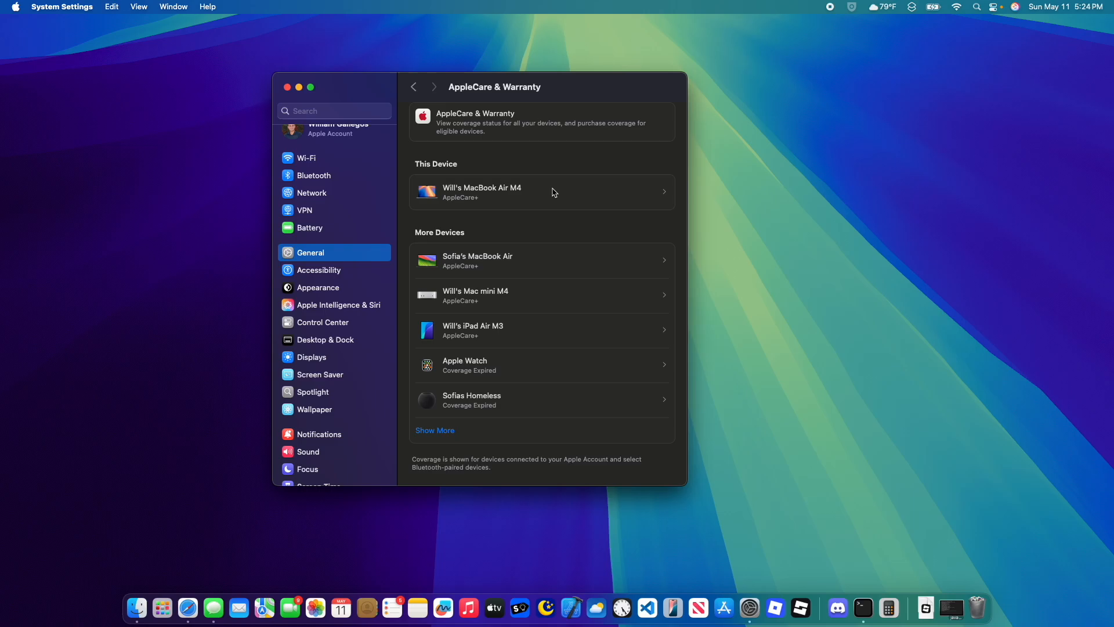
mouse_move(604, 159)
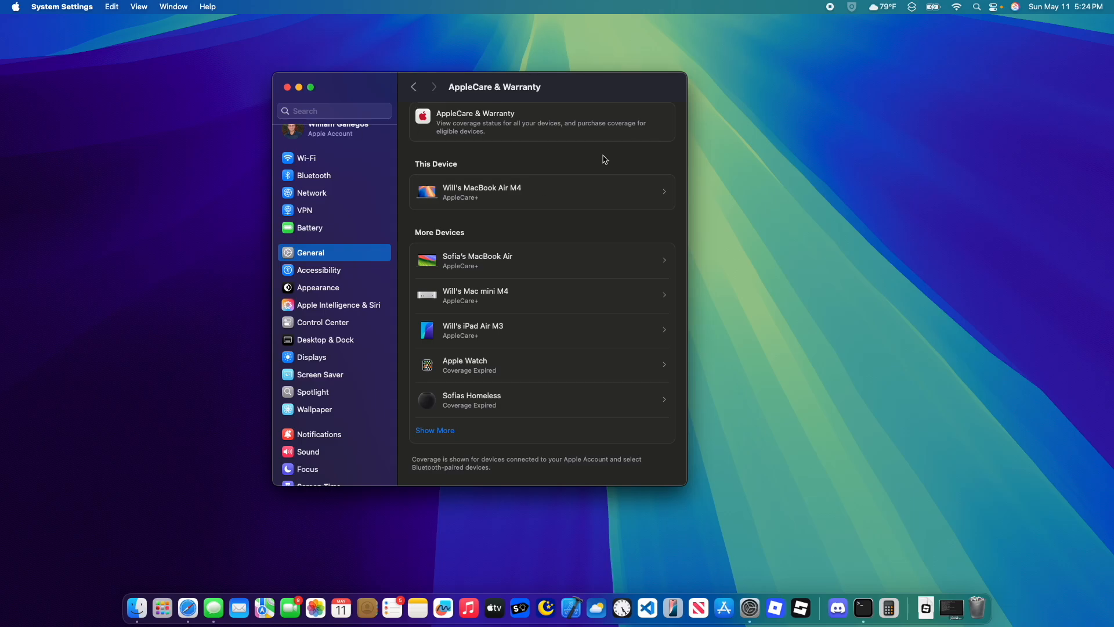
mouse_move(411, 132)
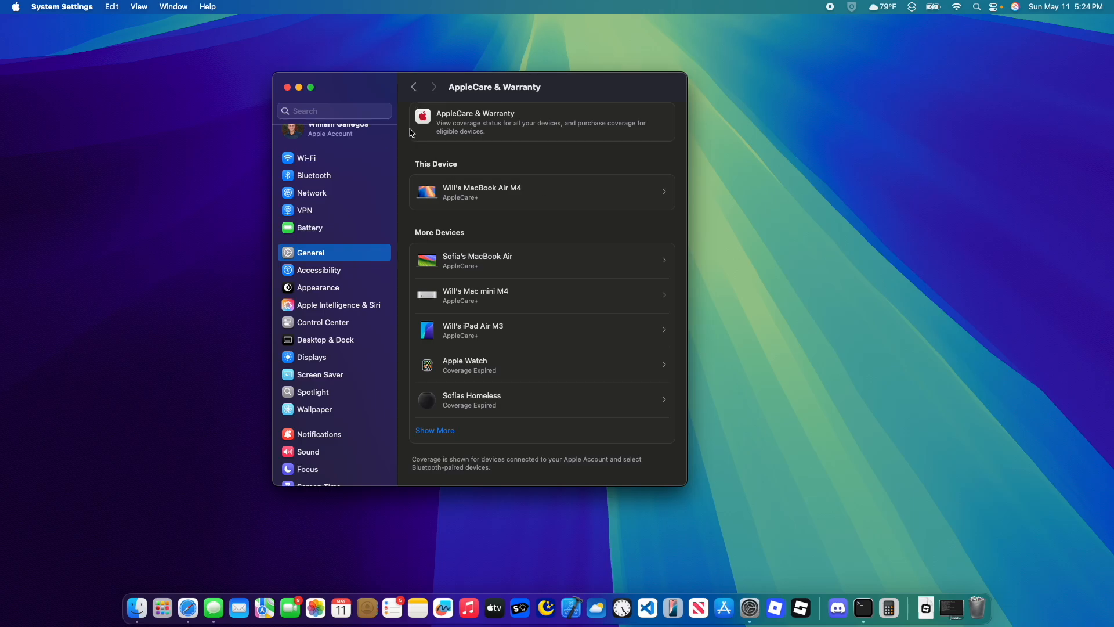
mouse_move(405, 217)
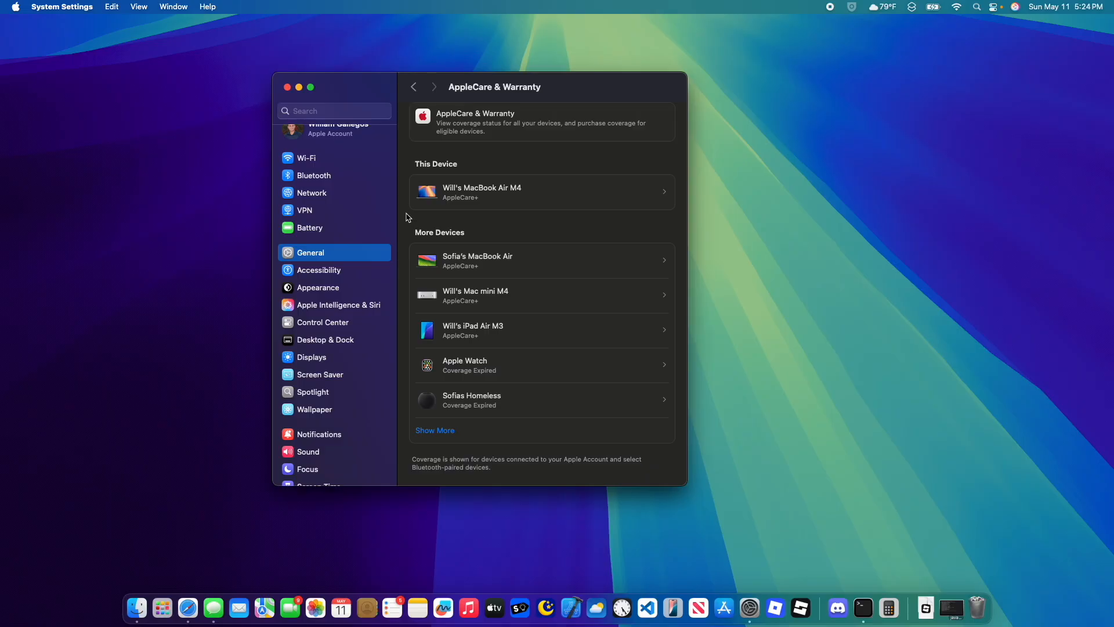
mouse_move(667, 155)
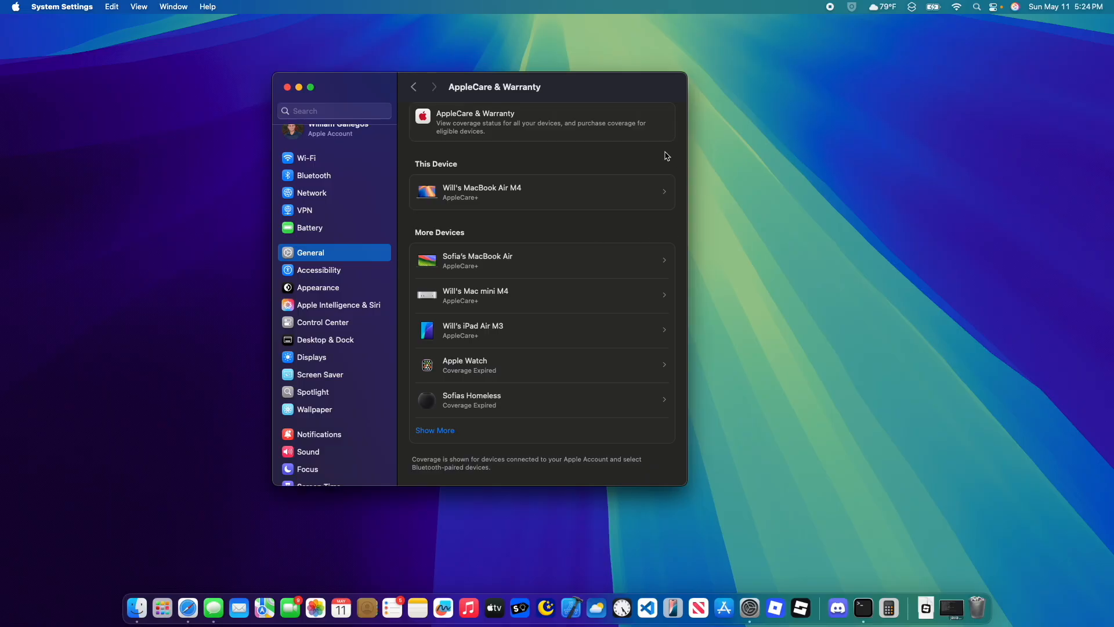
left_click(435, 430)
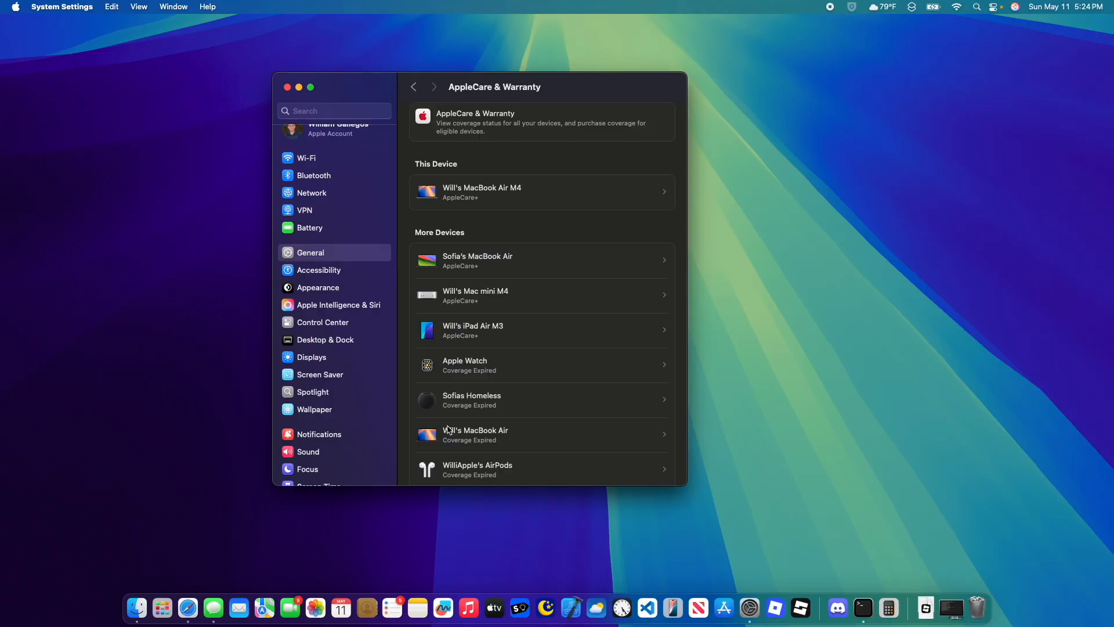
View this MacBook Air's AppleCare+ details, then close them with Done
left_click(542, 434)
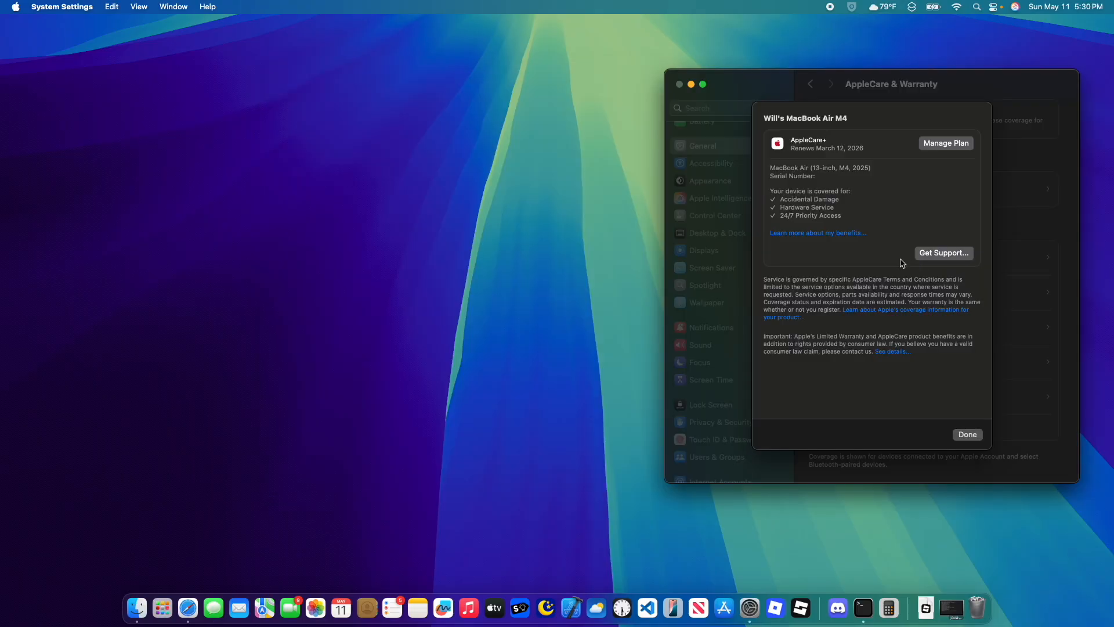
mouse_move(977, 289)
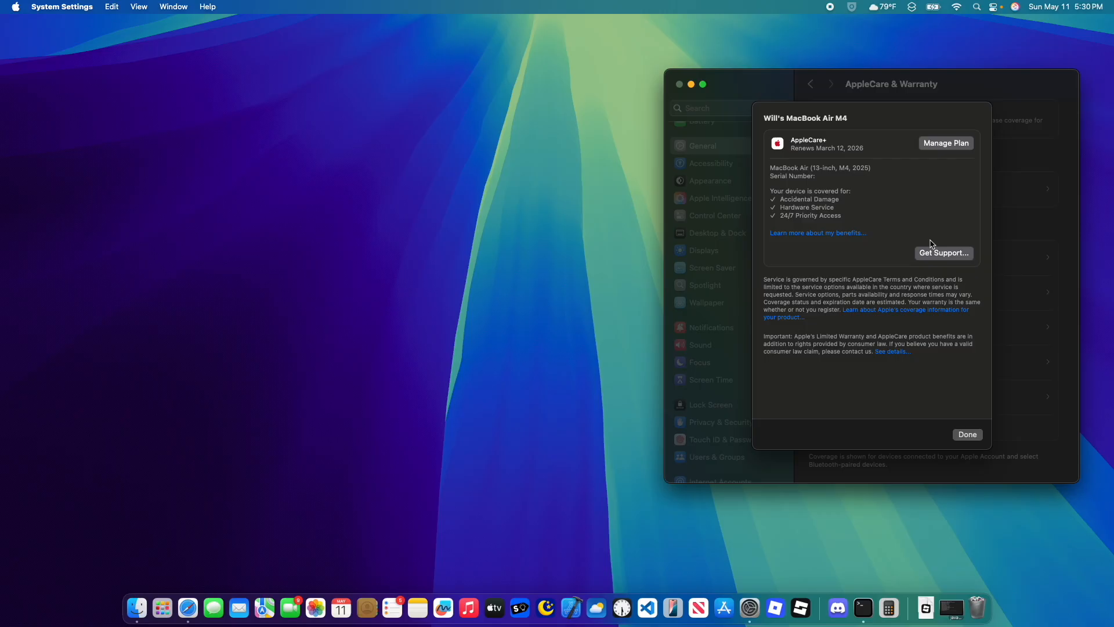
mouse_move(966, 319)
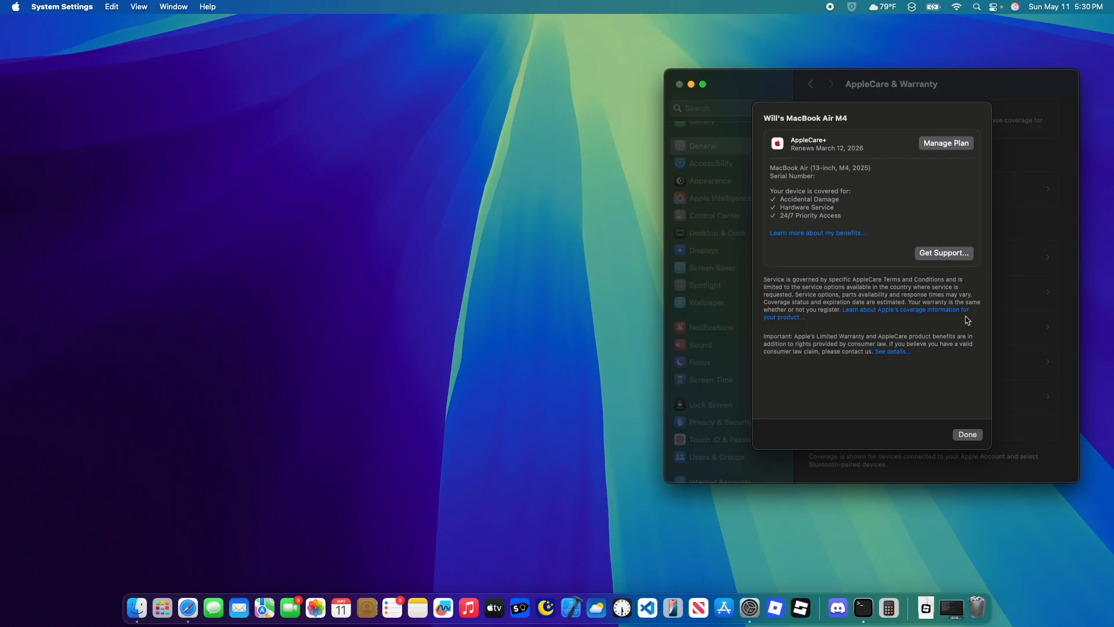
left_click(966, 434)
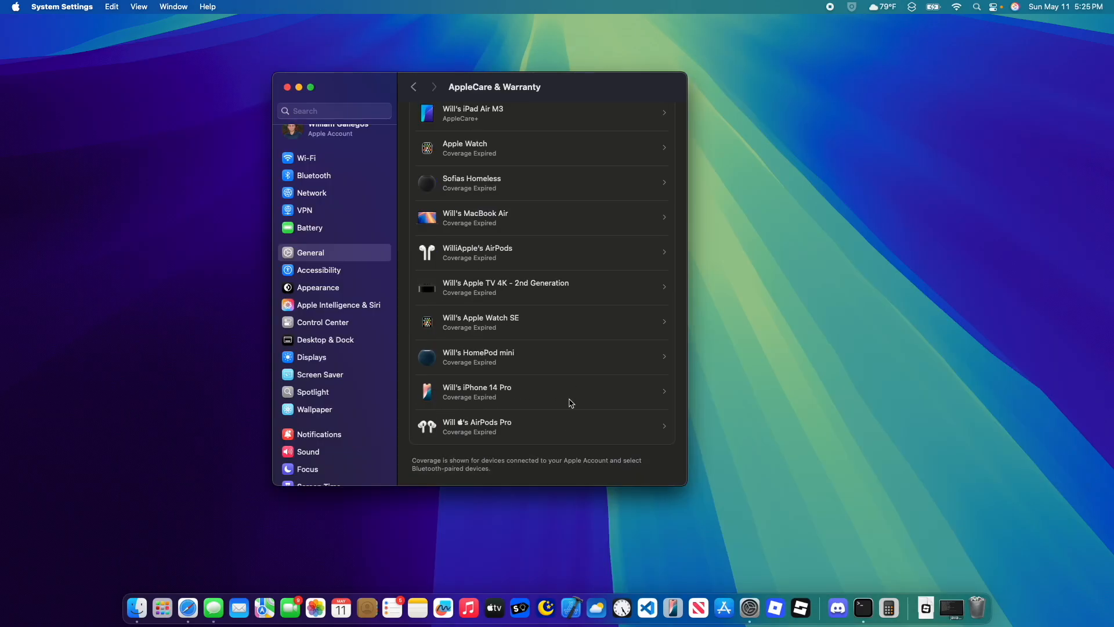
Go back to General and open the Apple Intelligence & Siri pane
scroll("up", 3)
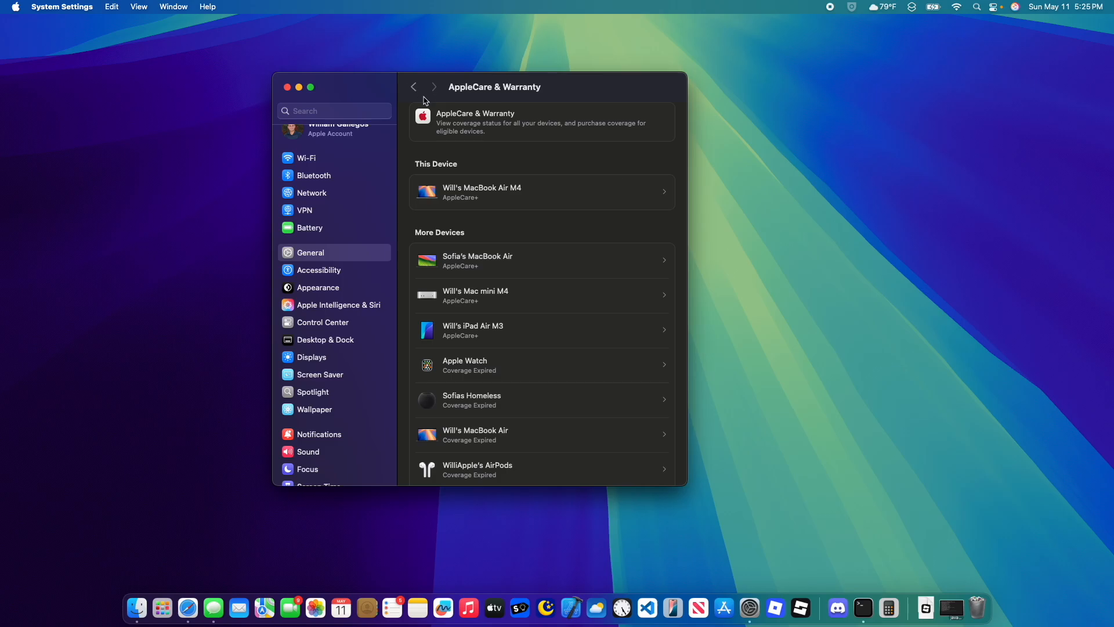
mouse_move(554, 155)
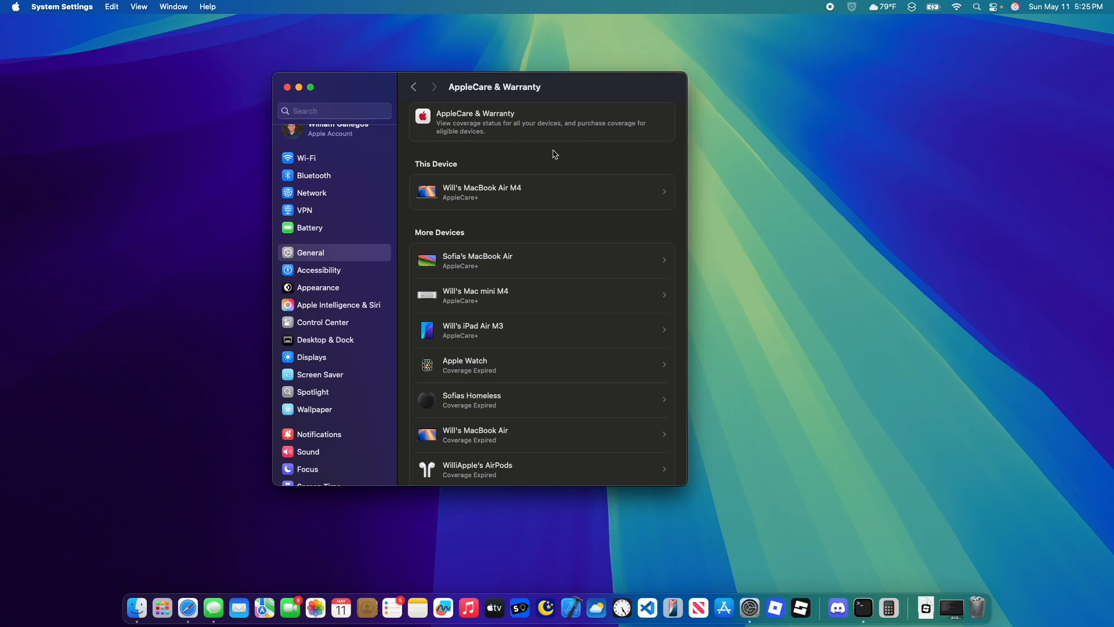
mouse_move(414, 86)
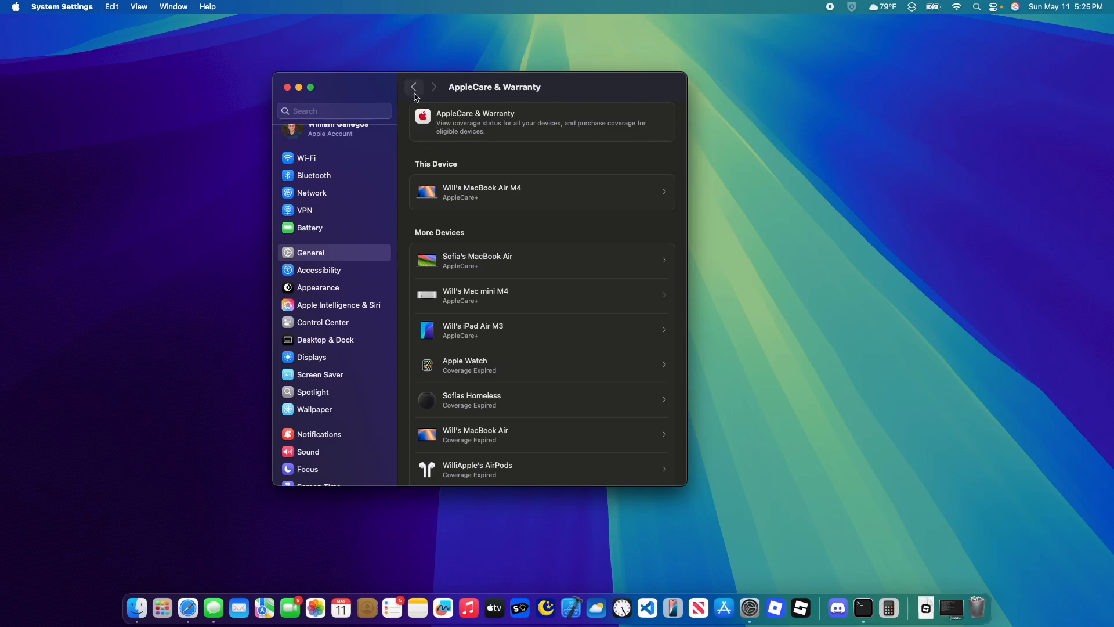
left_click(415, 87)
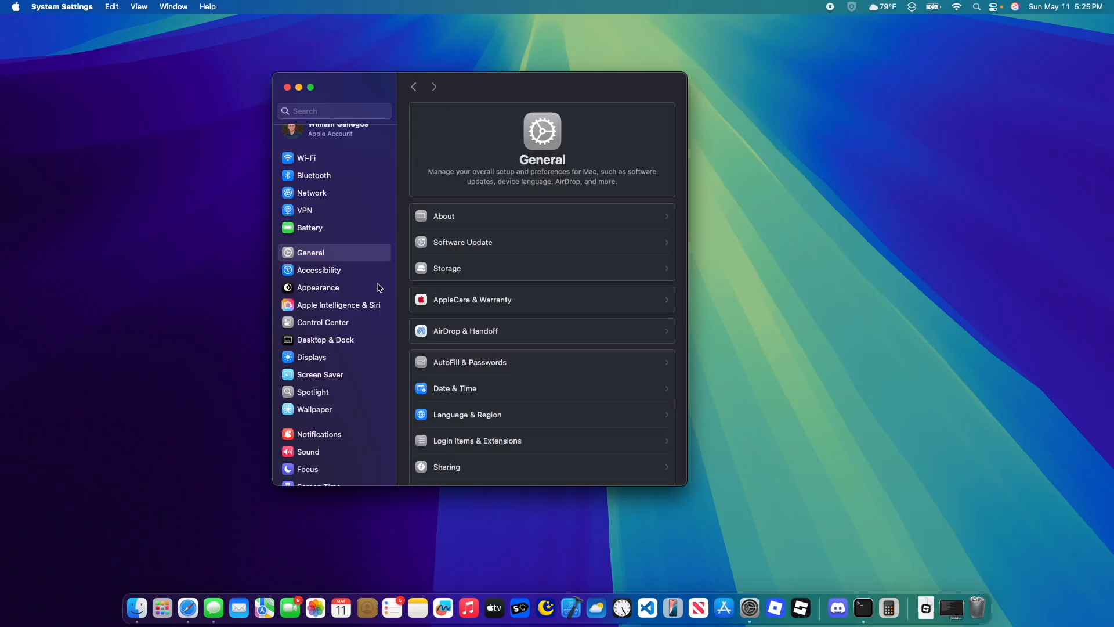
left_click(338, 304)
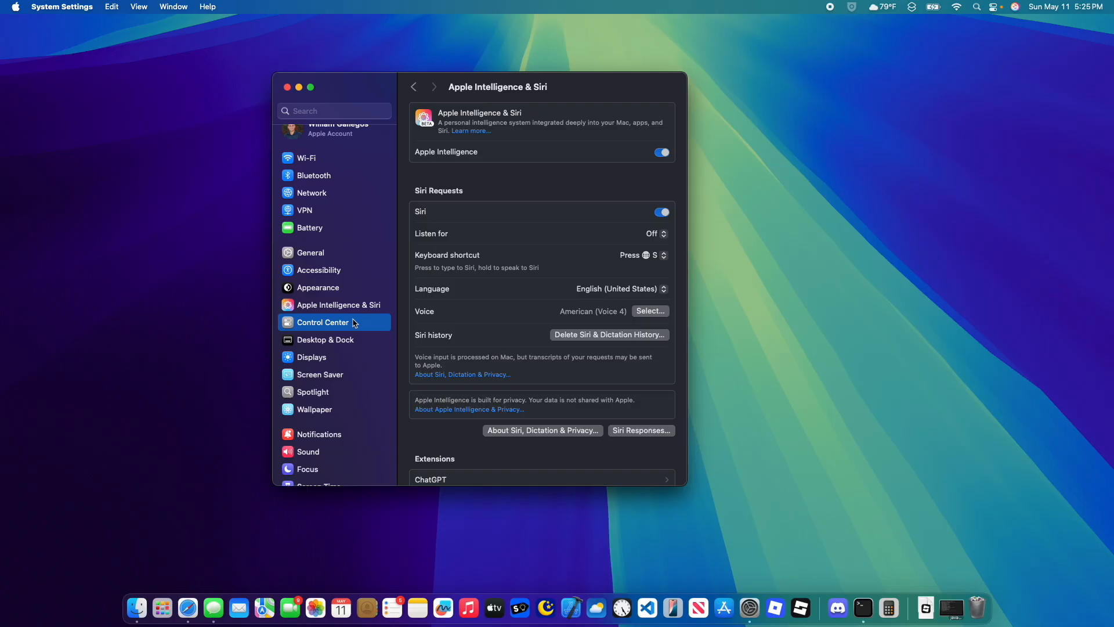
left_click(336, 305)
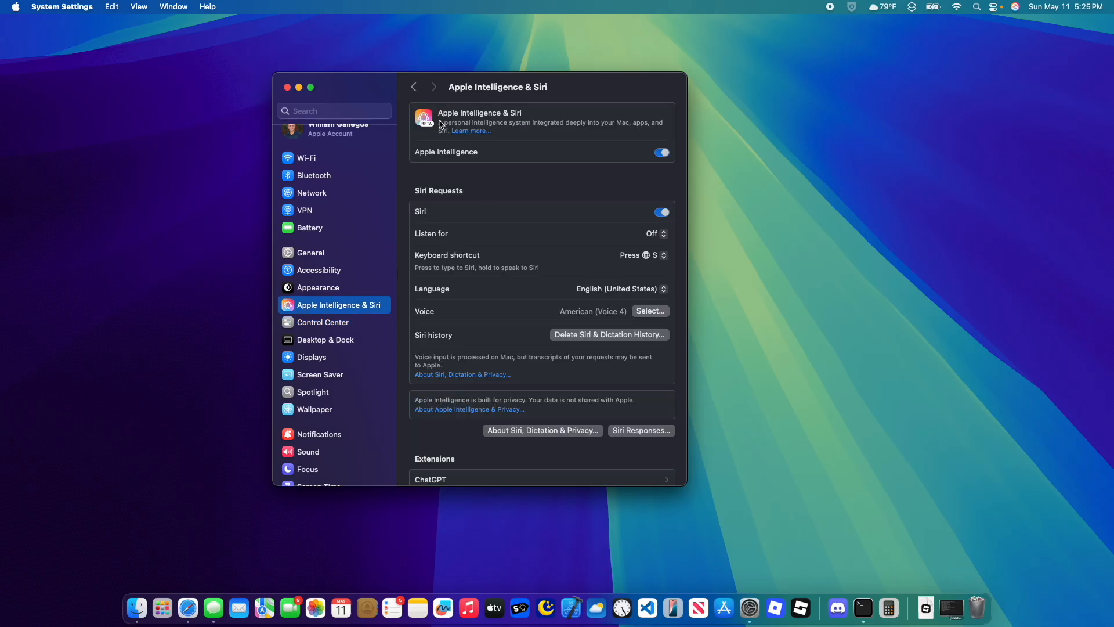
mouse_move(401, 142)
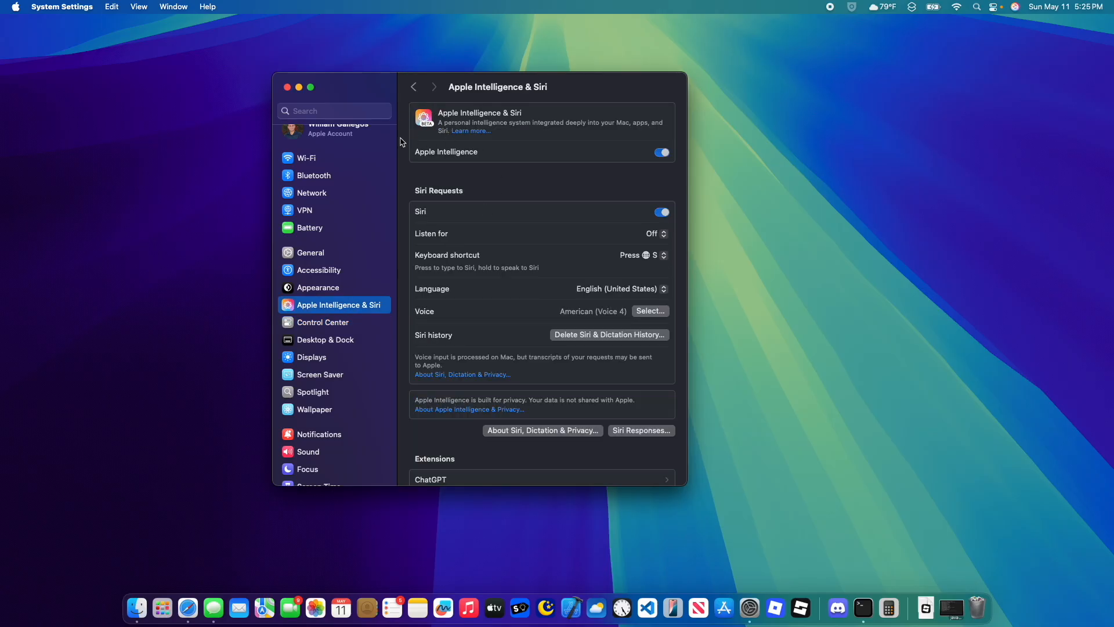
Go back to the AppleCare & Warranty coverage list
left_click(311, 252)
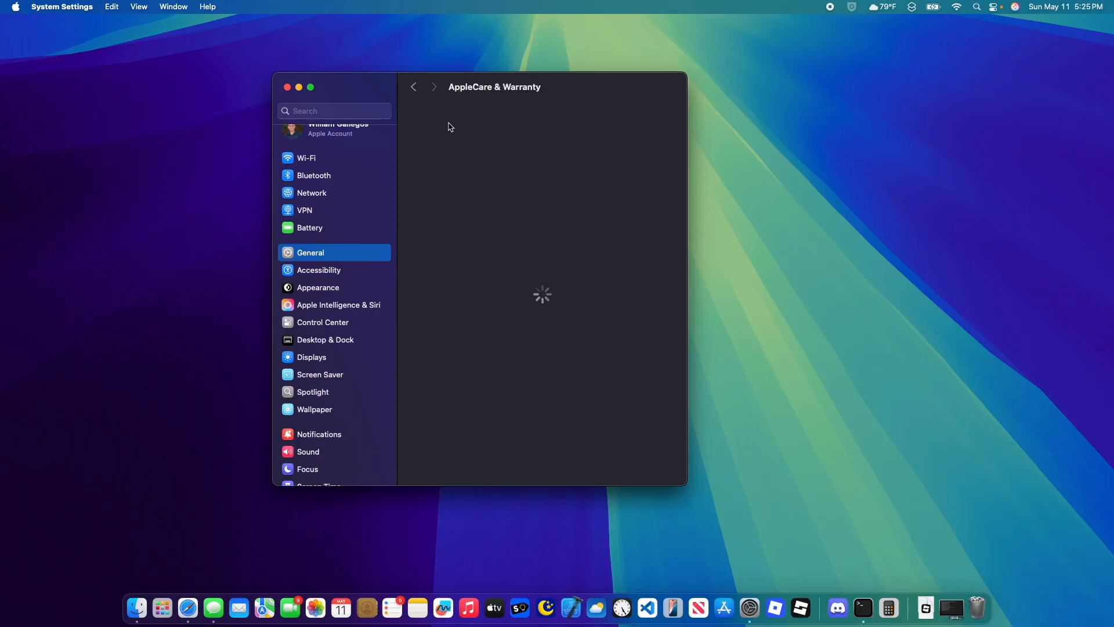
mouse_move(440, 129)
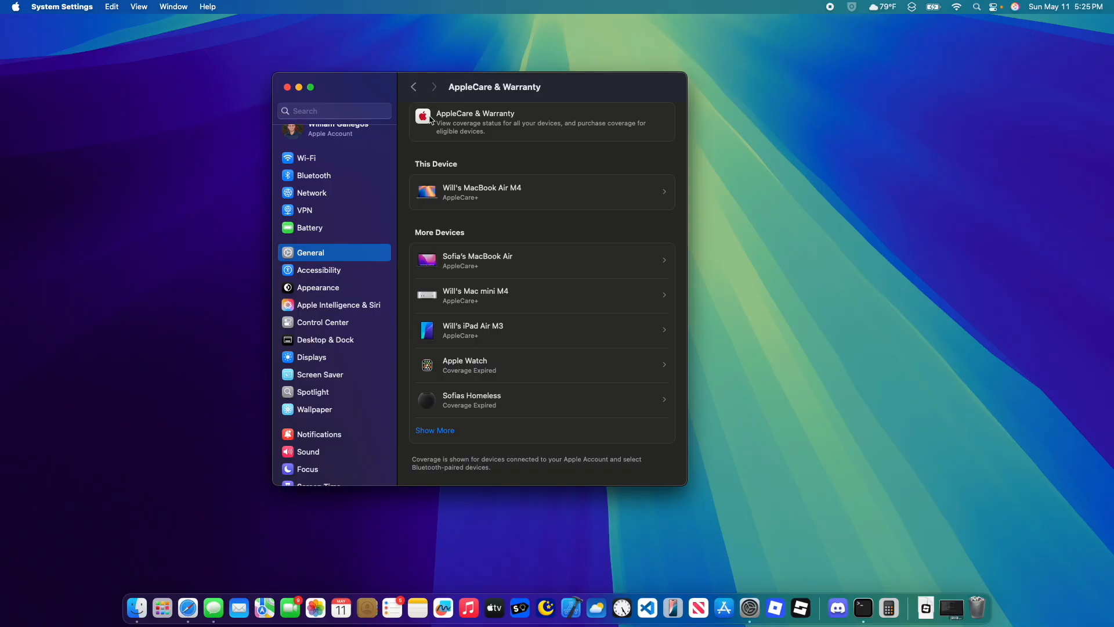
mouse_move(411, 300)
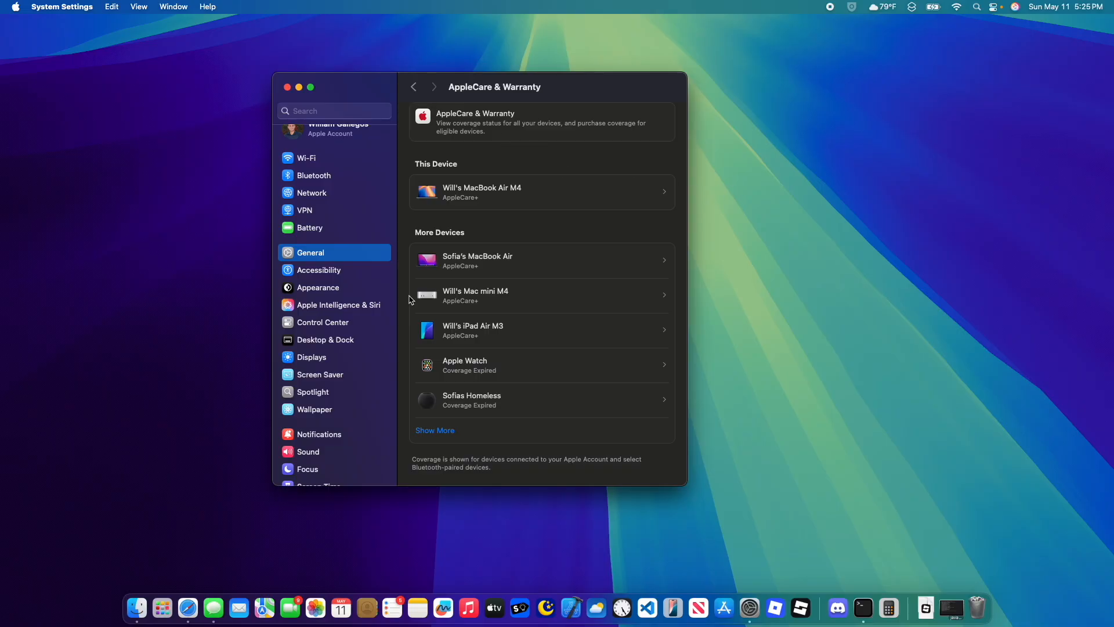
mouse_move(539, 244)
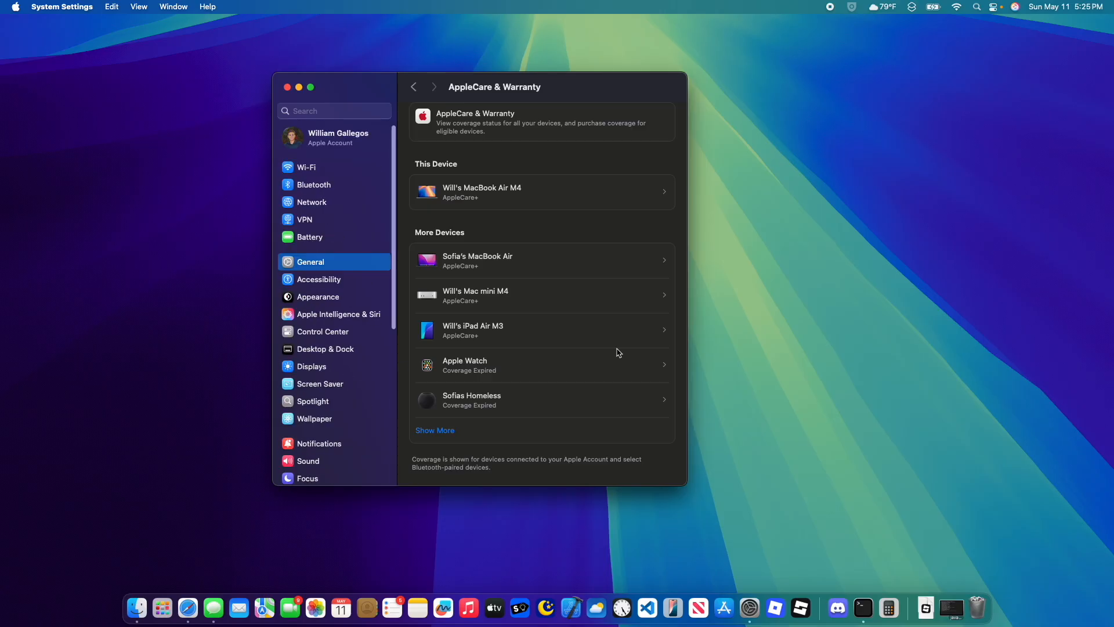
mouse_move(610, 365)
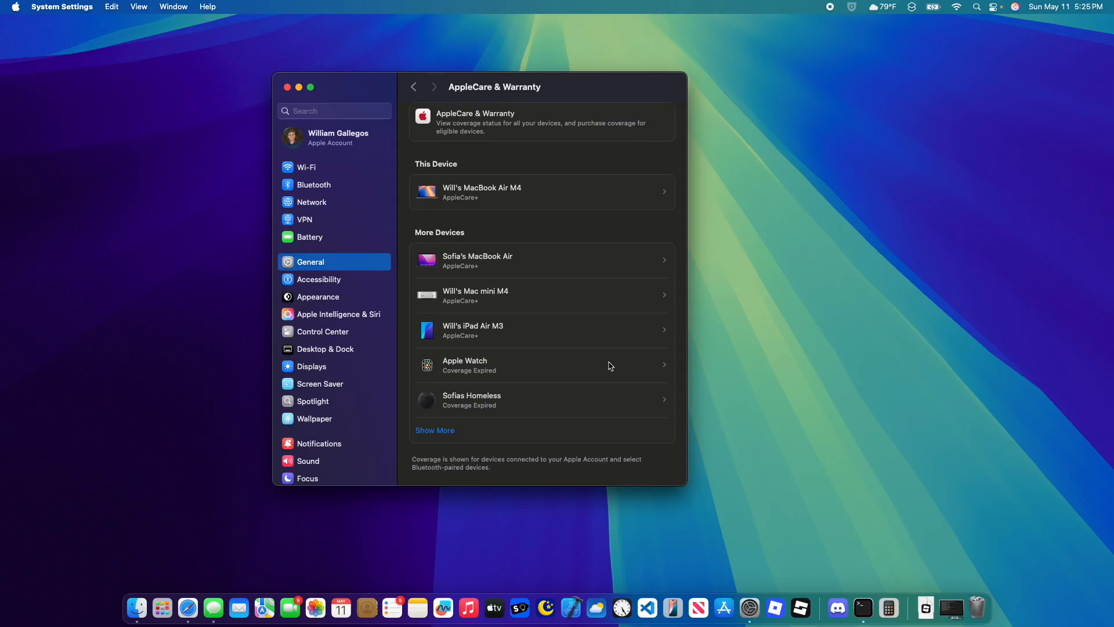
mouse_move(605, 357)
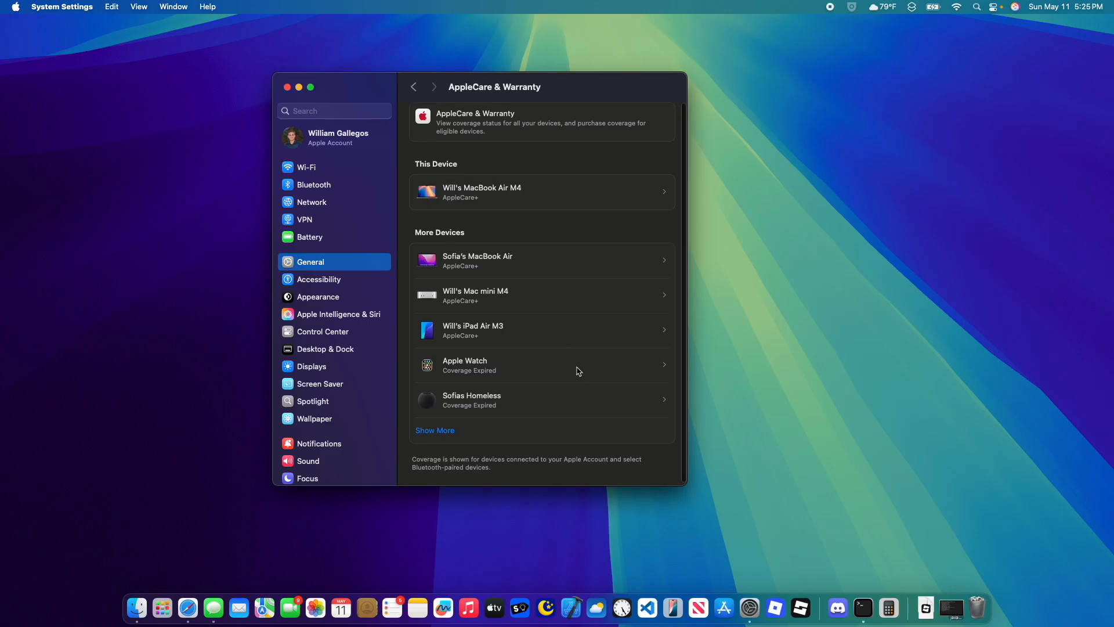
mouse_move(576, 367)
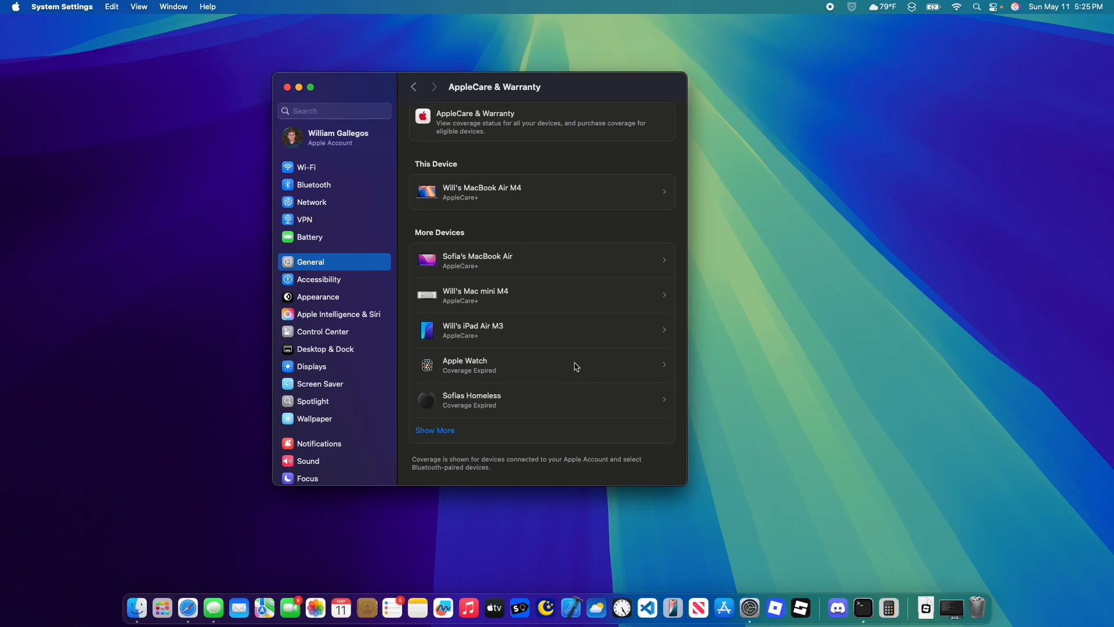
mouse_move(579, 222)
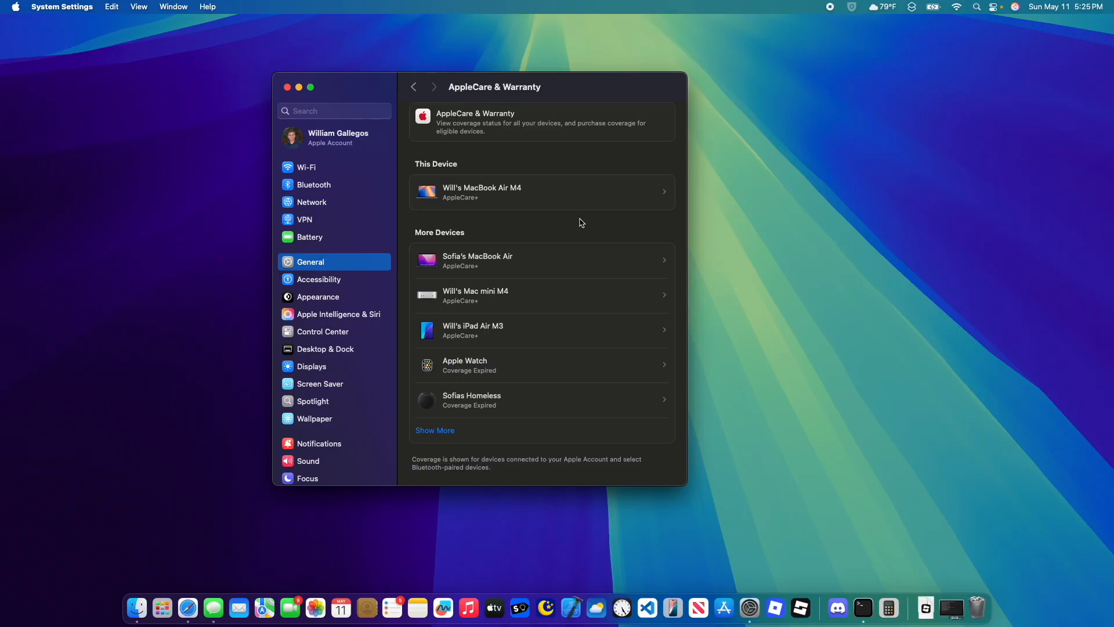
left_click(414, 86)
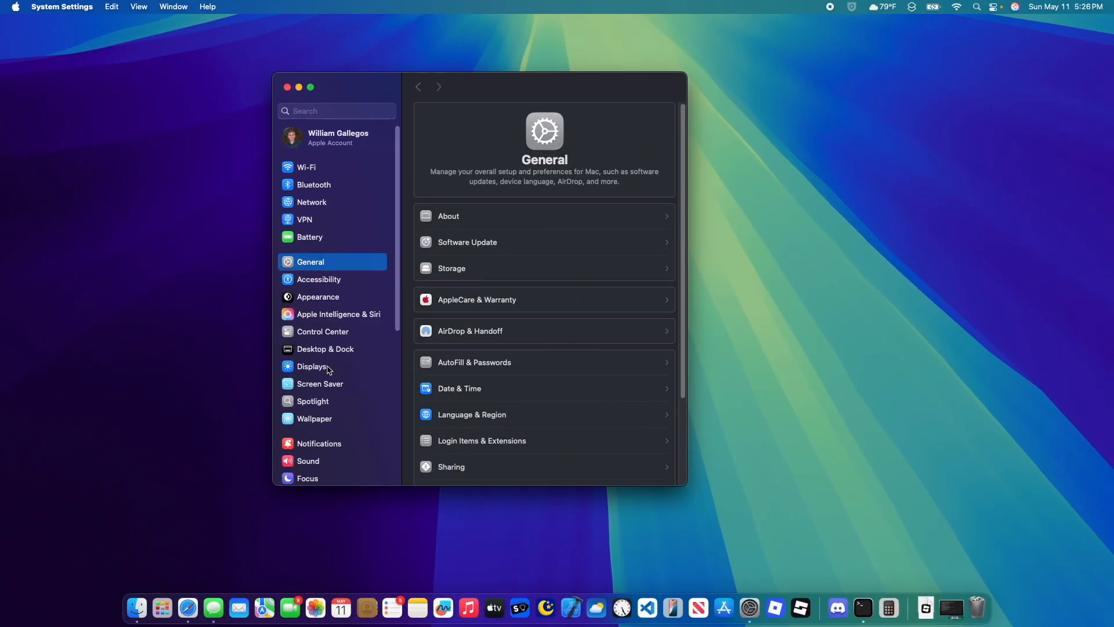
mouse_move(379, 350)
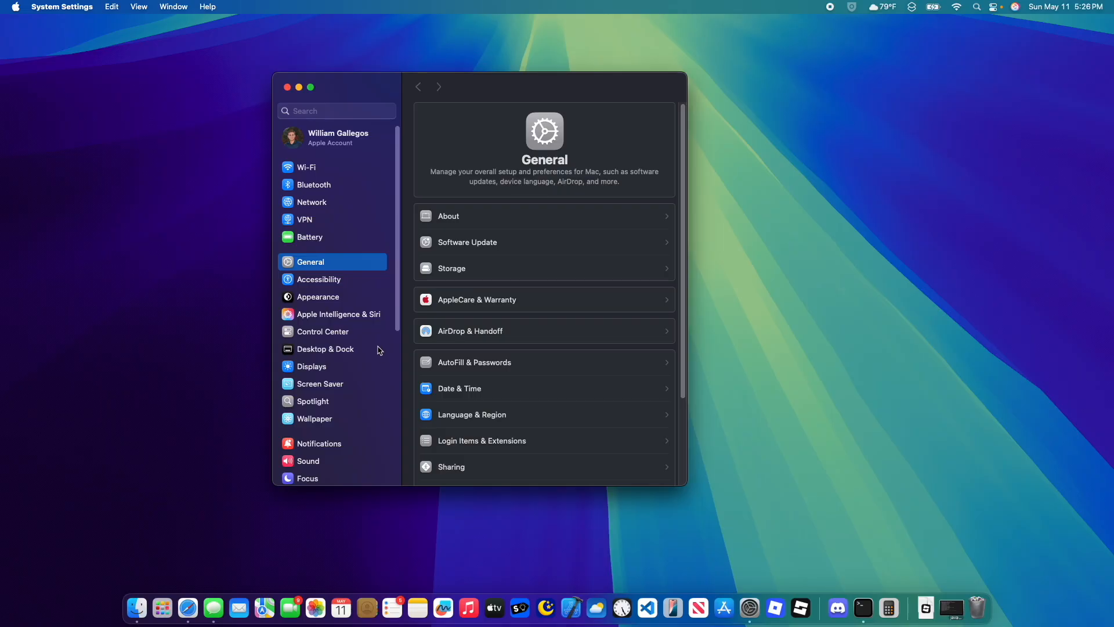
mouse_move(298, 313)
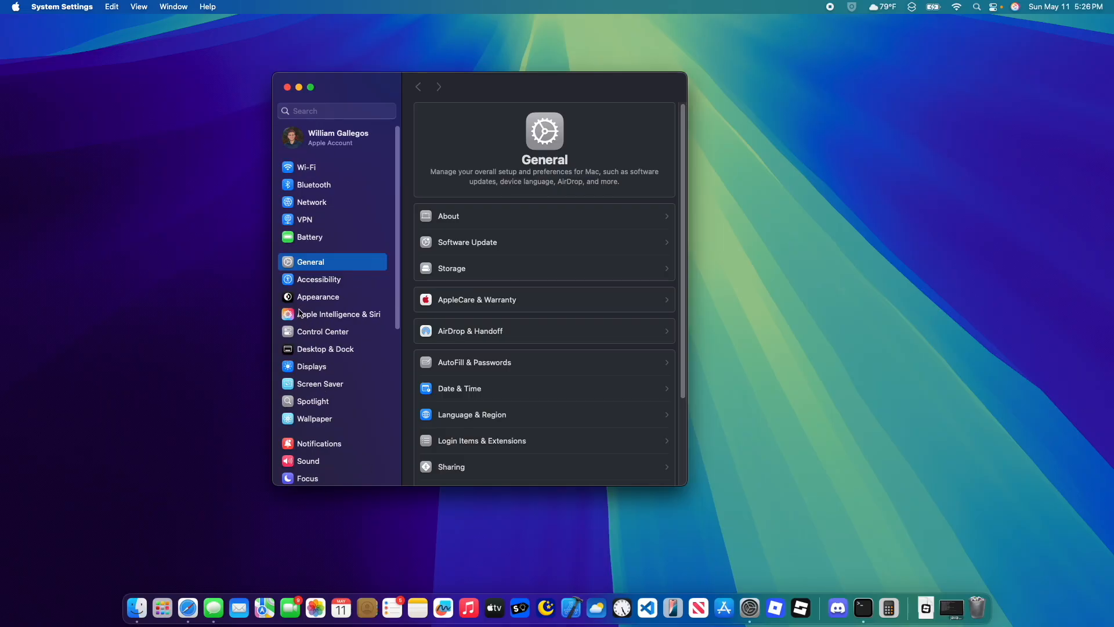
mouse_move(374, 320)
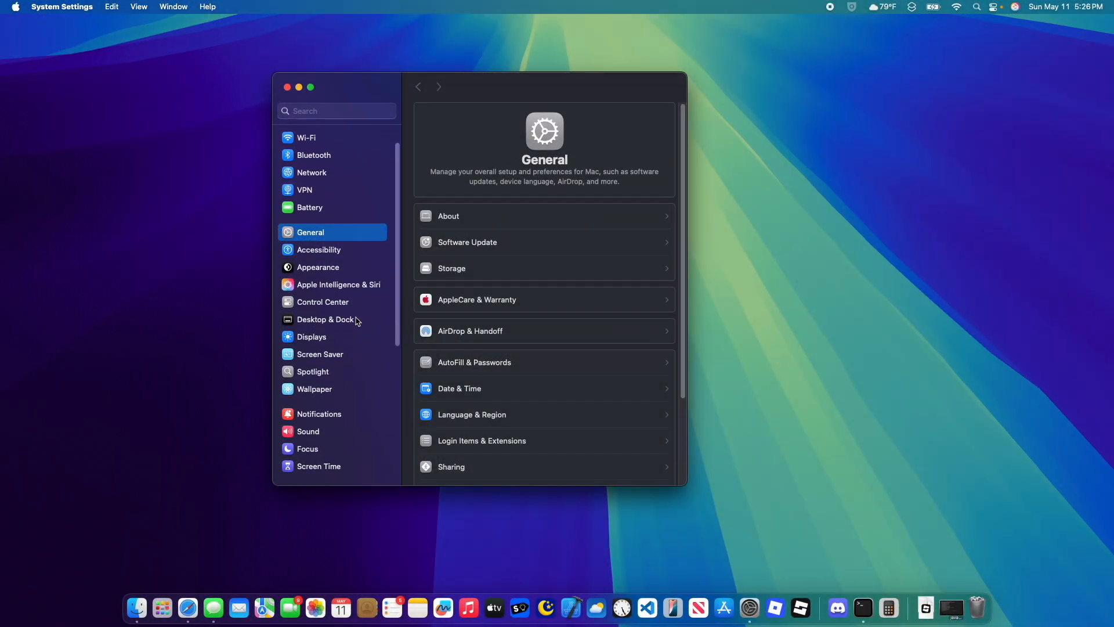
mouse_move(375, 293)
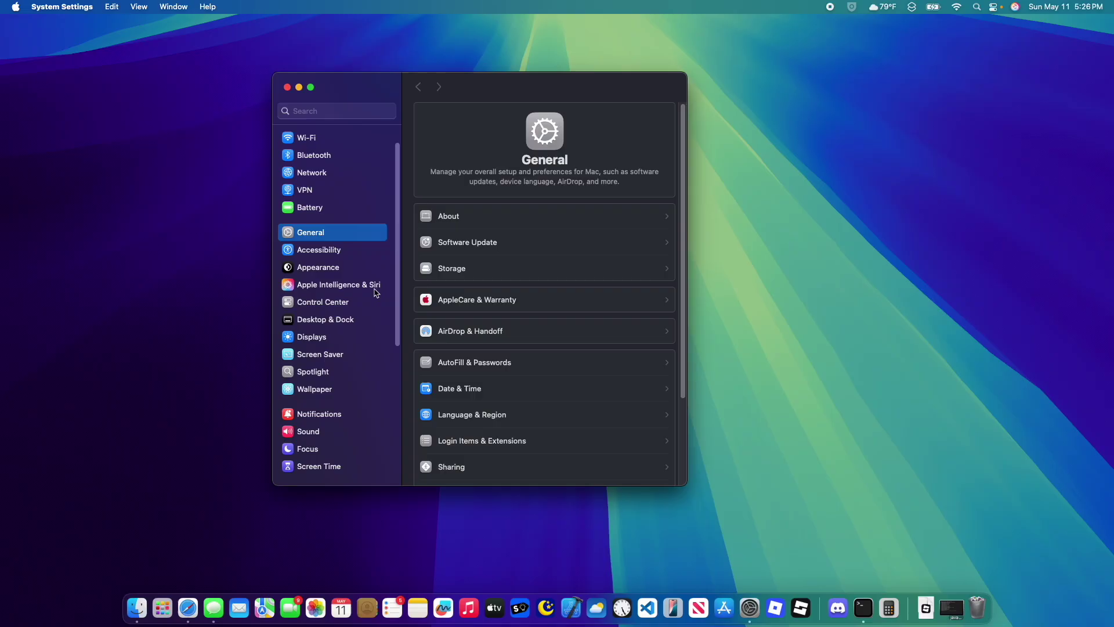
scroll("down", 3)
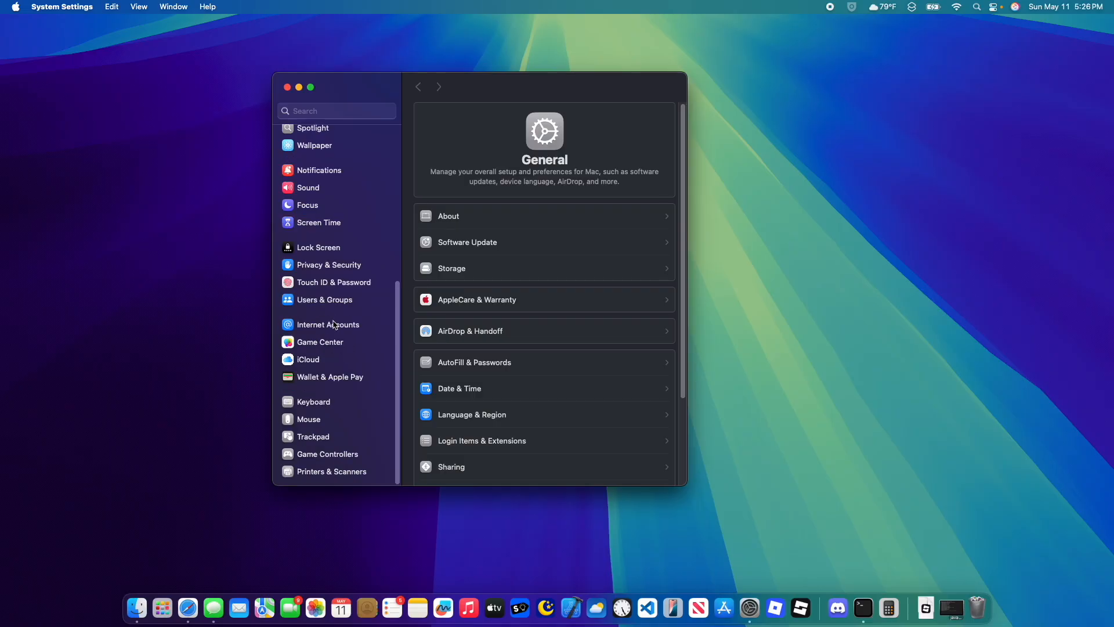
scroll("up", 3)
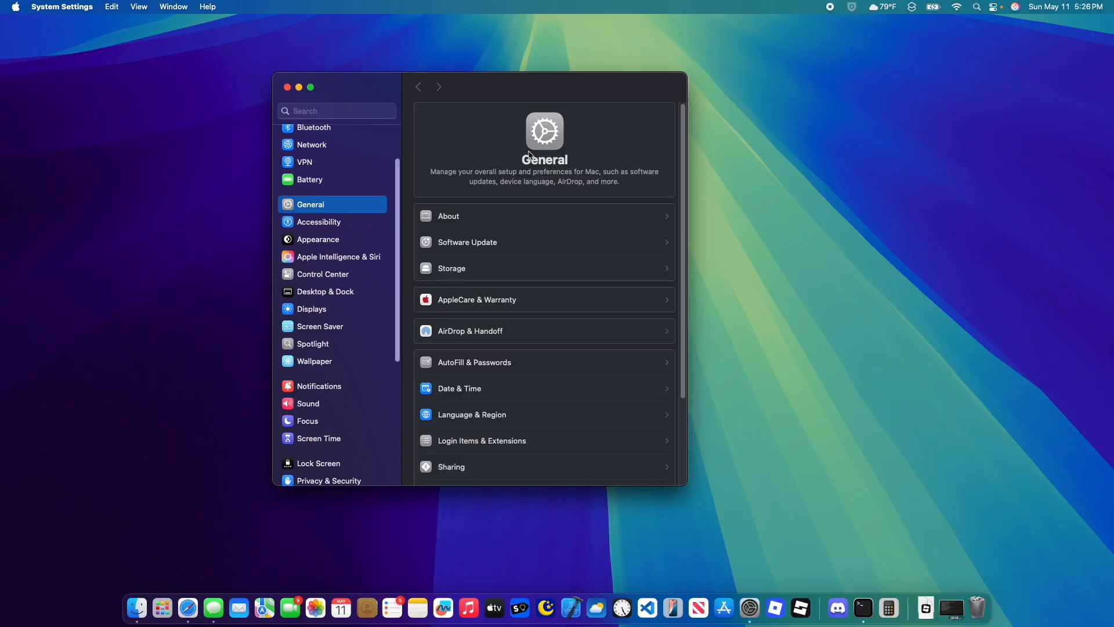
scroll("up", 3)
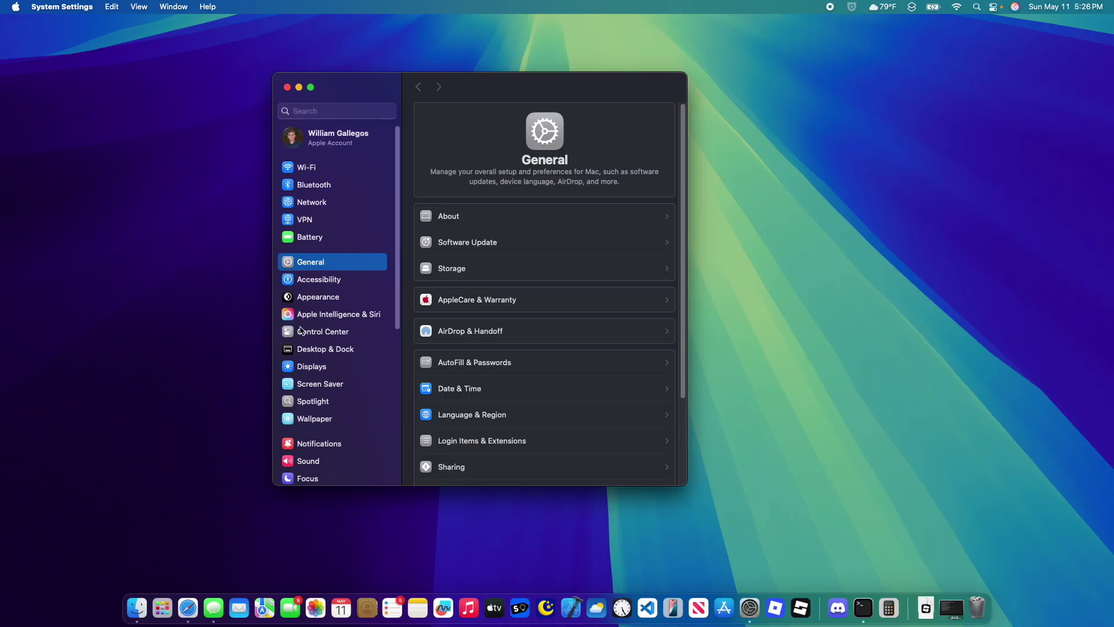
mouse_move(373, 302)
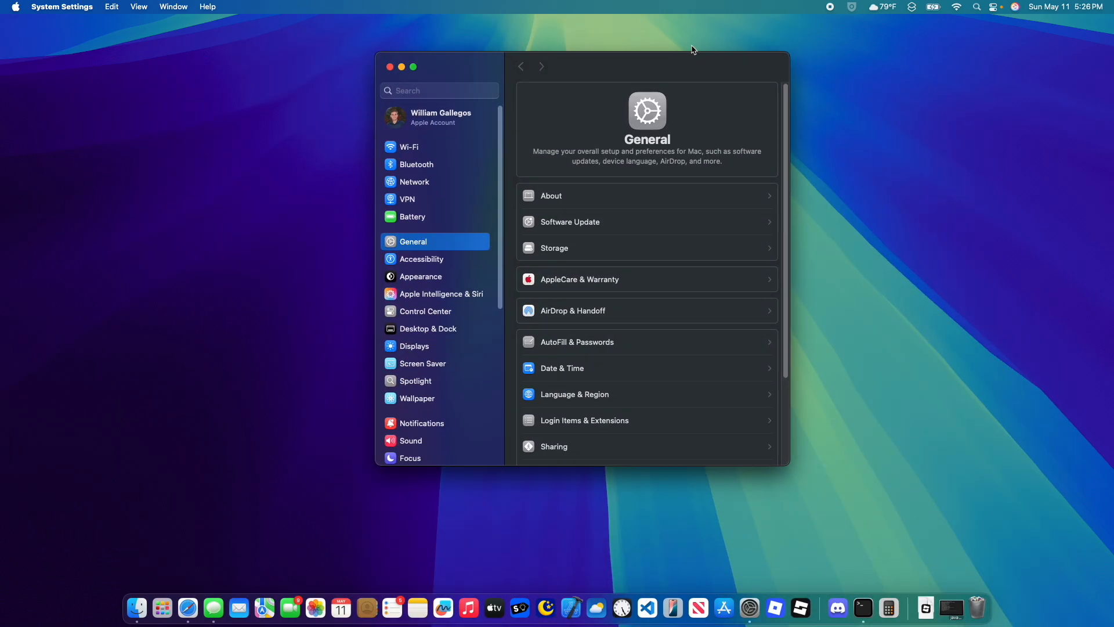
mouse_move(475, 300)
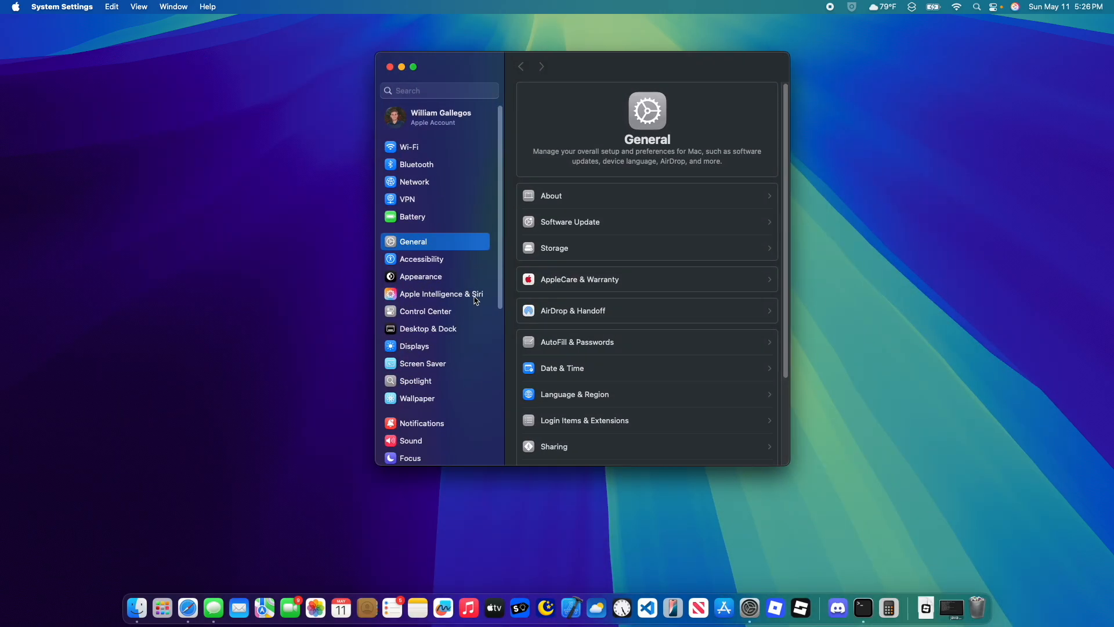
scroll("down", 3)
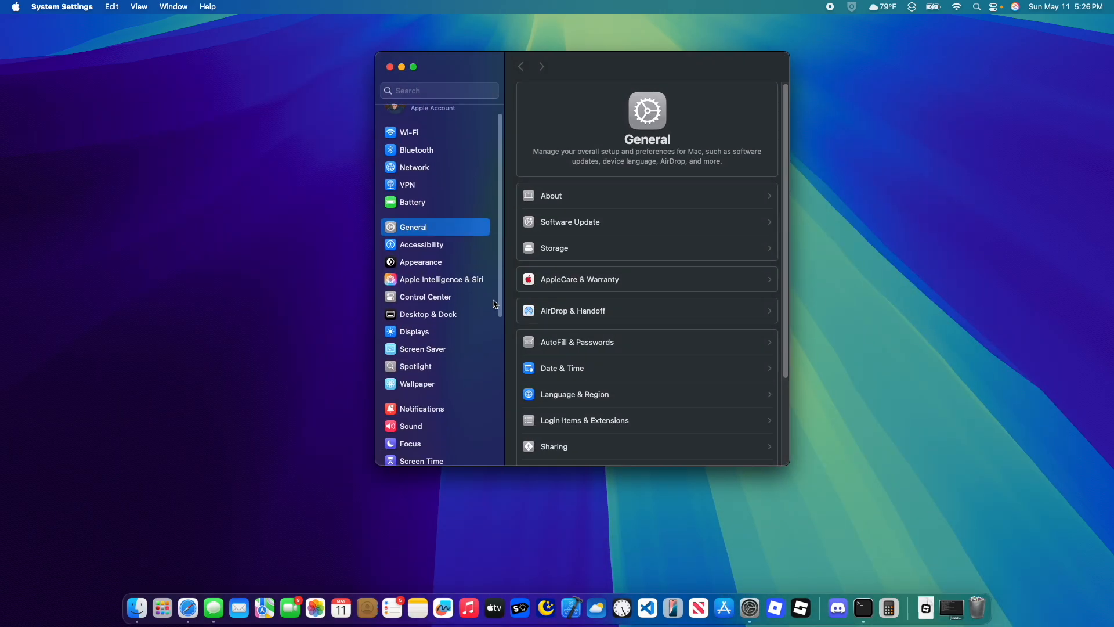
scroll("down", 3)
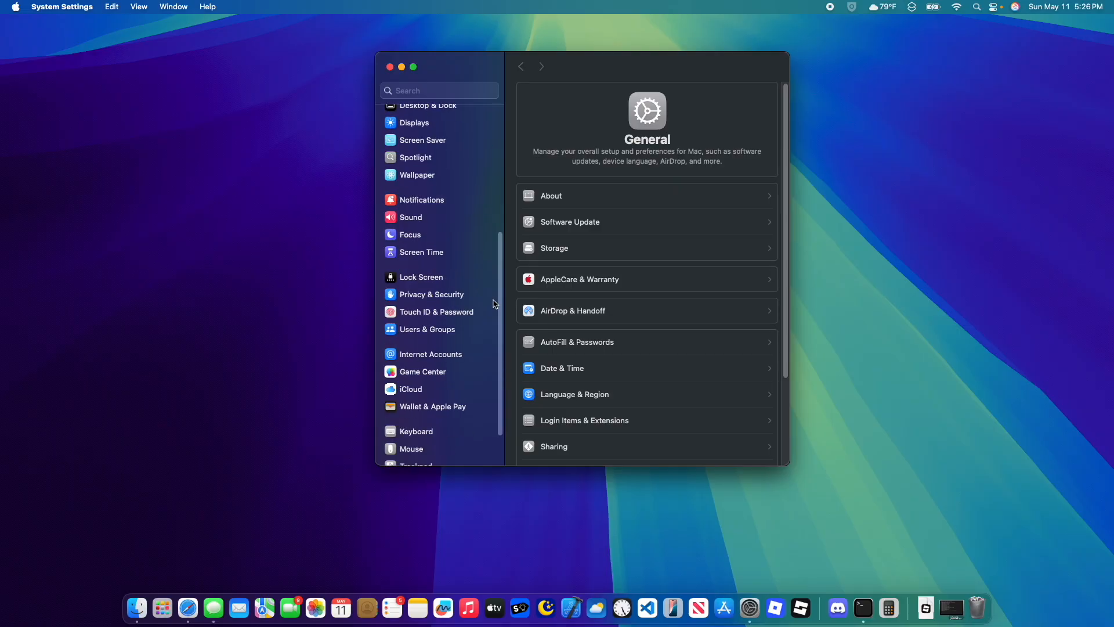
scroll("up", 3)
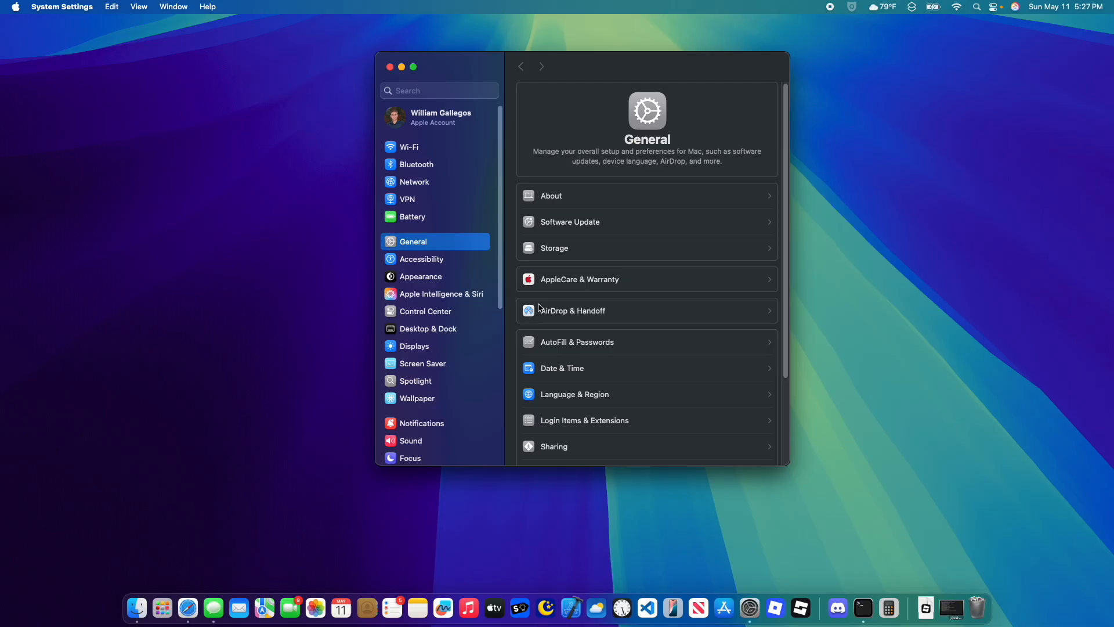
mouse_move(724, 607)
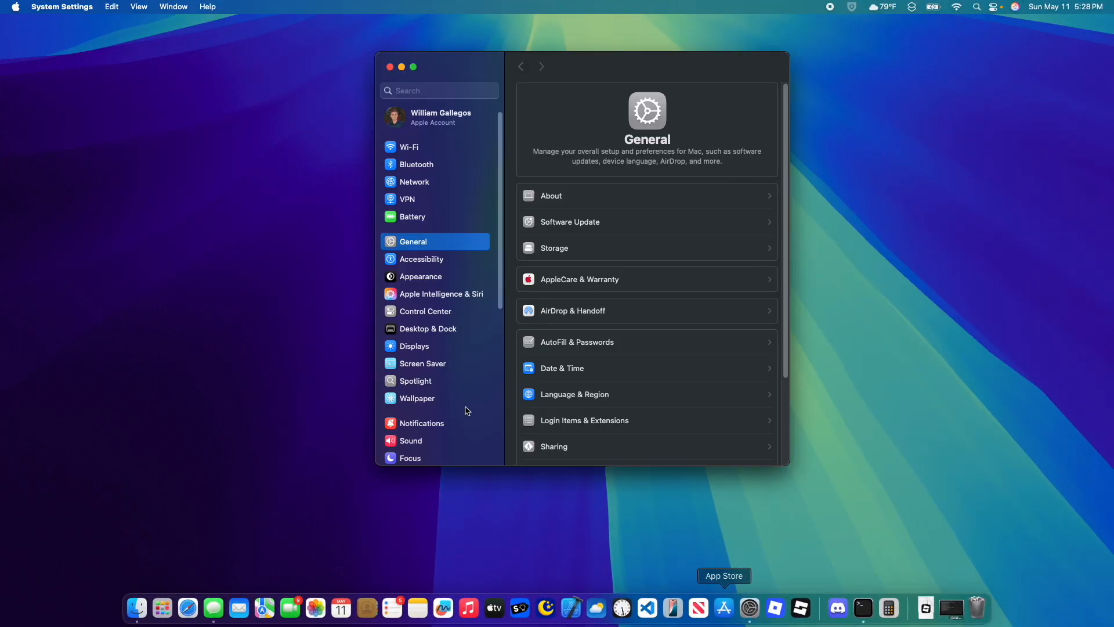
scroll("down", 3)
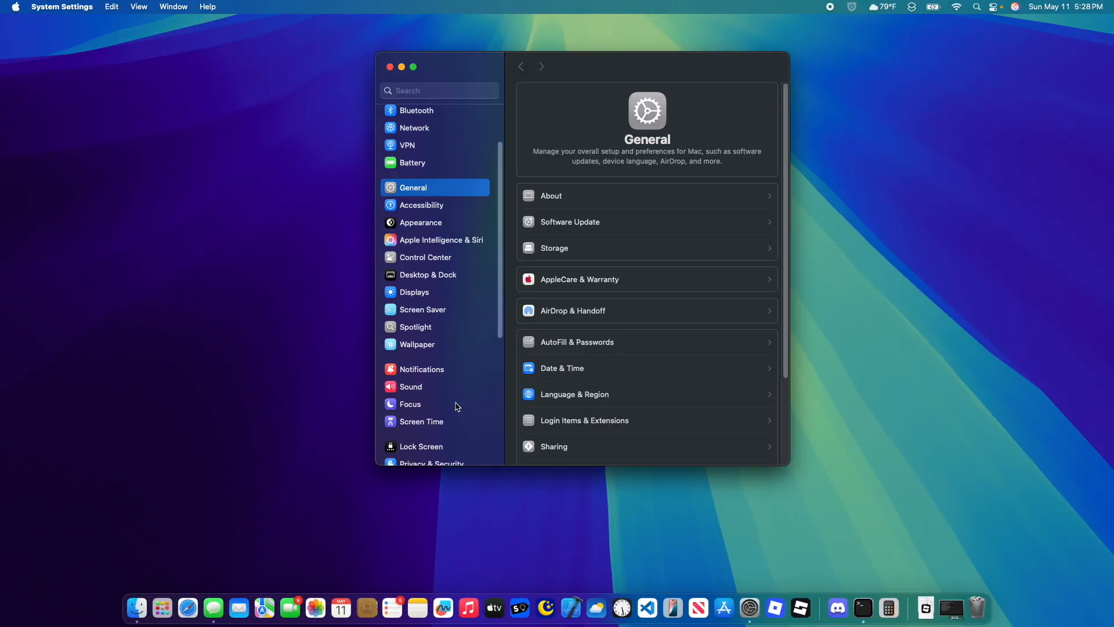
Open Screen Time and browse its usage limits, communication and restriction options
left_click(421, 421)
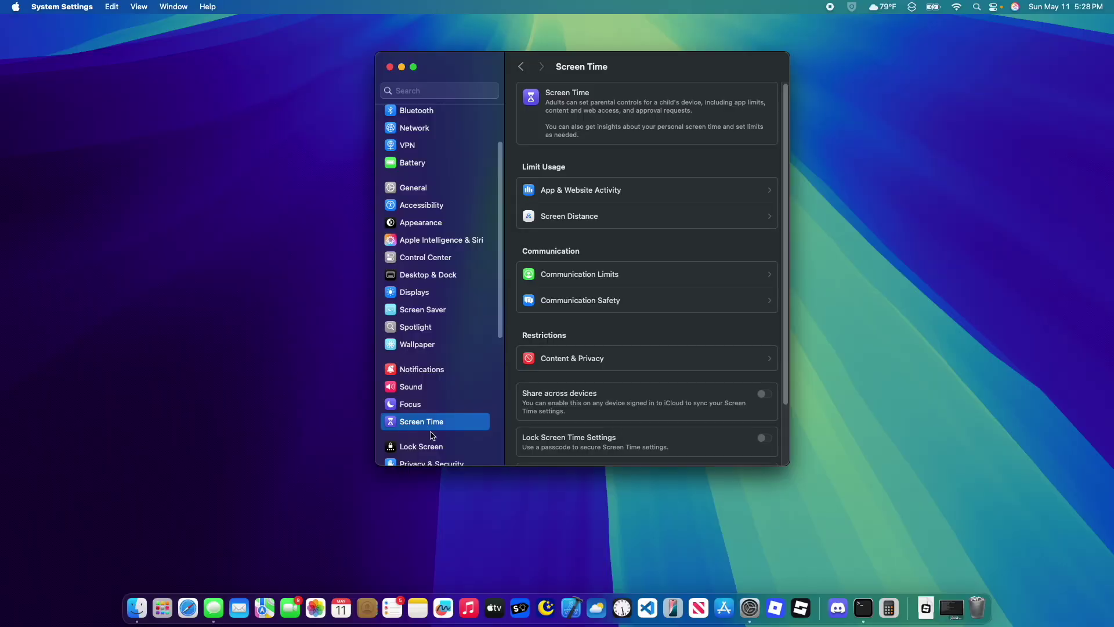
scroll("down", 3)
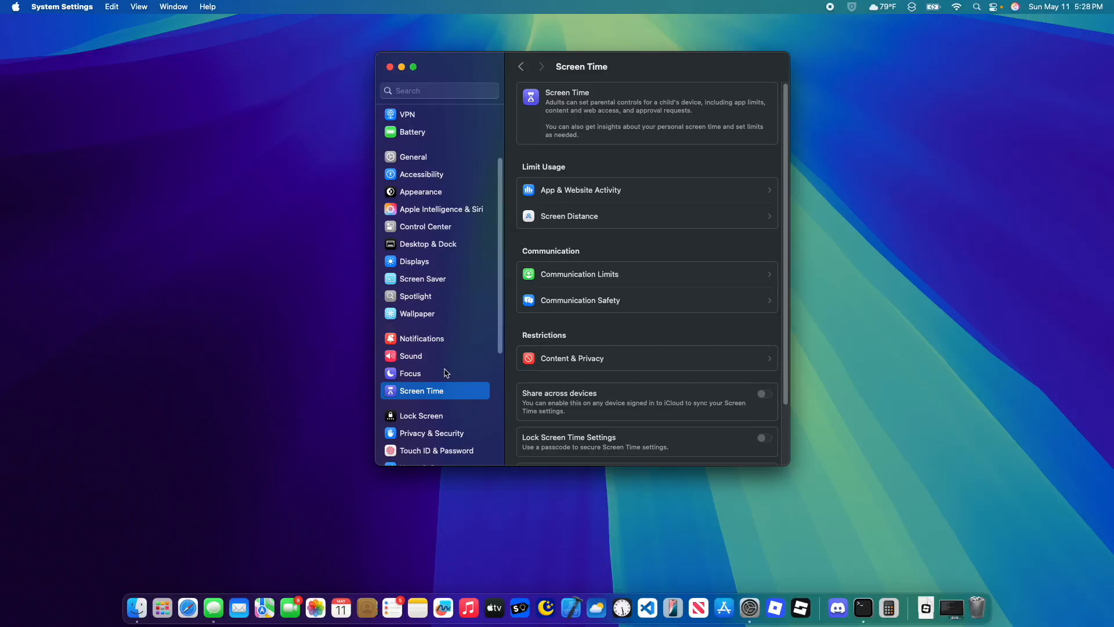
scroll("down", 3)
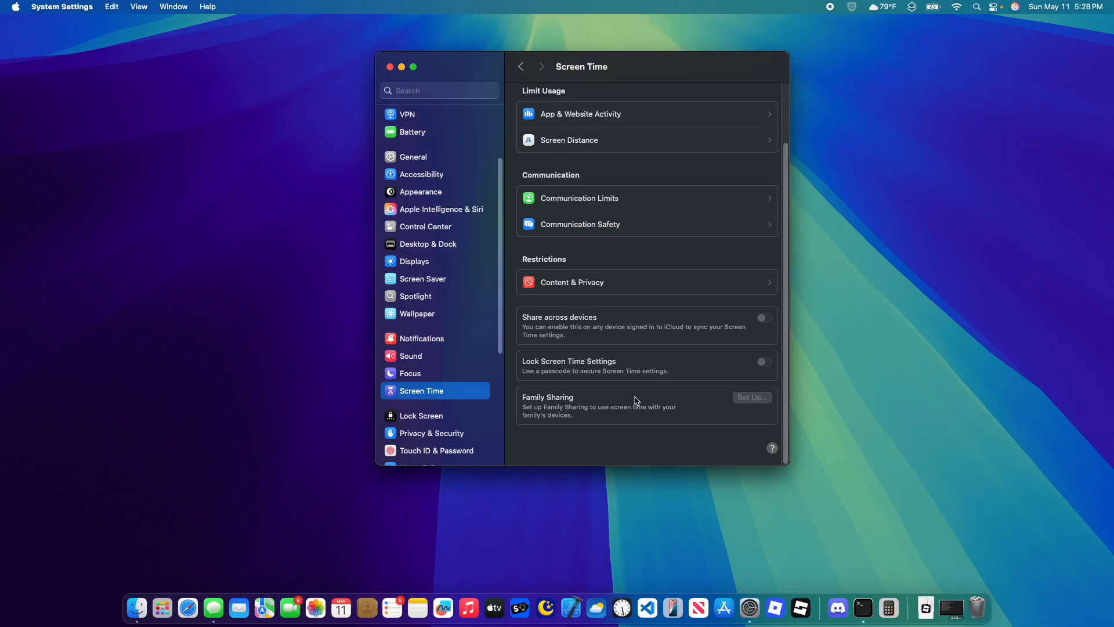
scroll("up", 3)
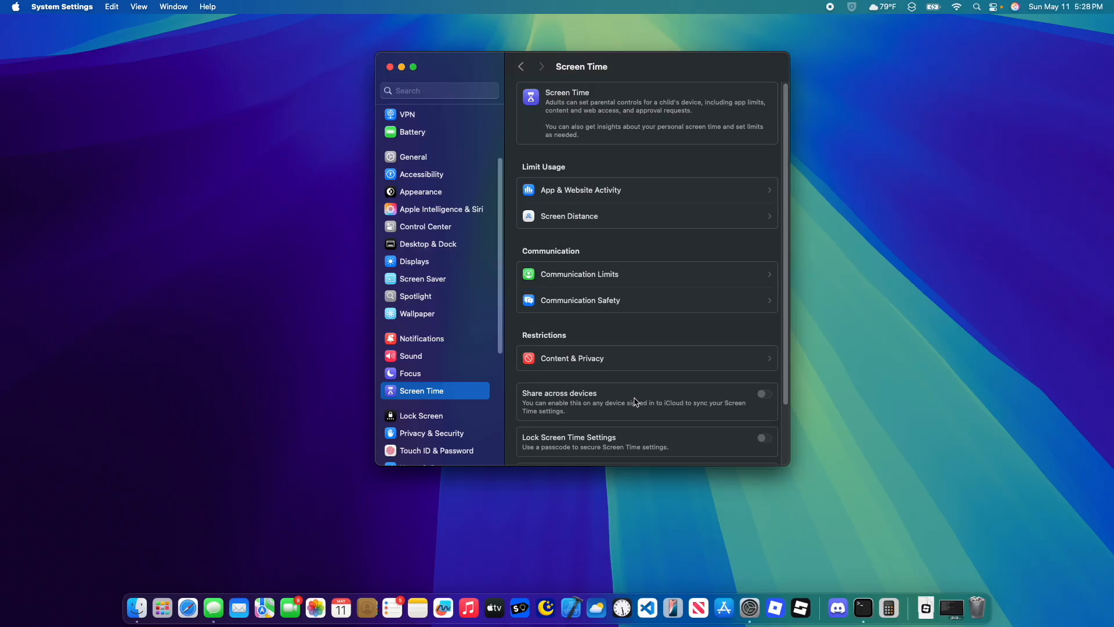
mouse_move(572, 355)
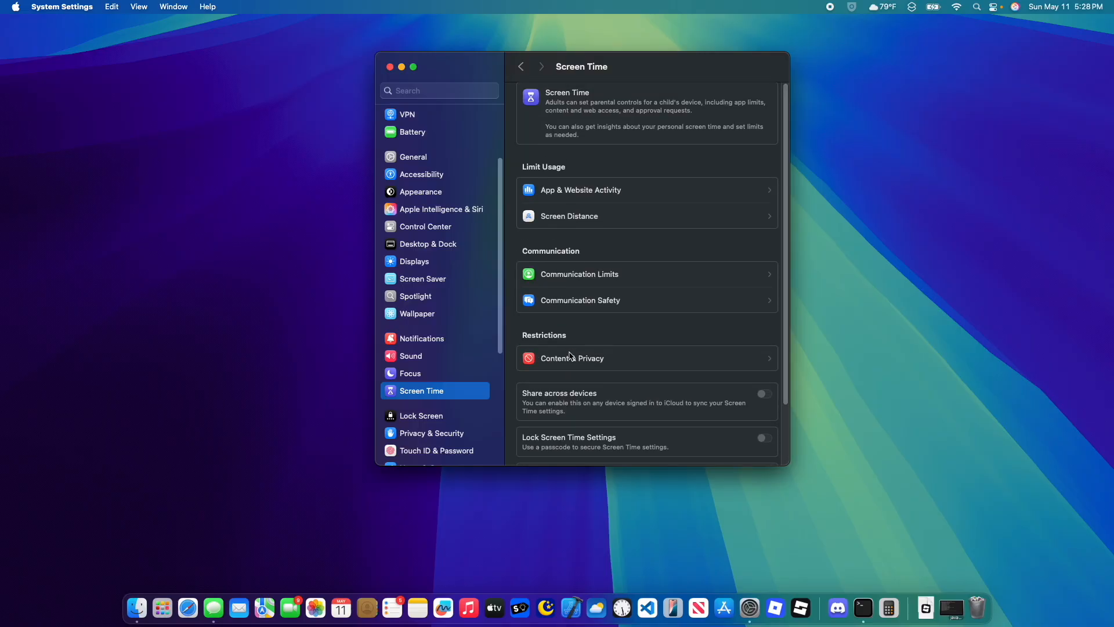
mouse_move(588, 324)
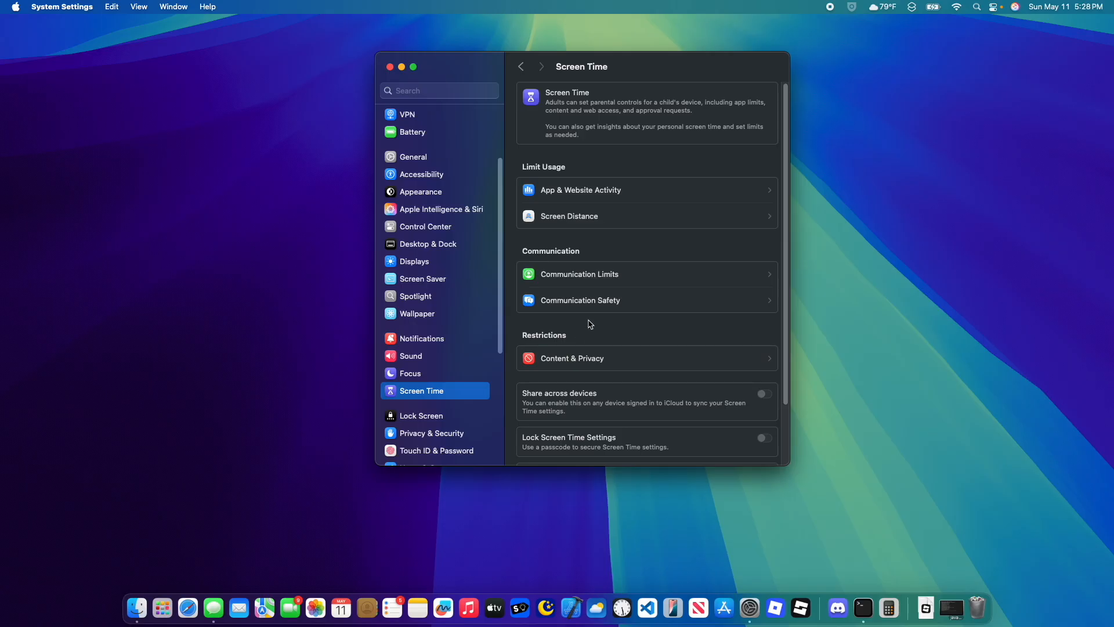
mouse_move(642, 225)
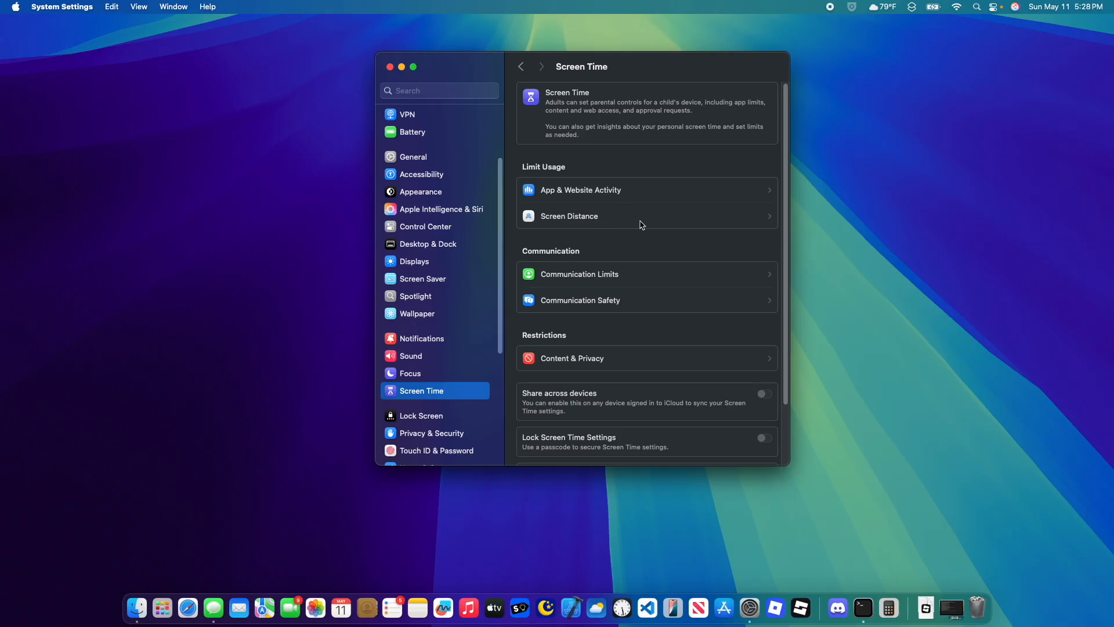
mouse_move(632, 254)
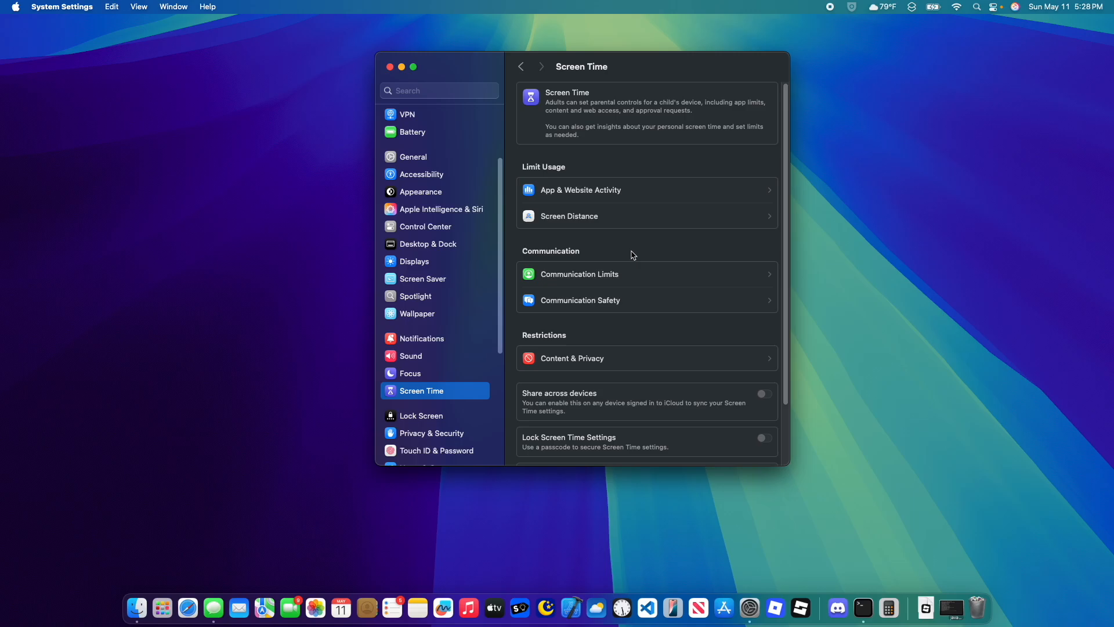
mouse_move(493, 322)
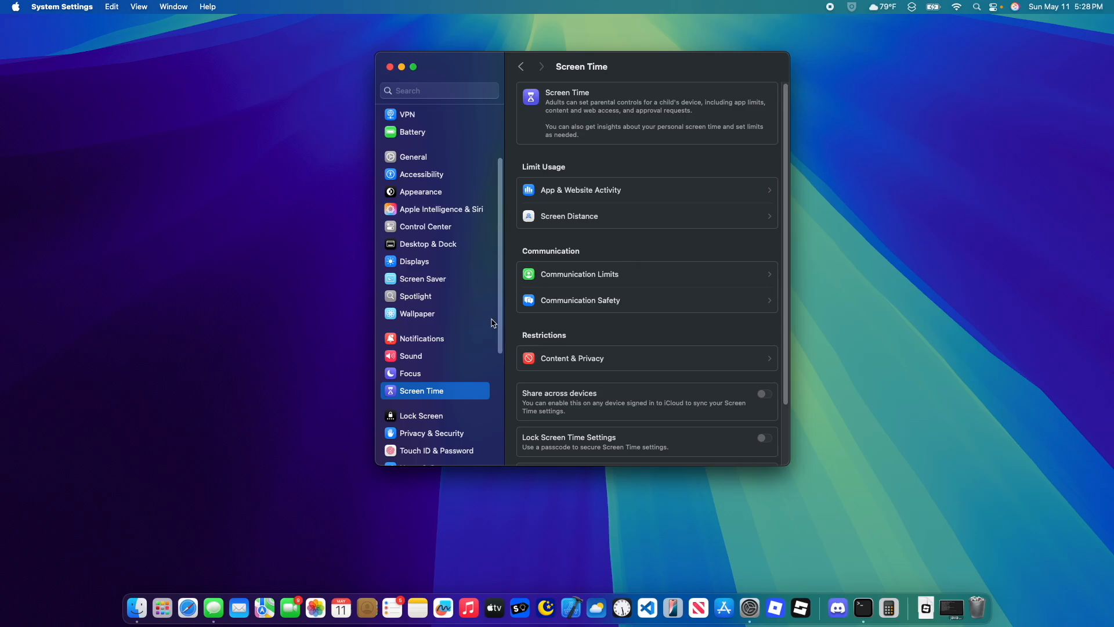
scroll("down", 3)
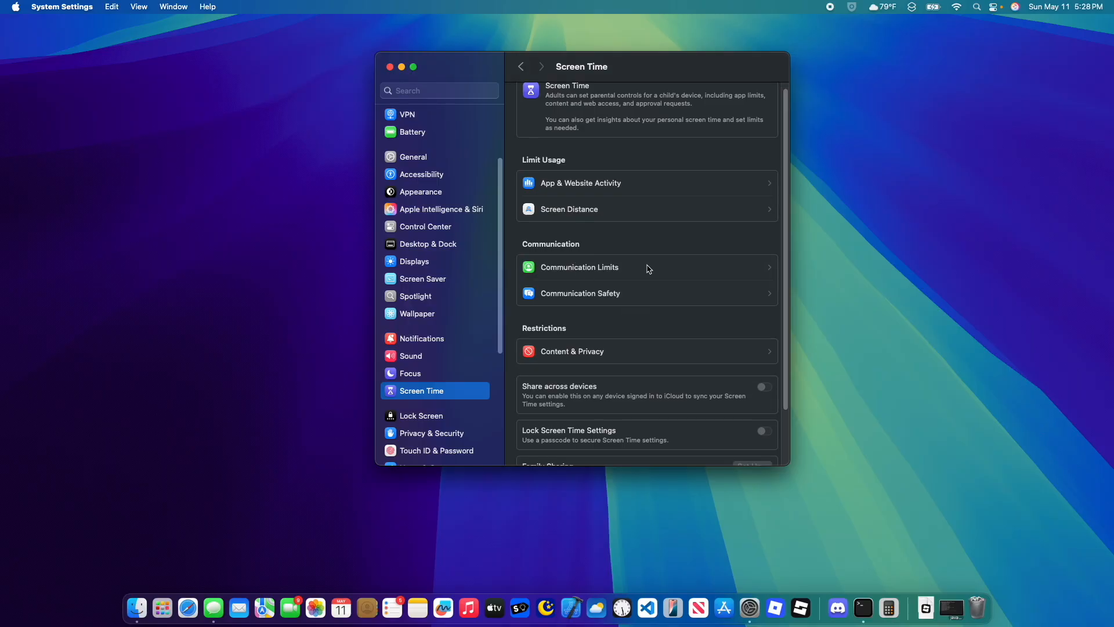
mouse_move(555, 345)
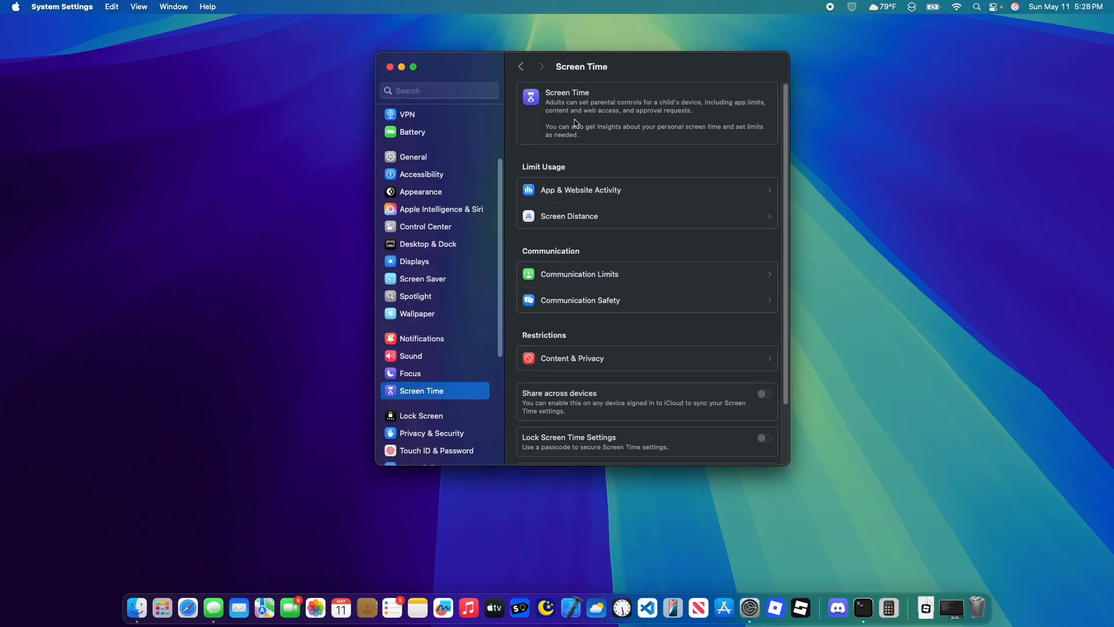
scroll("down", 3)
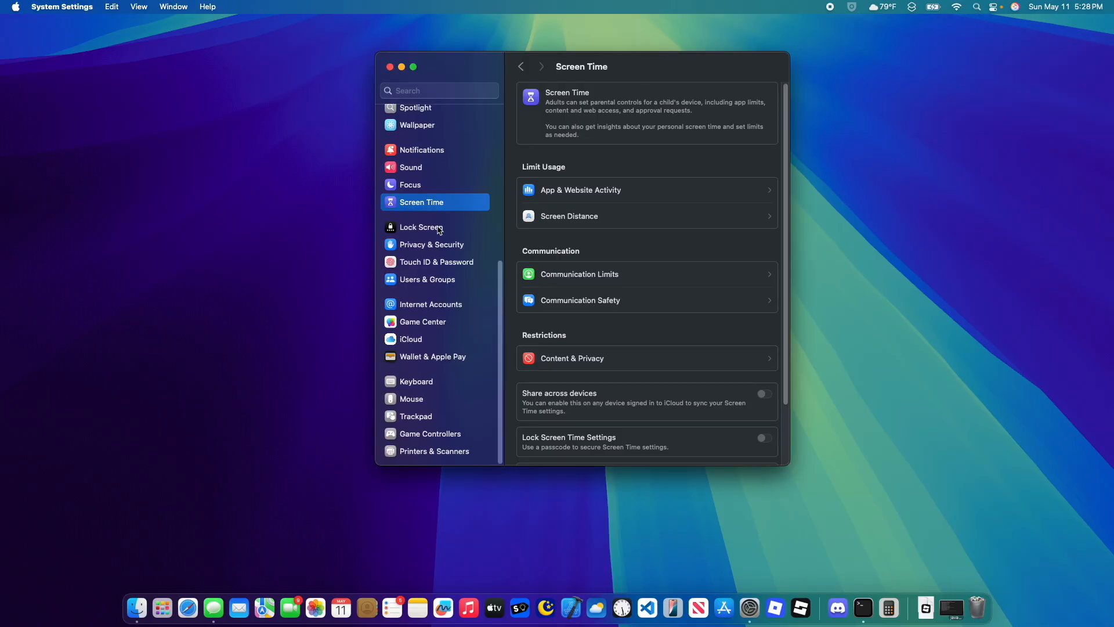
scroll("up", 3)
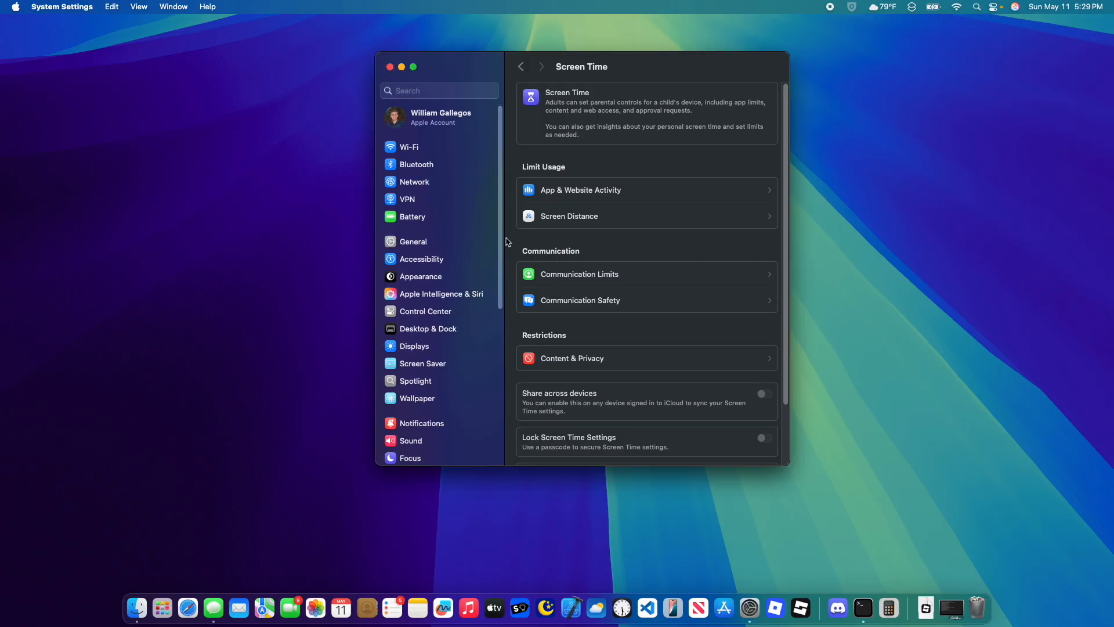
mouse_move(455, 256)
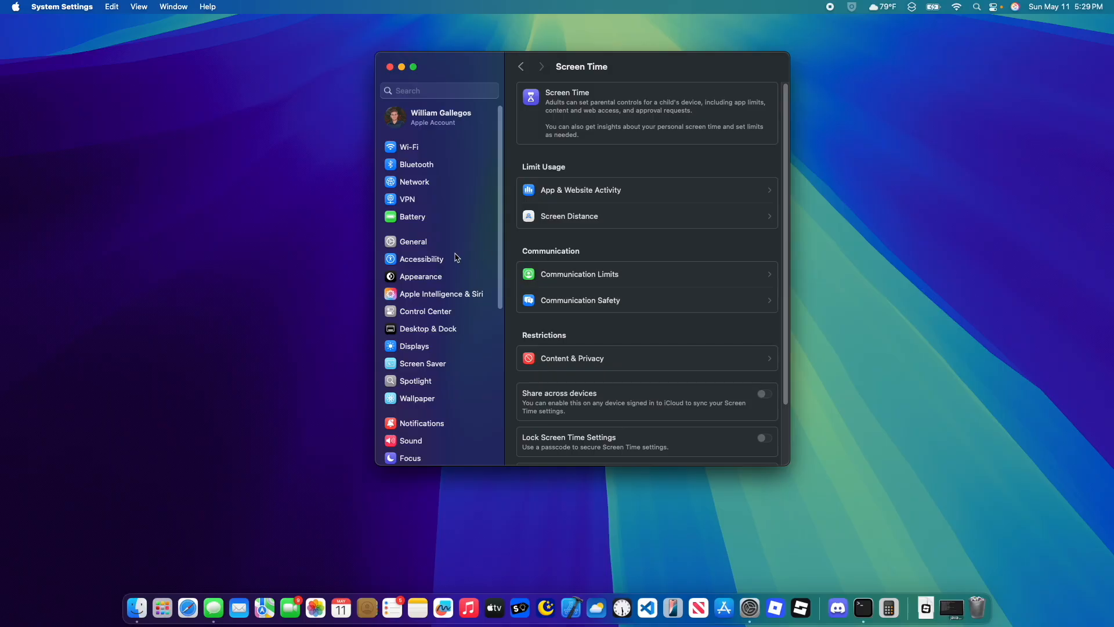
mouse_move(497, 285)
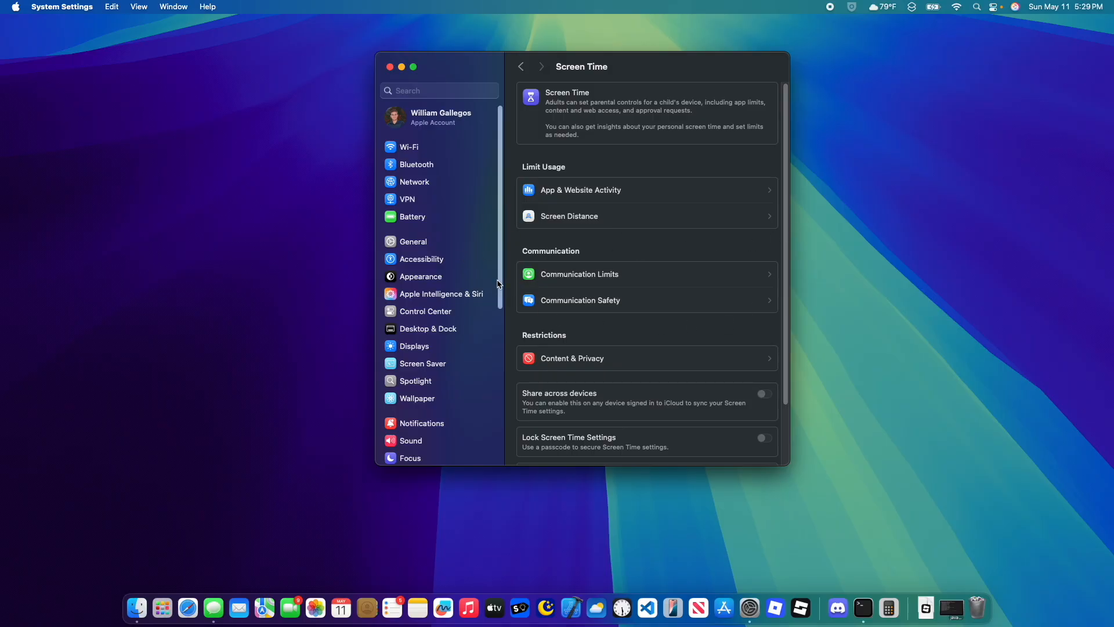
mouse_move(990, 90)
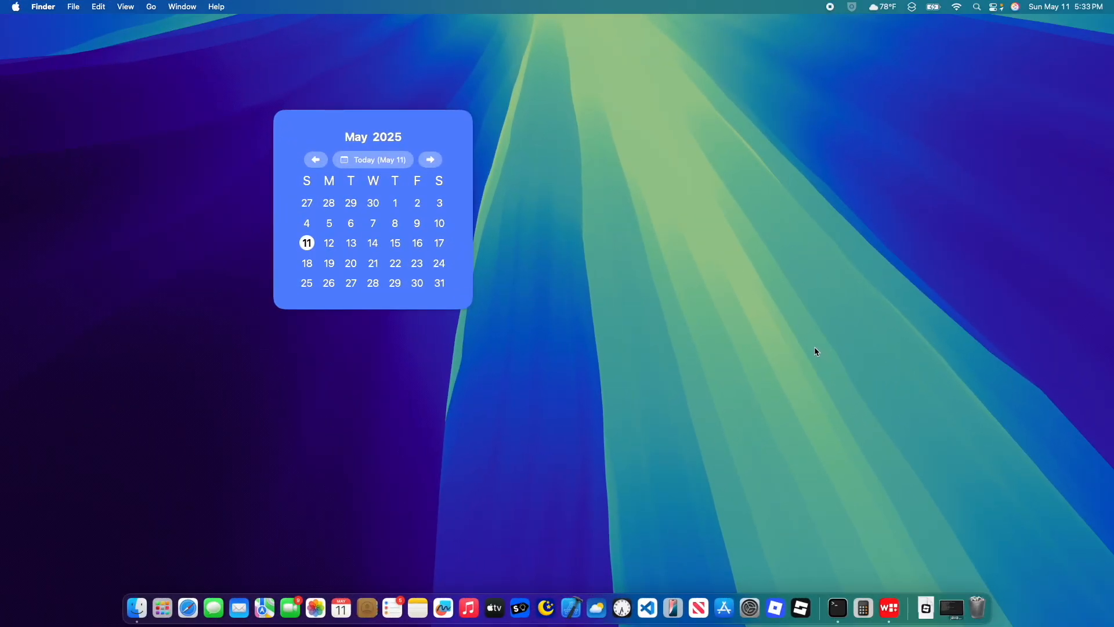
mouse_move(879, 544)
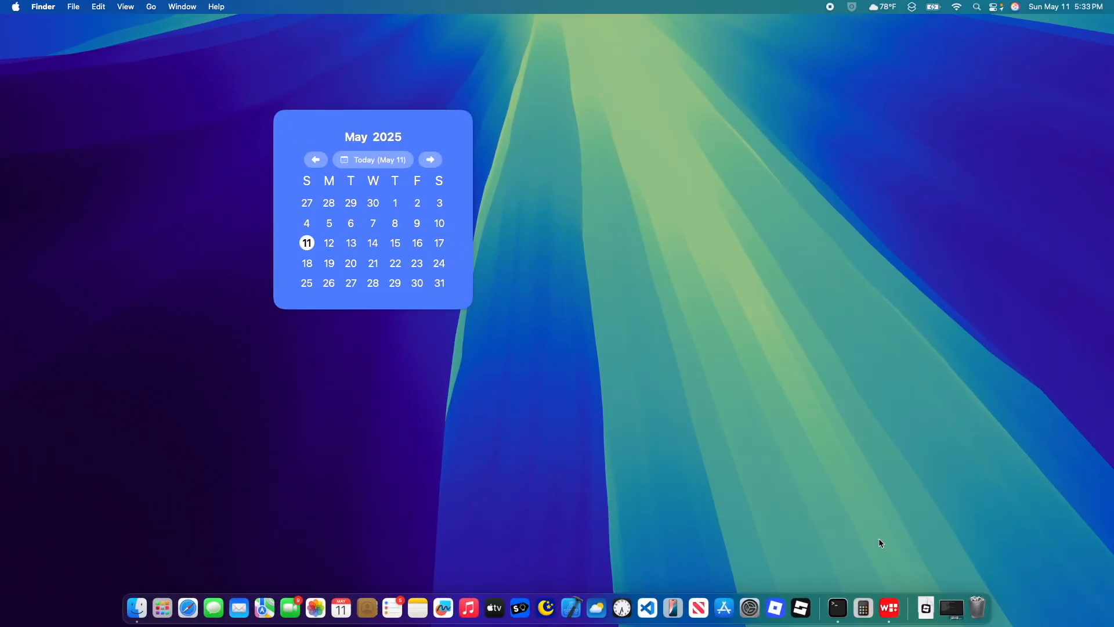
Click the desktop to dismiss the May 2025 calendar widget
left_click(507, 144)
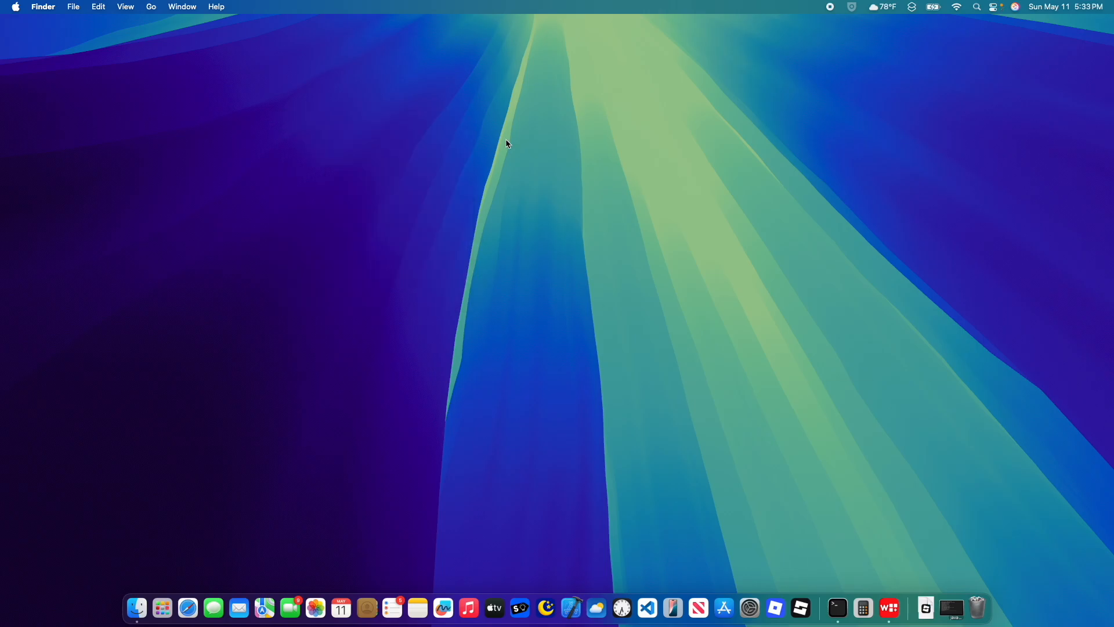
mouse_move(794, 470)
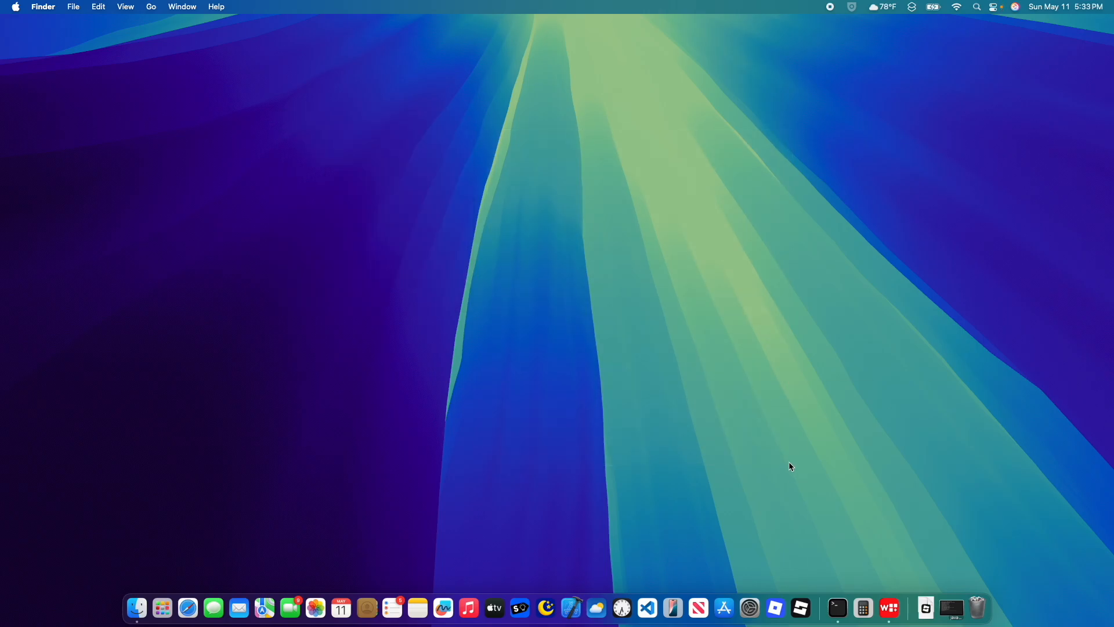
mouse_move(1028, 538)
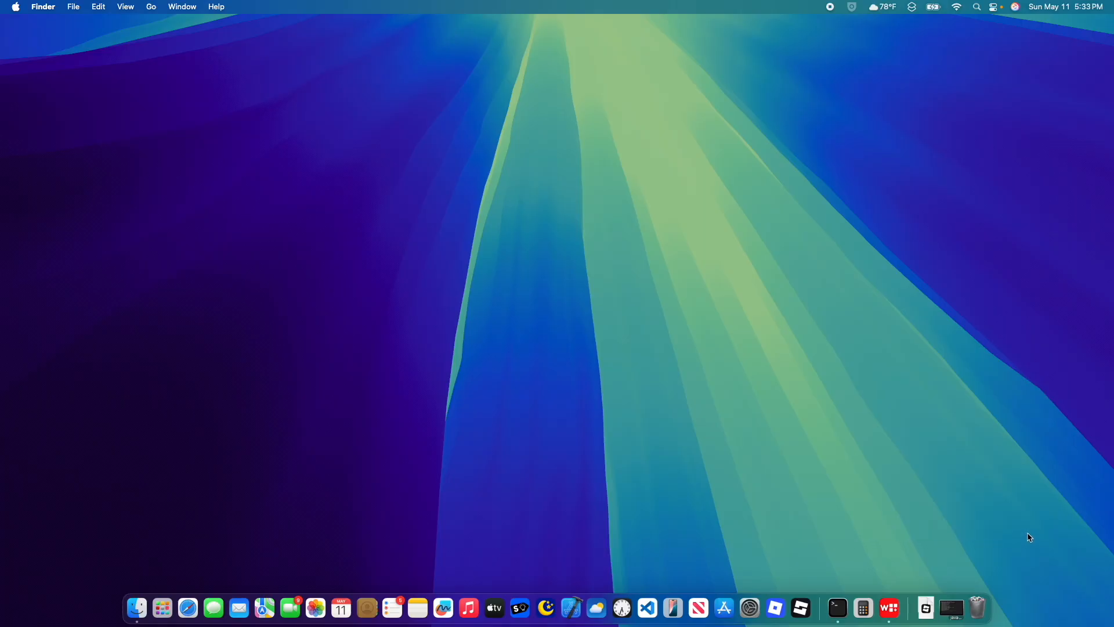
mouse_move(1015, 528)
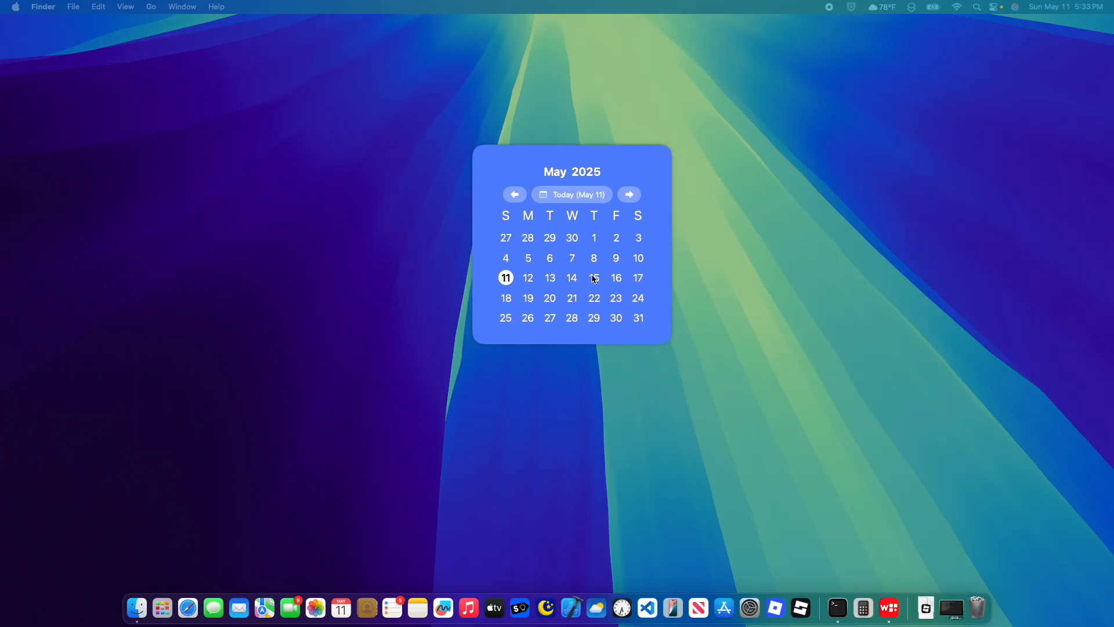
mouse_move(579, 258)
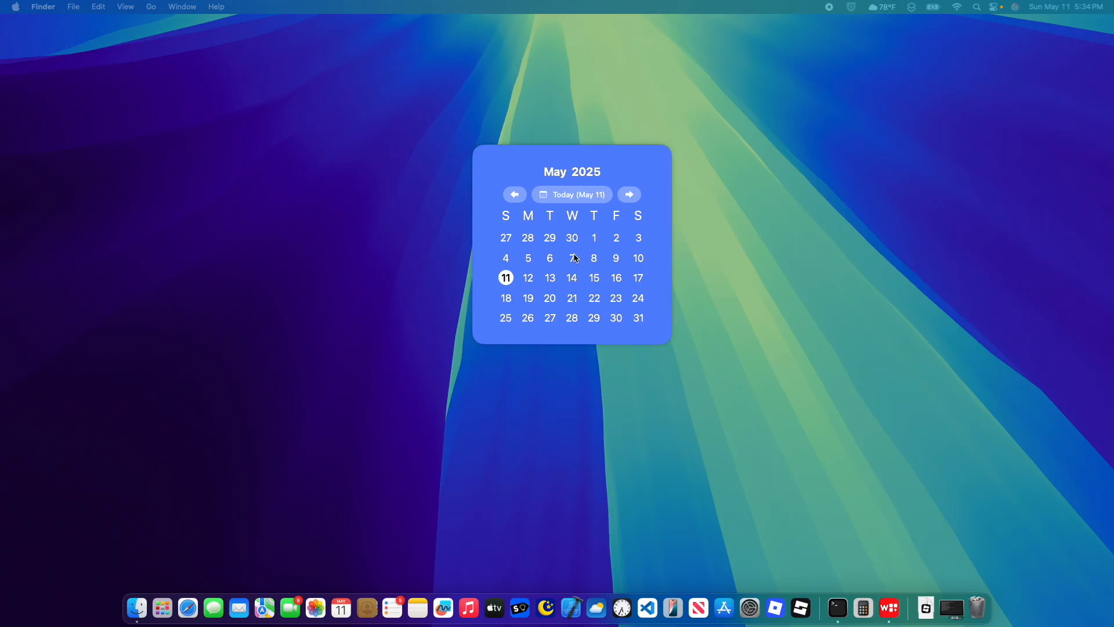
mouse_move(573, 256)
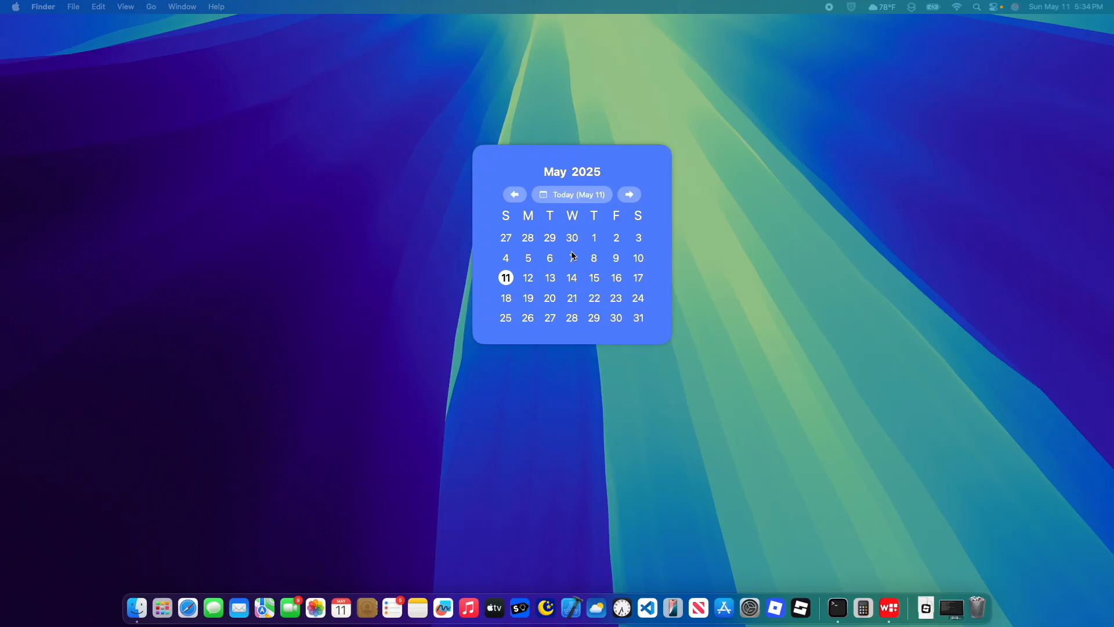
mouse_move(677, 201)
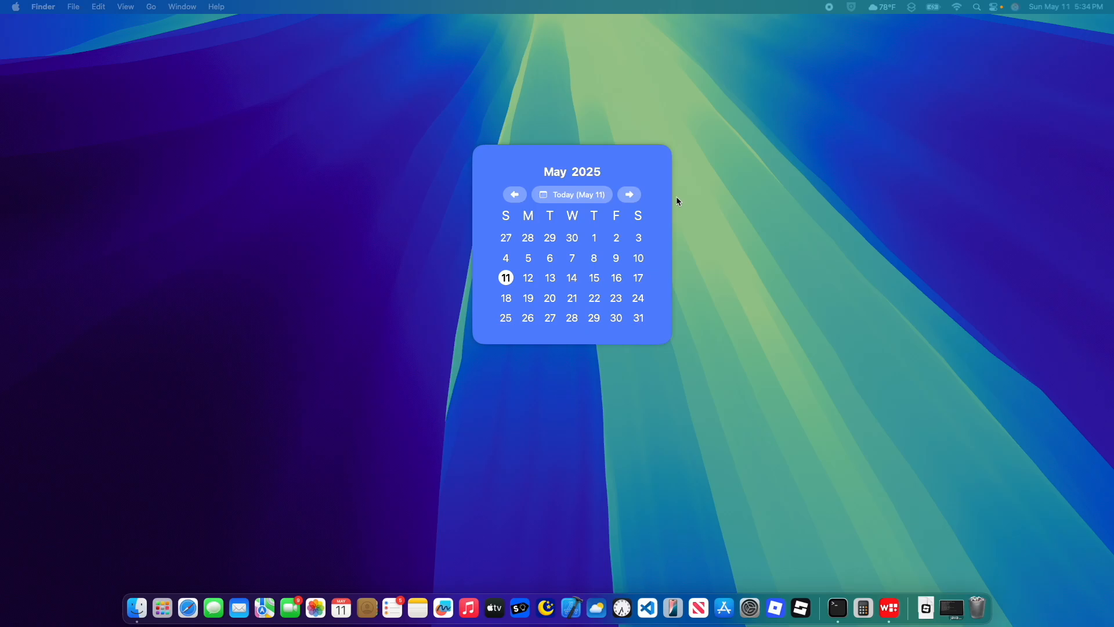
mouse_move(550, 278)
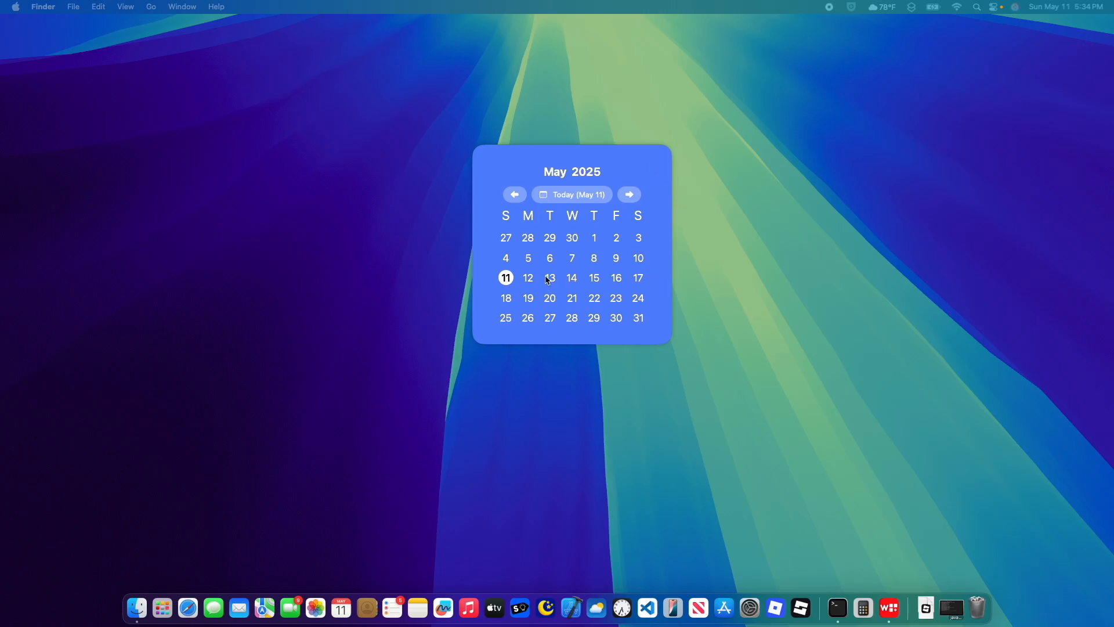
mouse_move(555, 283)
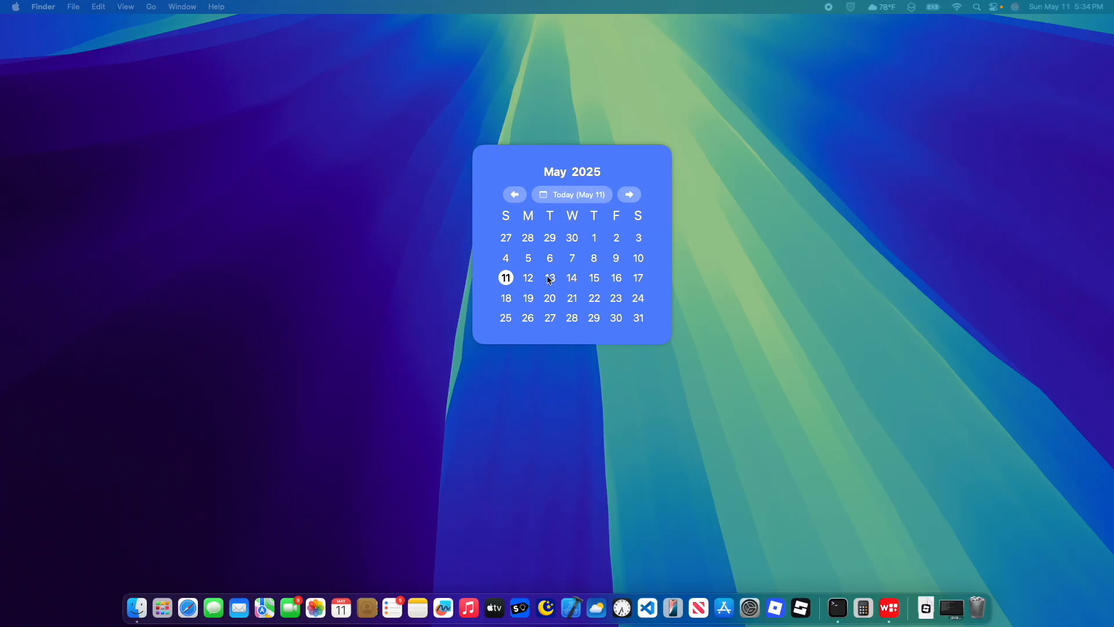
mouse_move(623, 320)
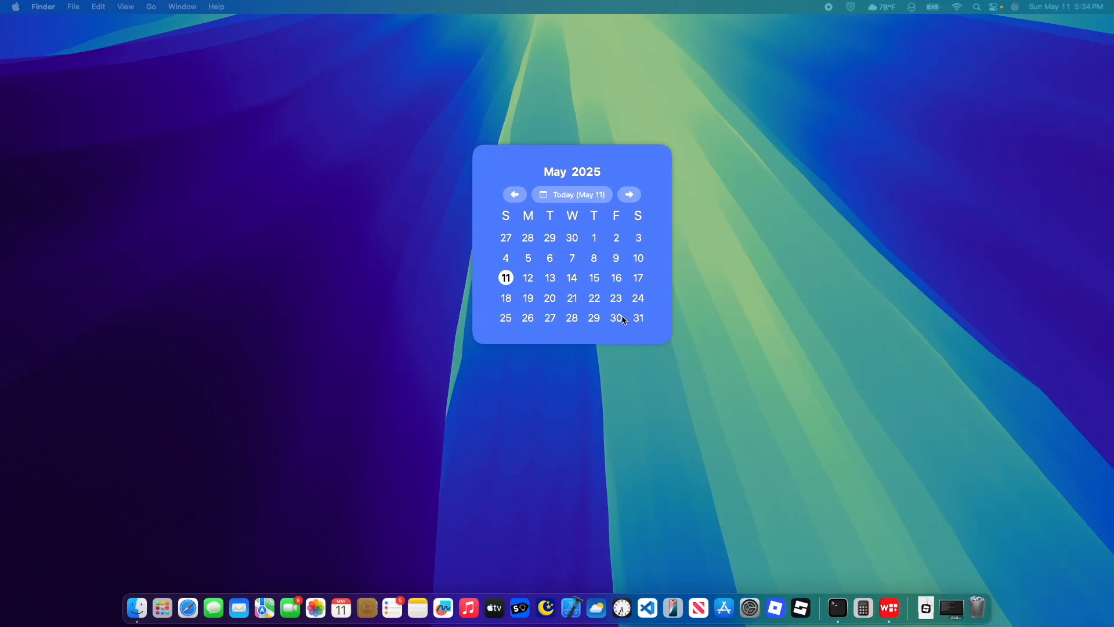
mouse_move(487, 298)
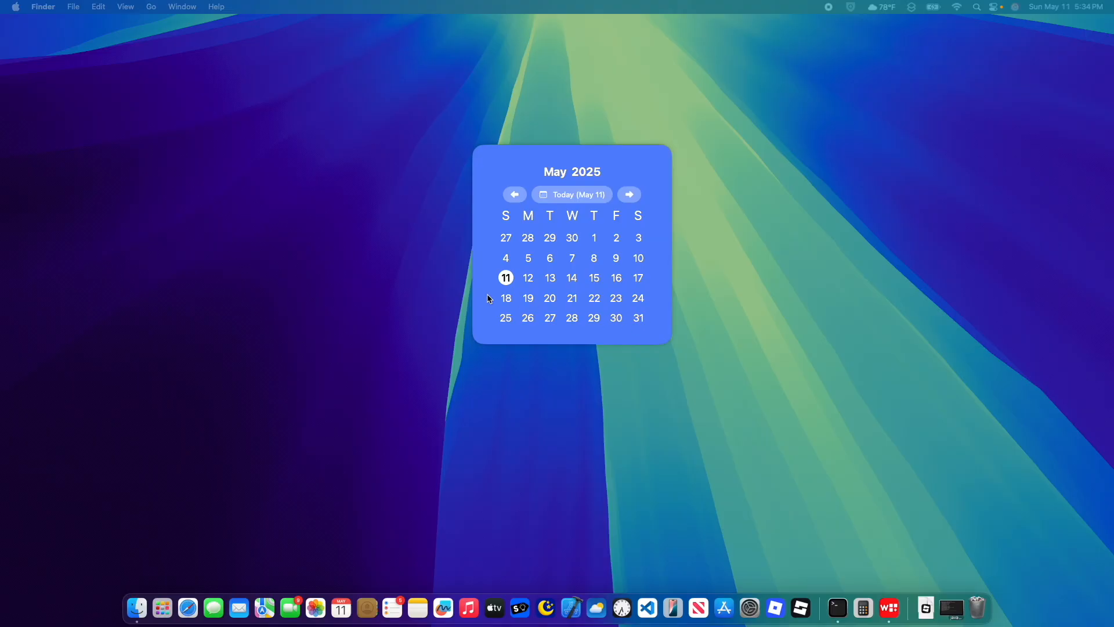
mouse_move(516, 332)
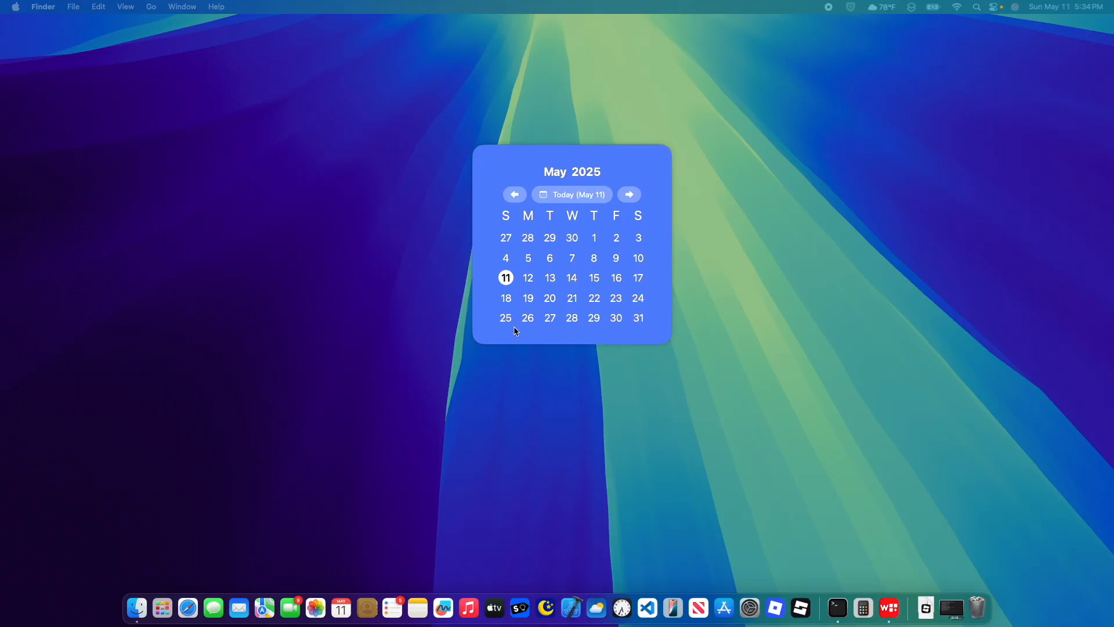
mouse_move(508, 302)
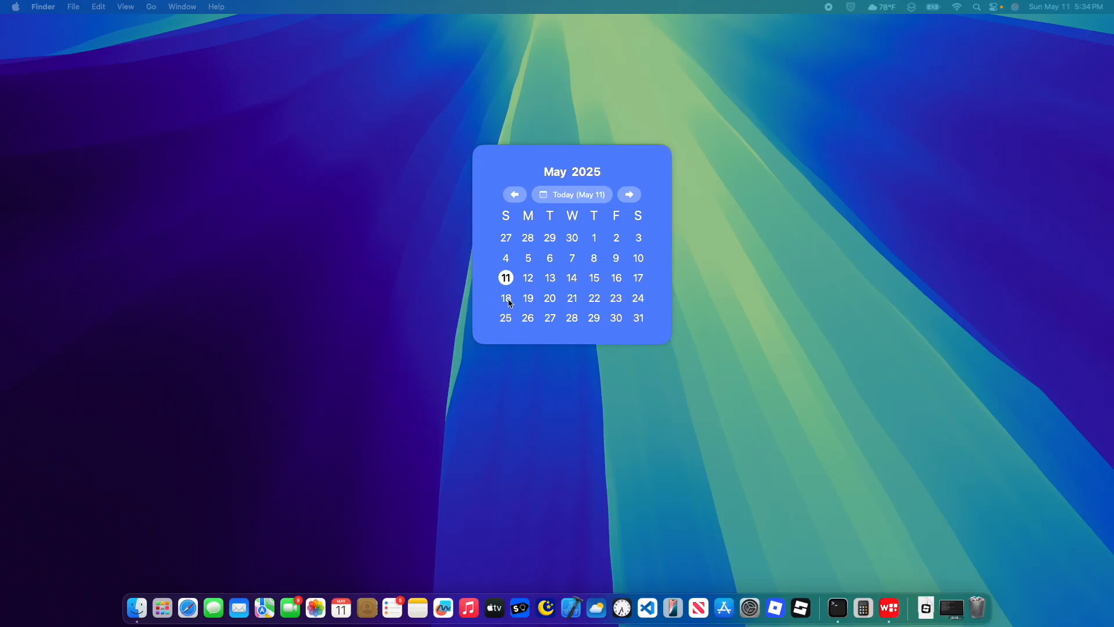
Advance the calendar widget from May to June 2025
left_click(628, 194)
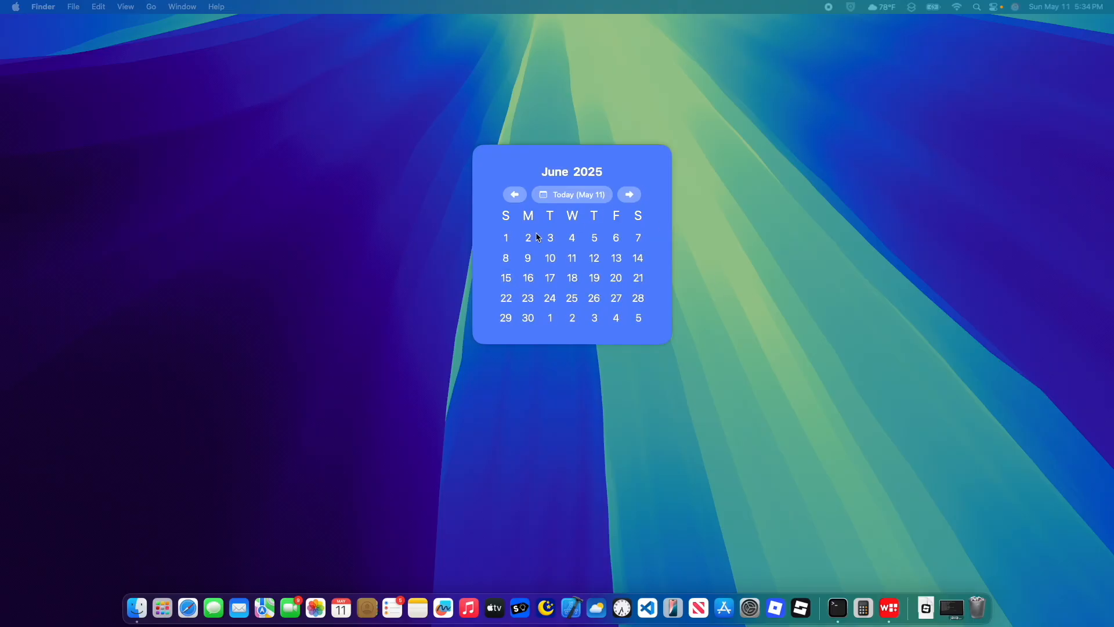
mouse_move(745, 273)
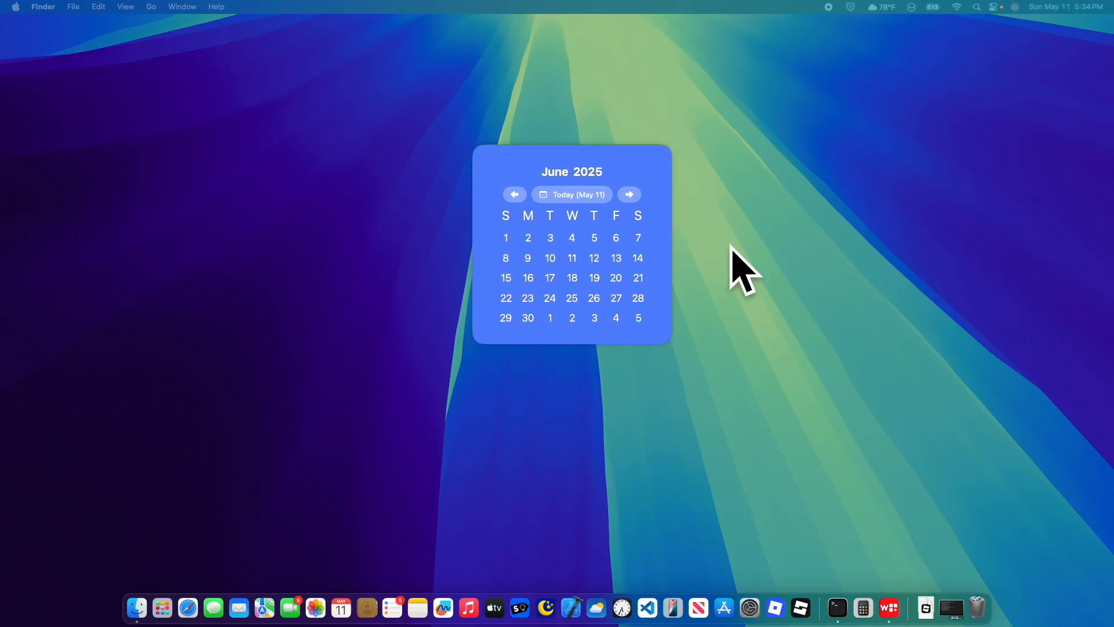
Flip the calendar widget back to May, forward to June, then back to May 2025
left_click(514, 194)
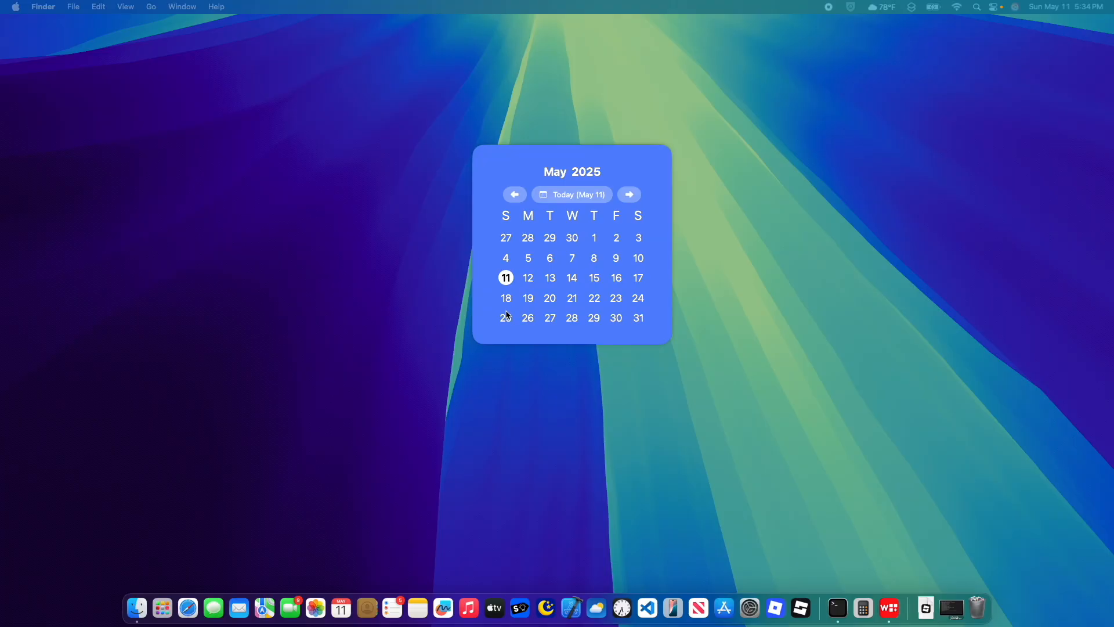
left_click(628, 194)
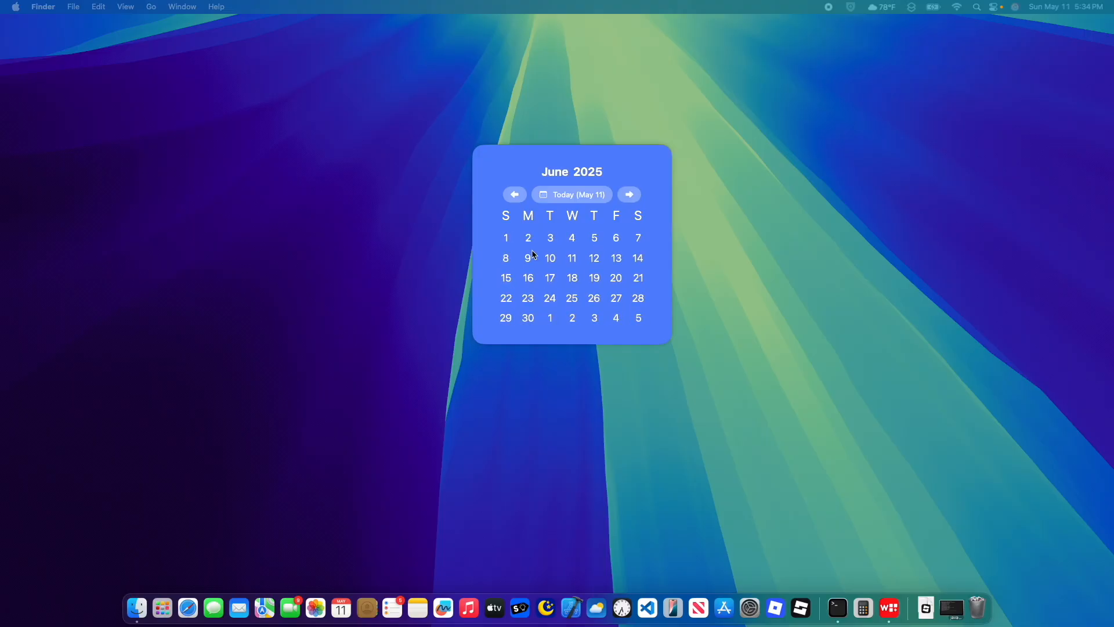
mouse_move(605, 164)
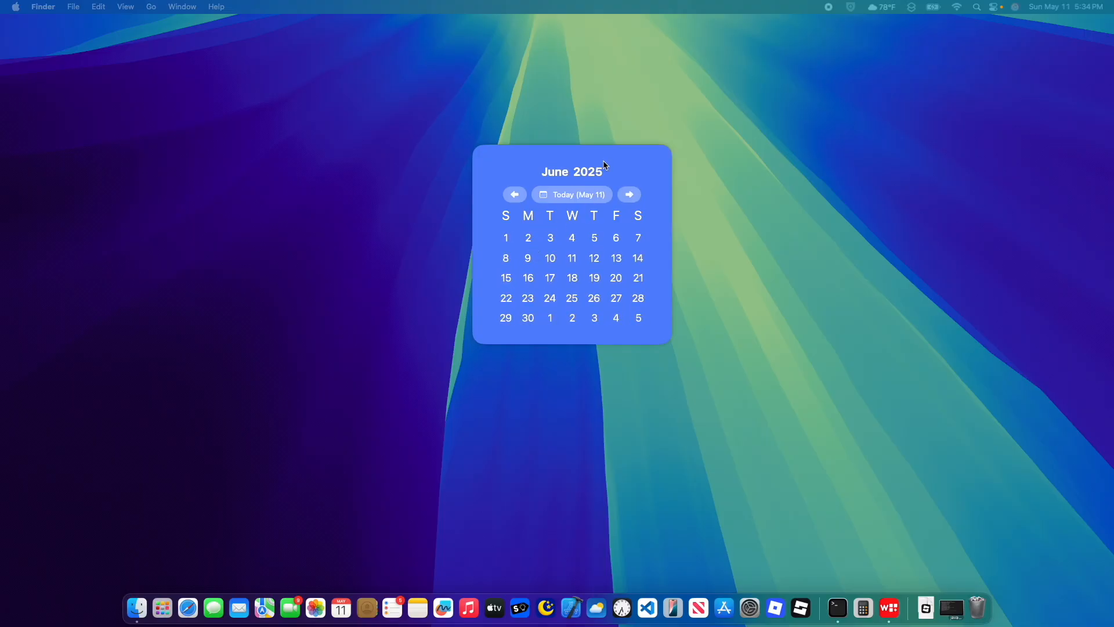
mouse_move(565, 234)
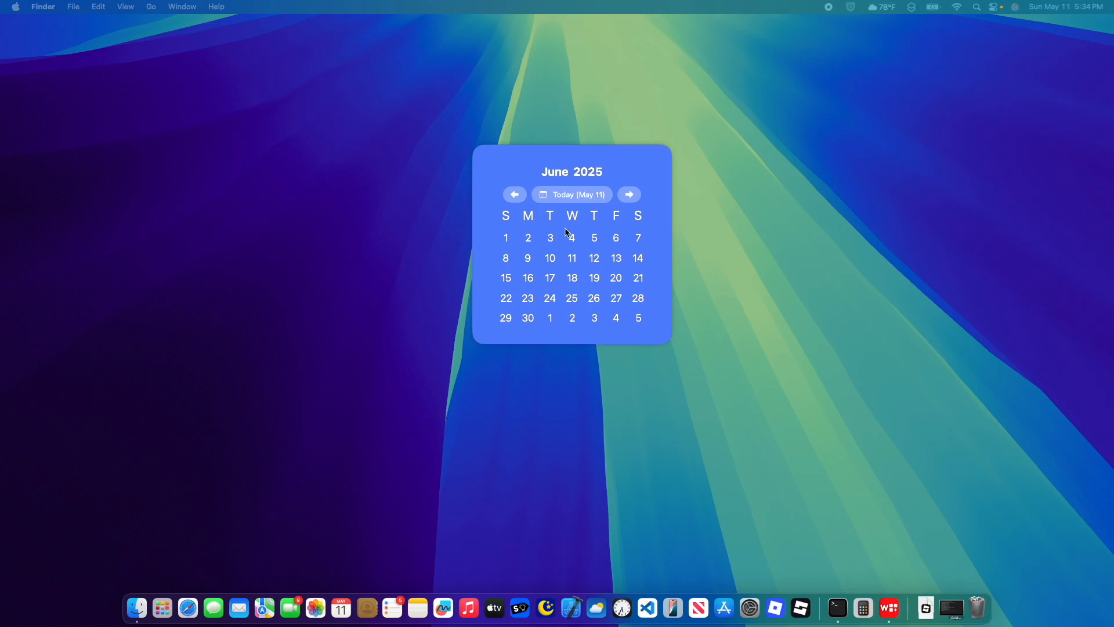
mouse_move(534, 262)
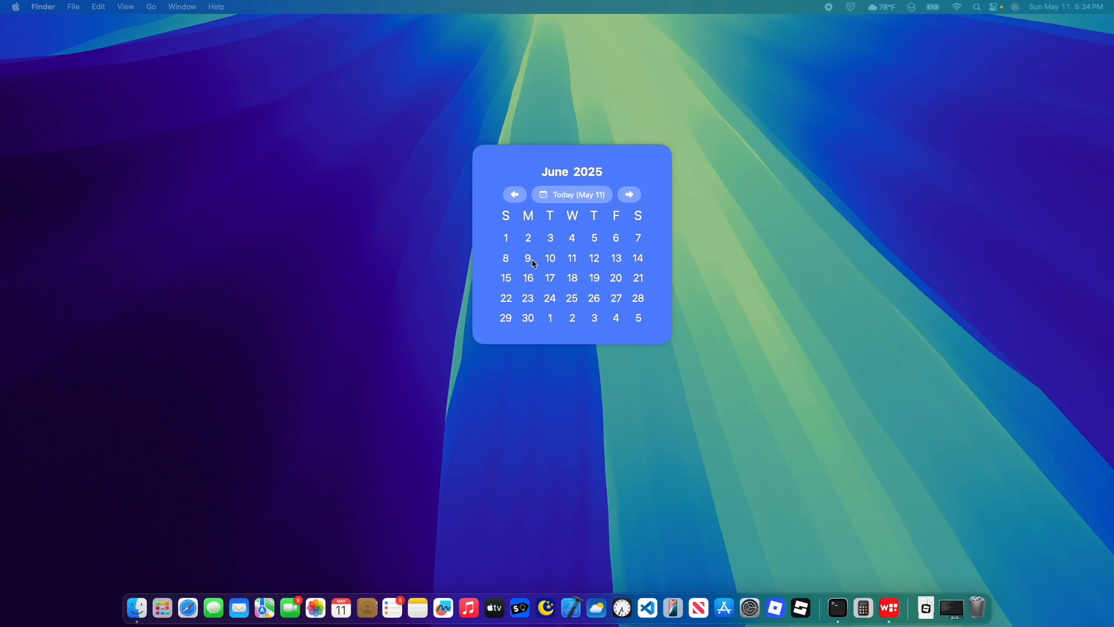
mouse_move(593, 246)
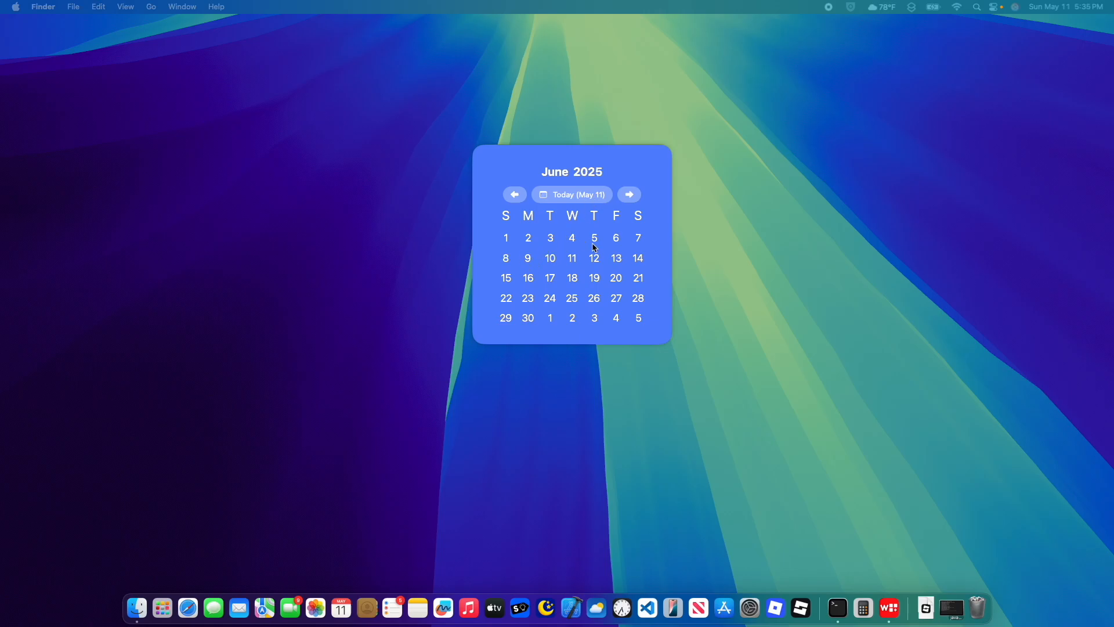
mouse_move(459, 285)
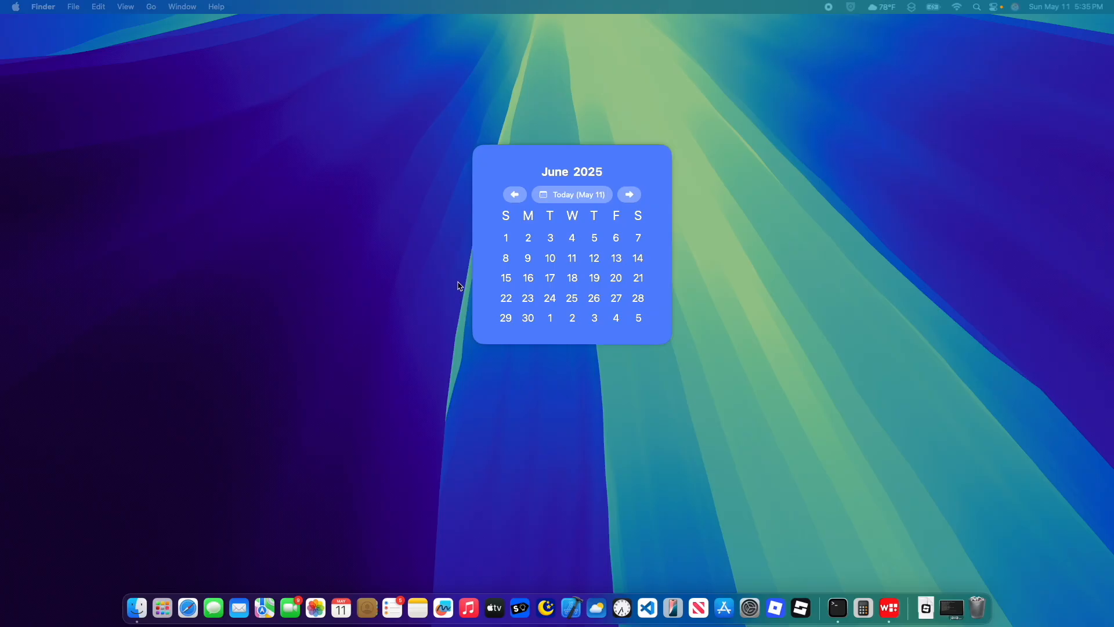
mouse_move(459, 273)
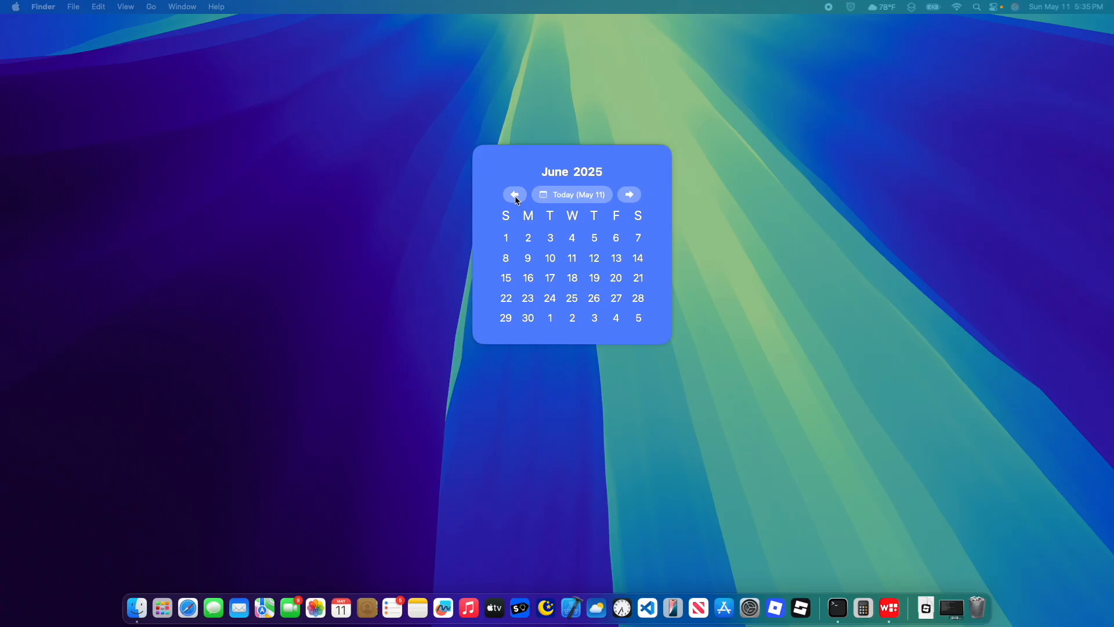
left_click(514, 194)
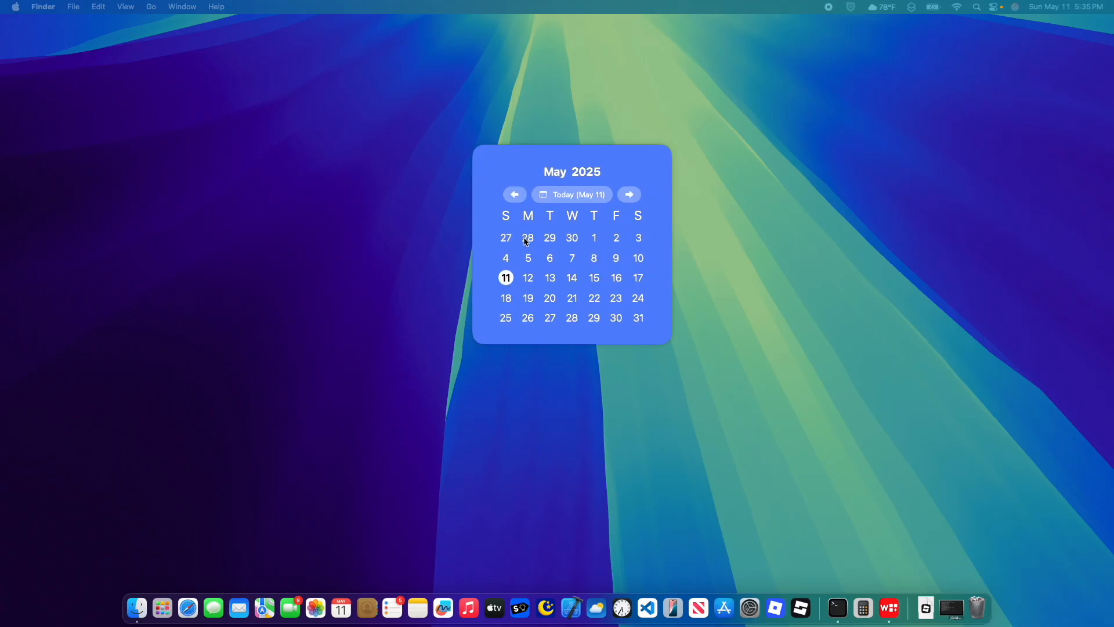
mouse_move(526, 236)
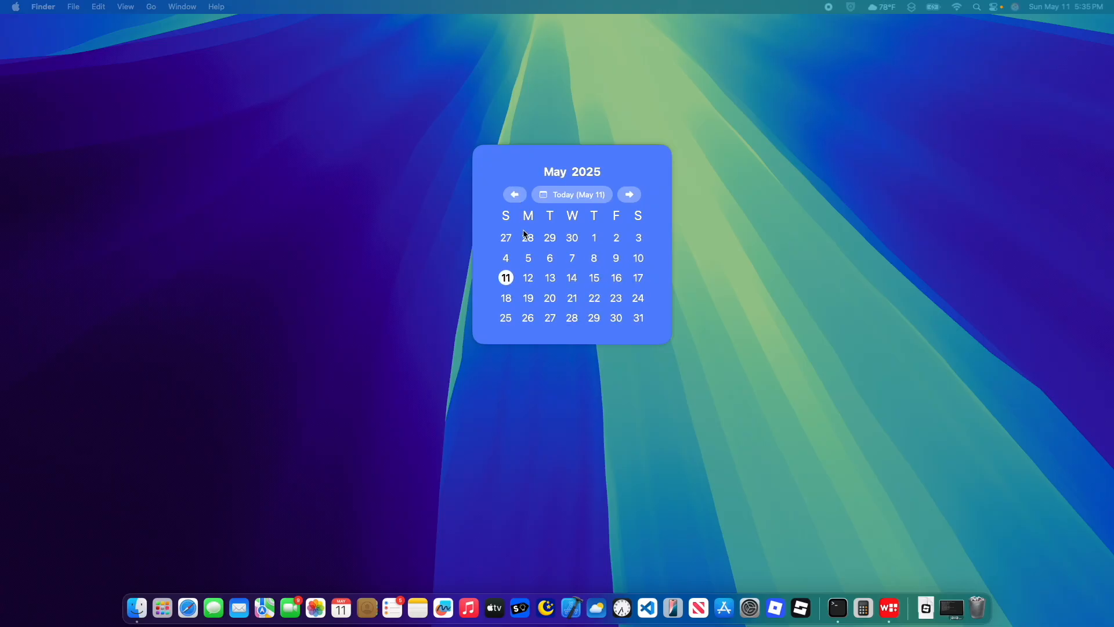
mouse_move(569, 216)
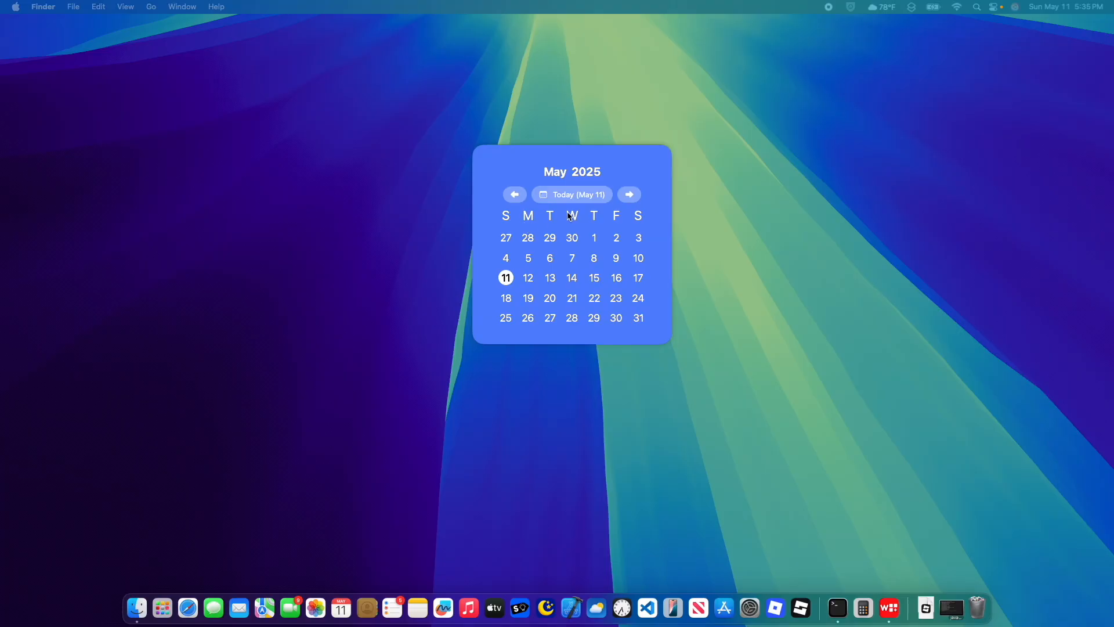
mouse_move(587, 251)
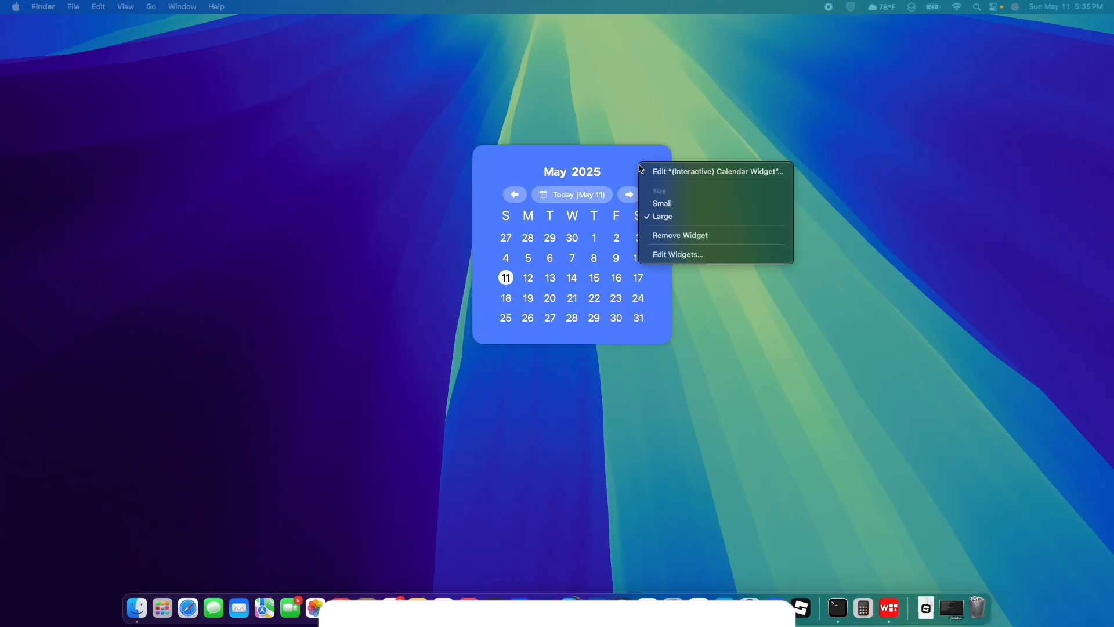
Delete the calendar widget via Remove Widget, leaving an empty desktop
left_click(661, 243)
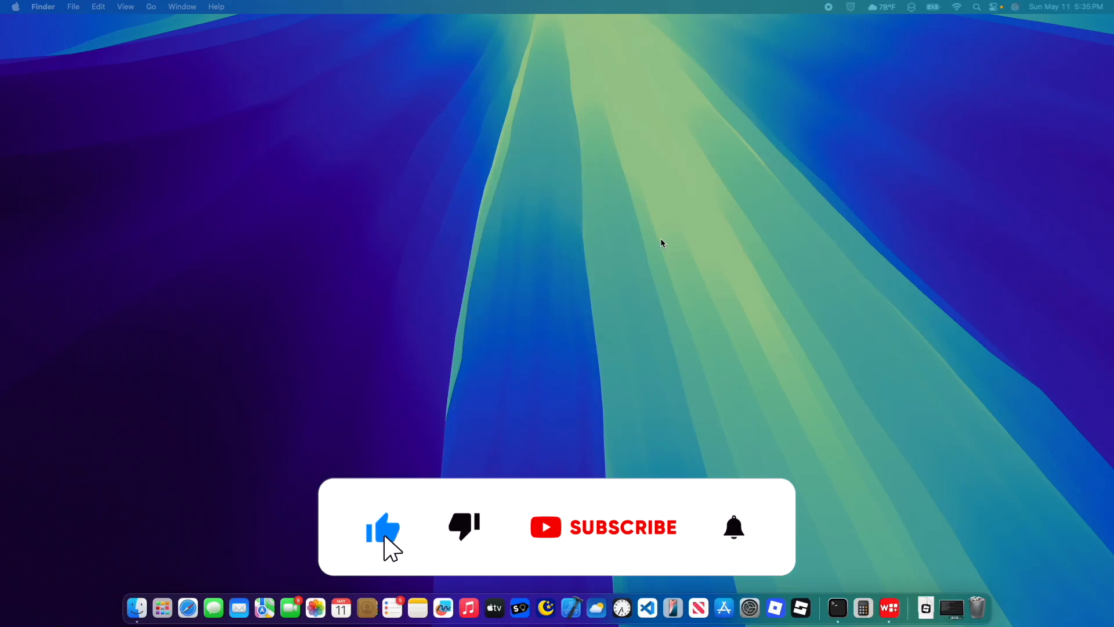
left_click(604, 527)
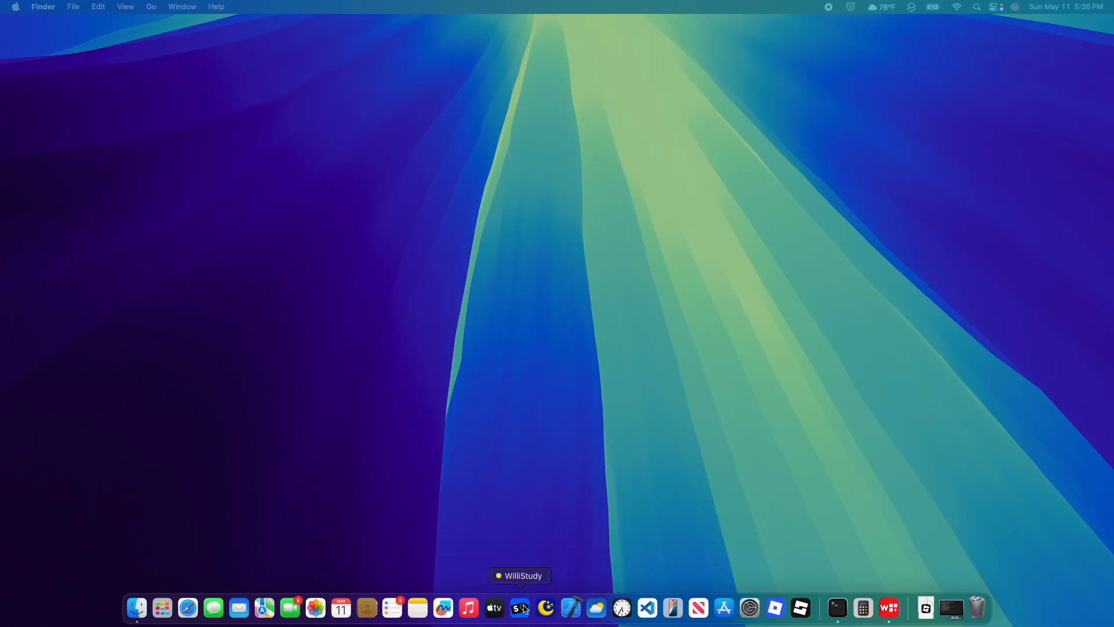
mouse_move(888, 143)
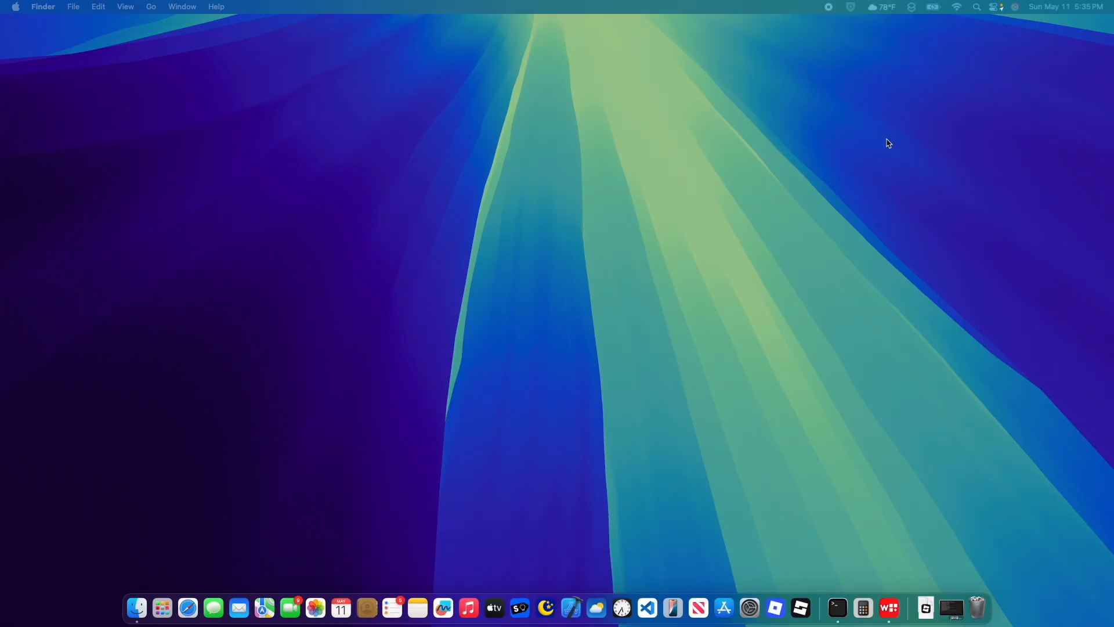
mouse_move(767, 466)
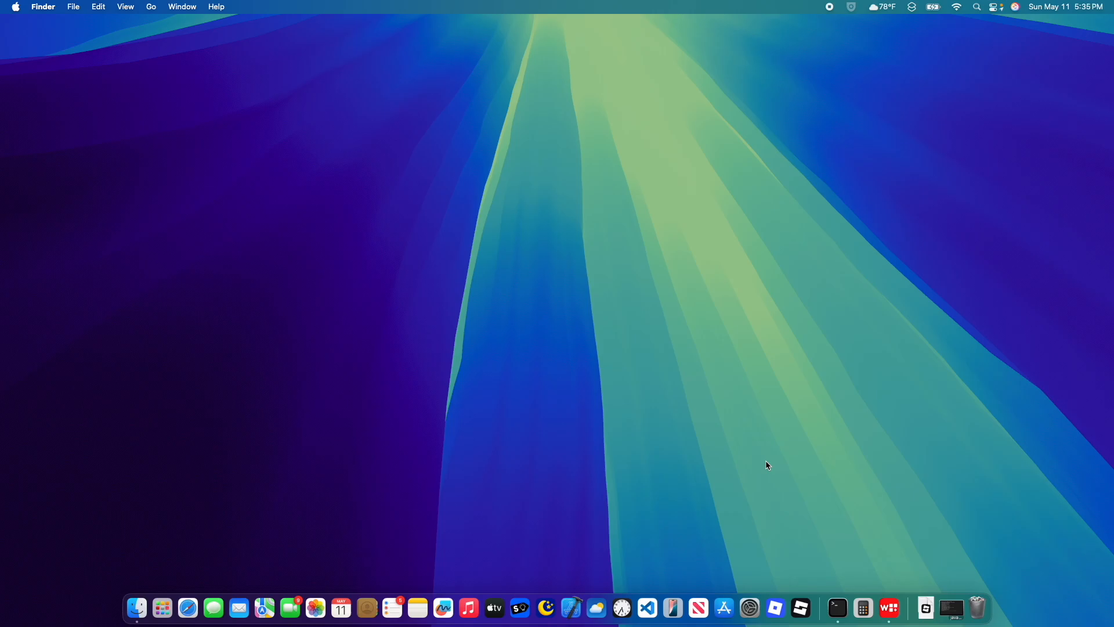